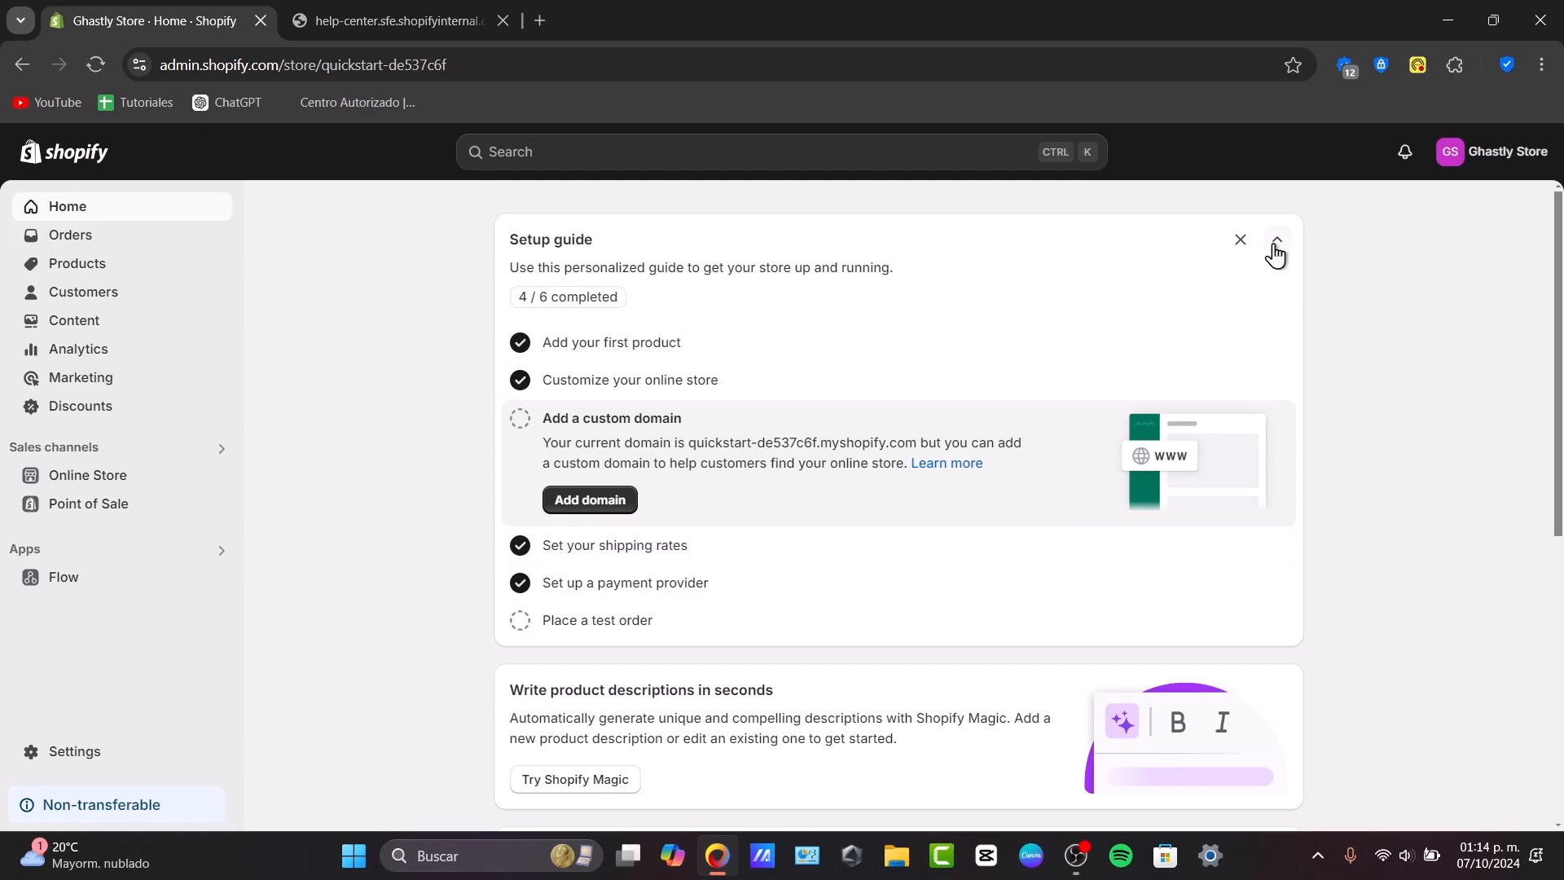
Collapse the Setup guide card to its title and 4 / 6 progress.
{"action": "left_click", "coordinate": [1276, 241]}
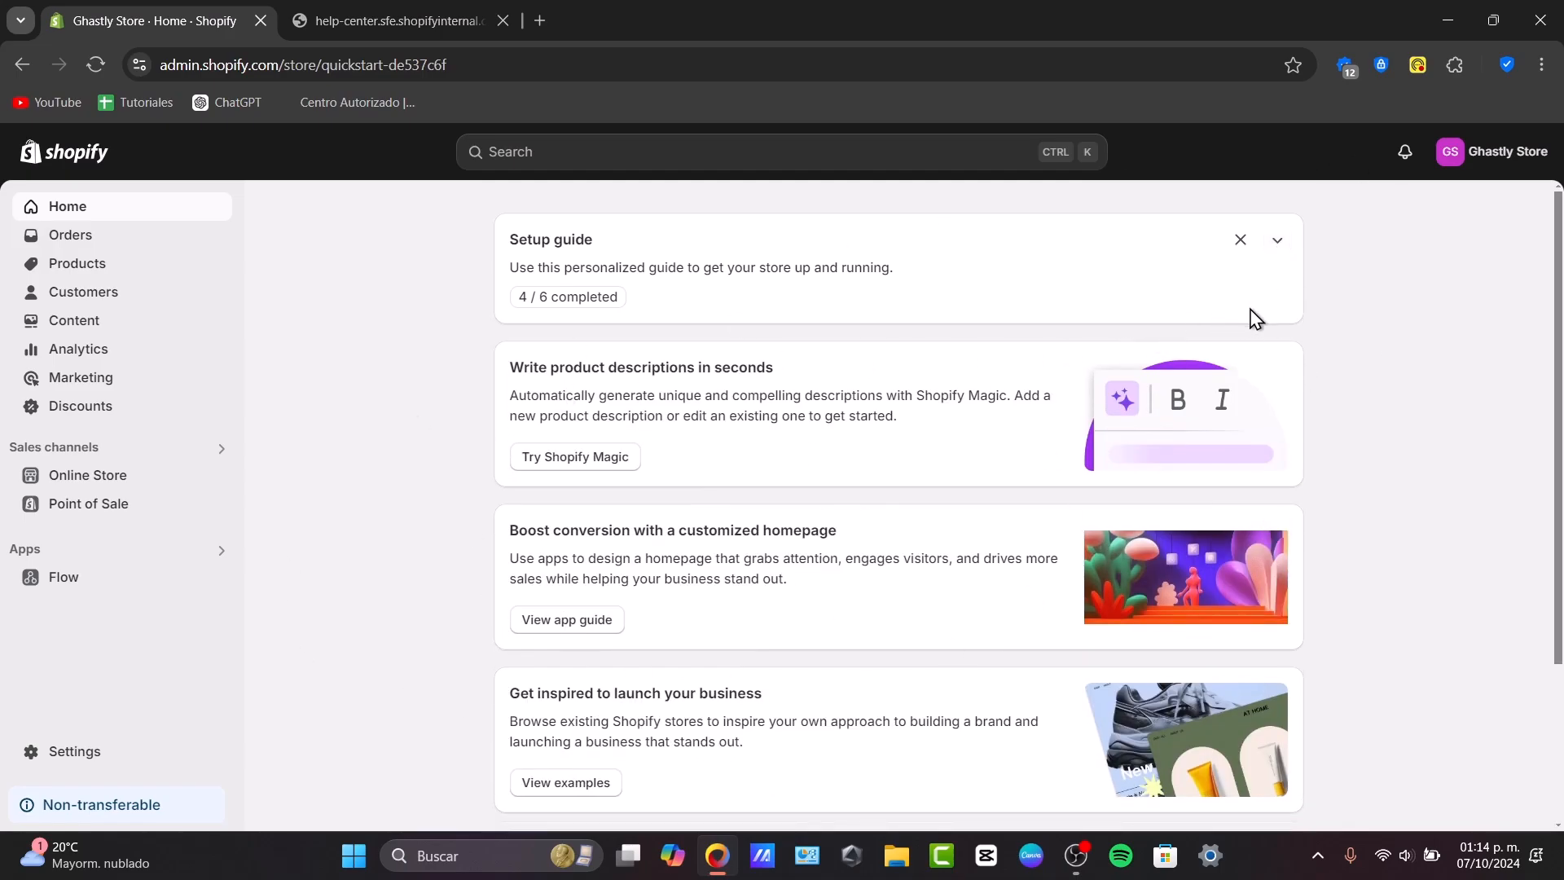
{"action": "mouse_move", "coordinate": [51, 159]}
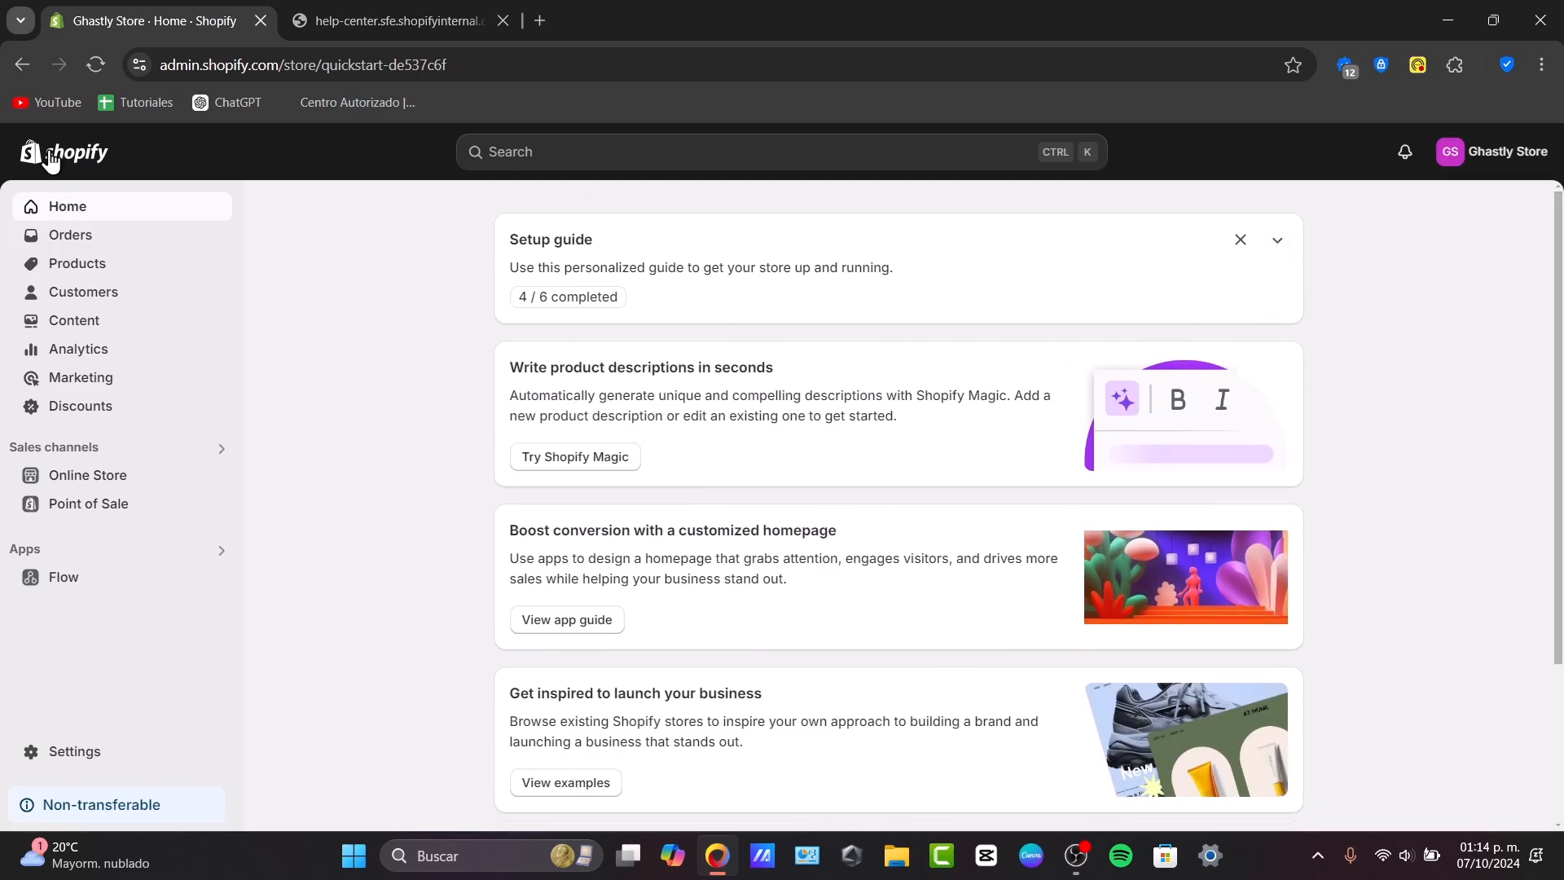
Open the 'Location-based tax settings' Help Center article from the Google results and skim it.
{"action": "left_click", "coordinate": [1493, 150]}
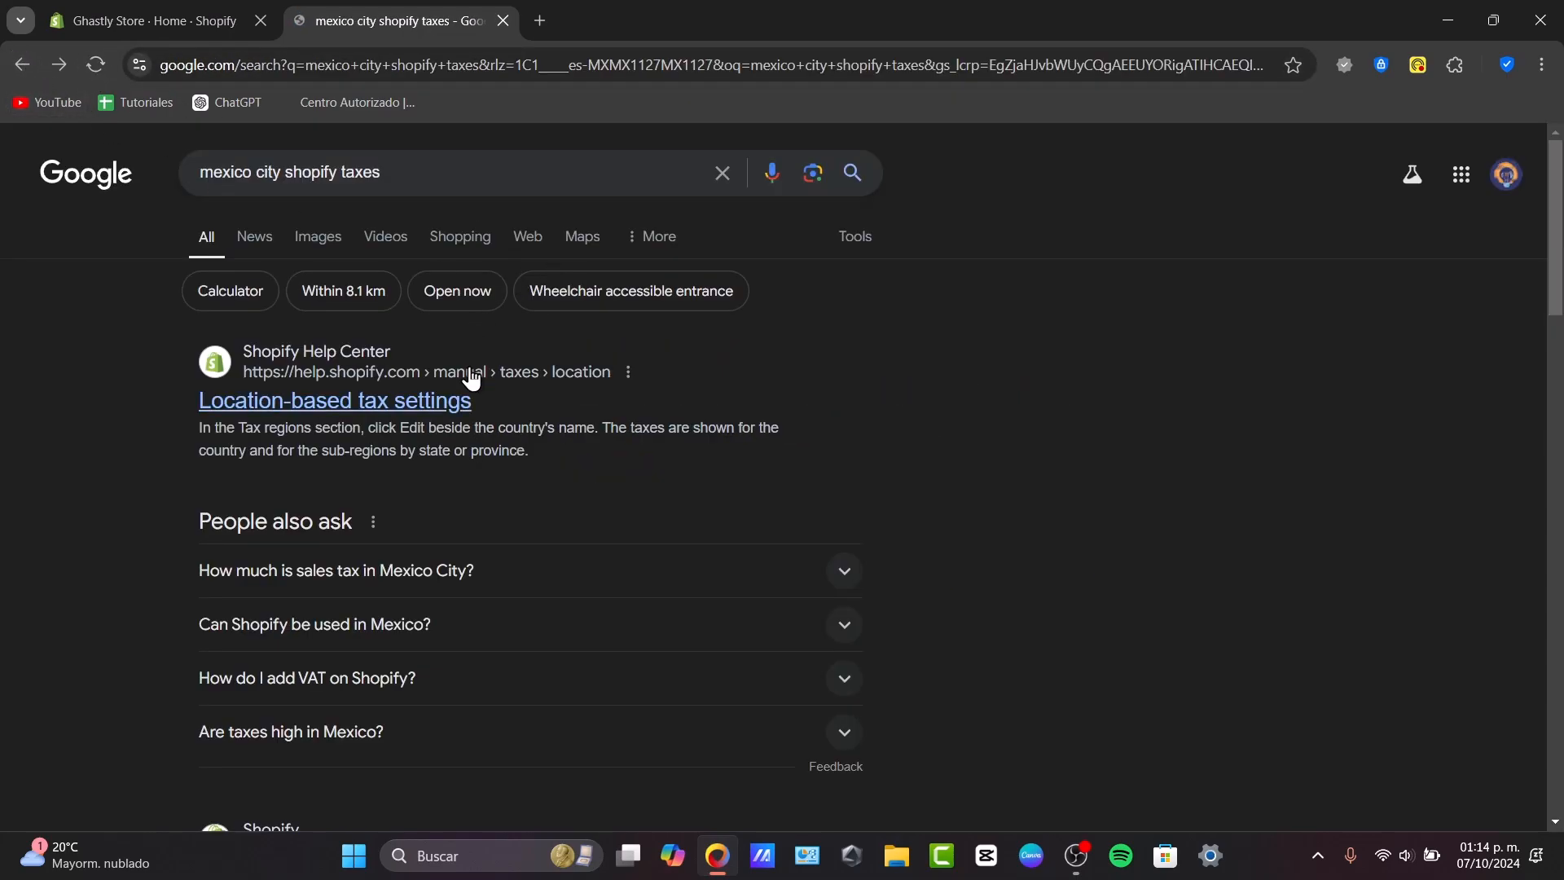
{"action": "left_click", "coordinate": [334, 400]}
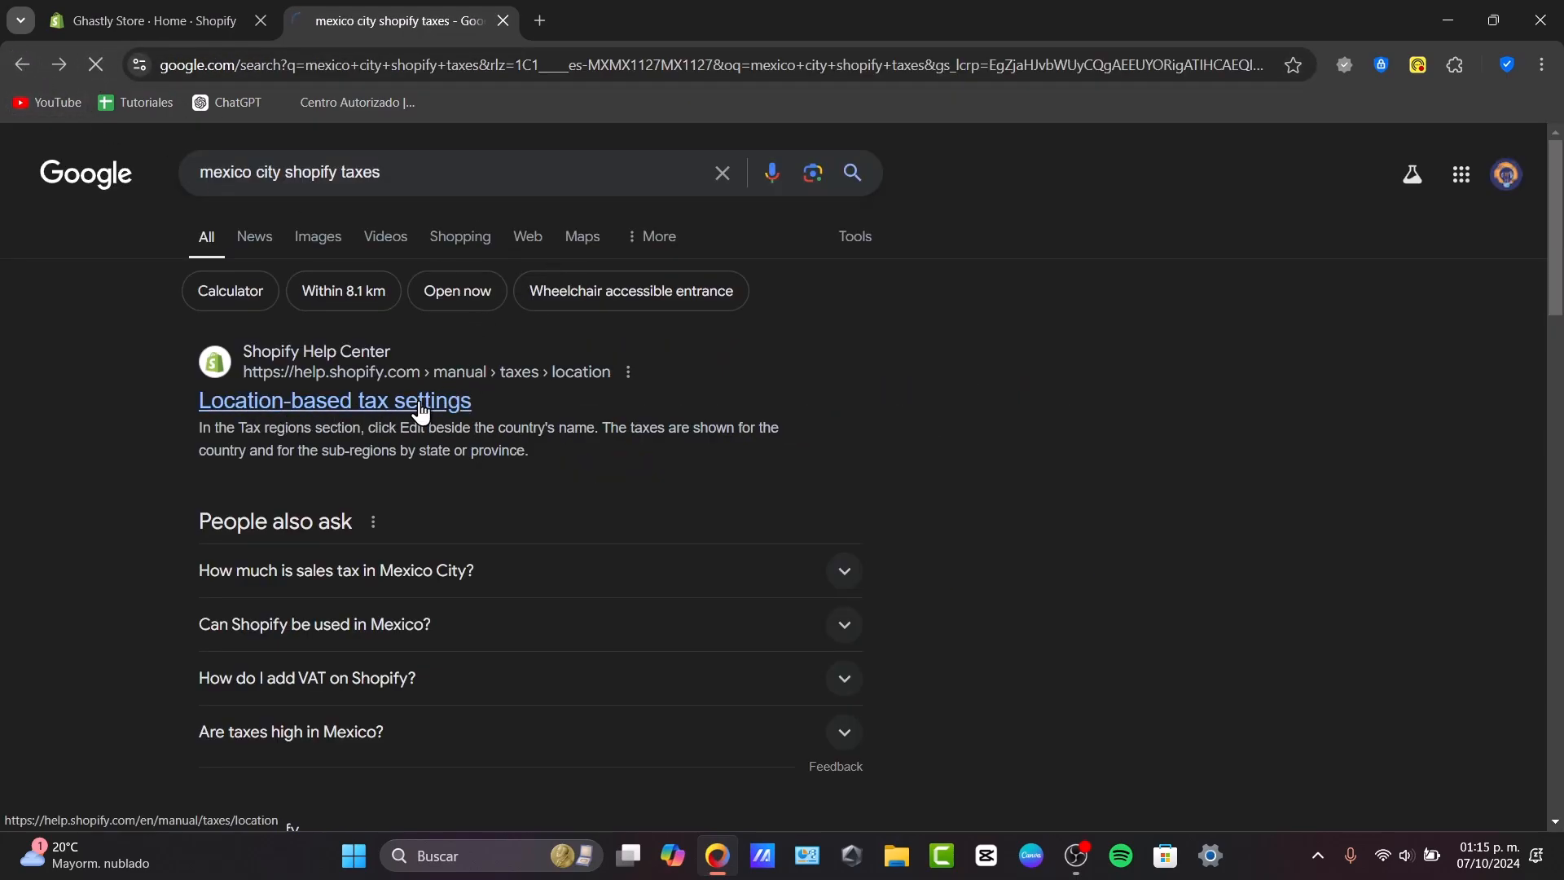
{"action": "left_click", "coordinate": [336, 401]}
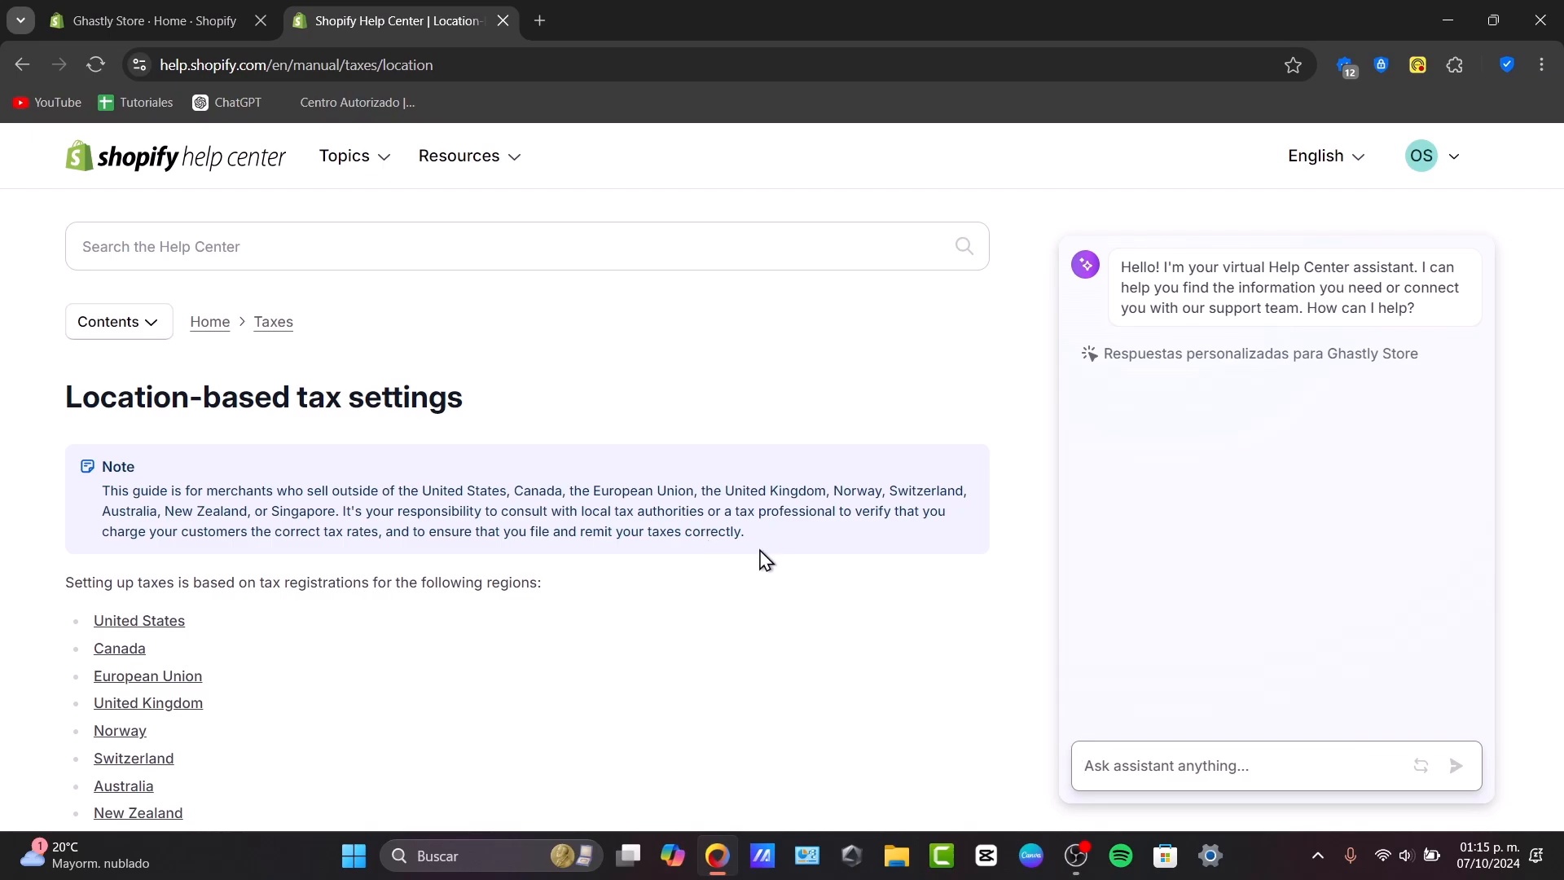
{"action": "scroll", "scroll_direction": "down", "scroll_amount": 3}
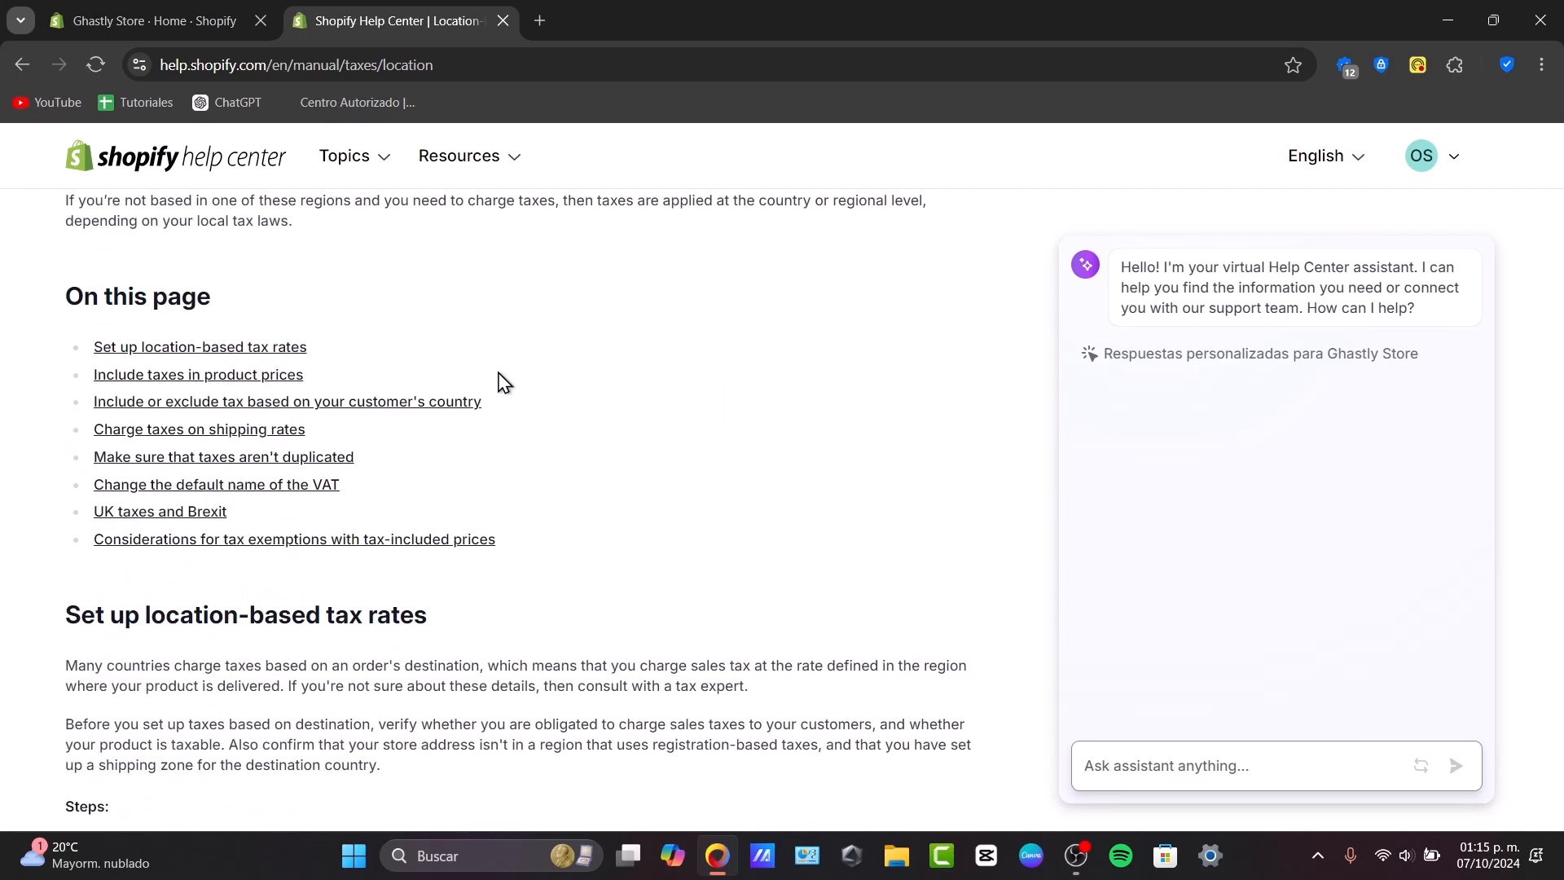
{"action": "scroll", "scroll_direction": "up", "scroll_amount": 3}
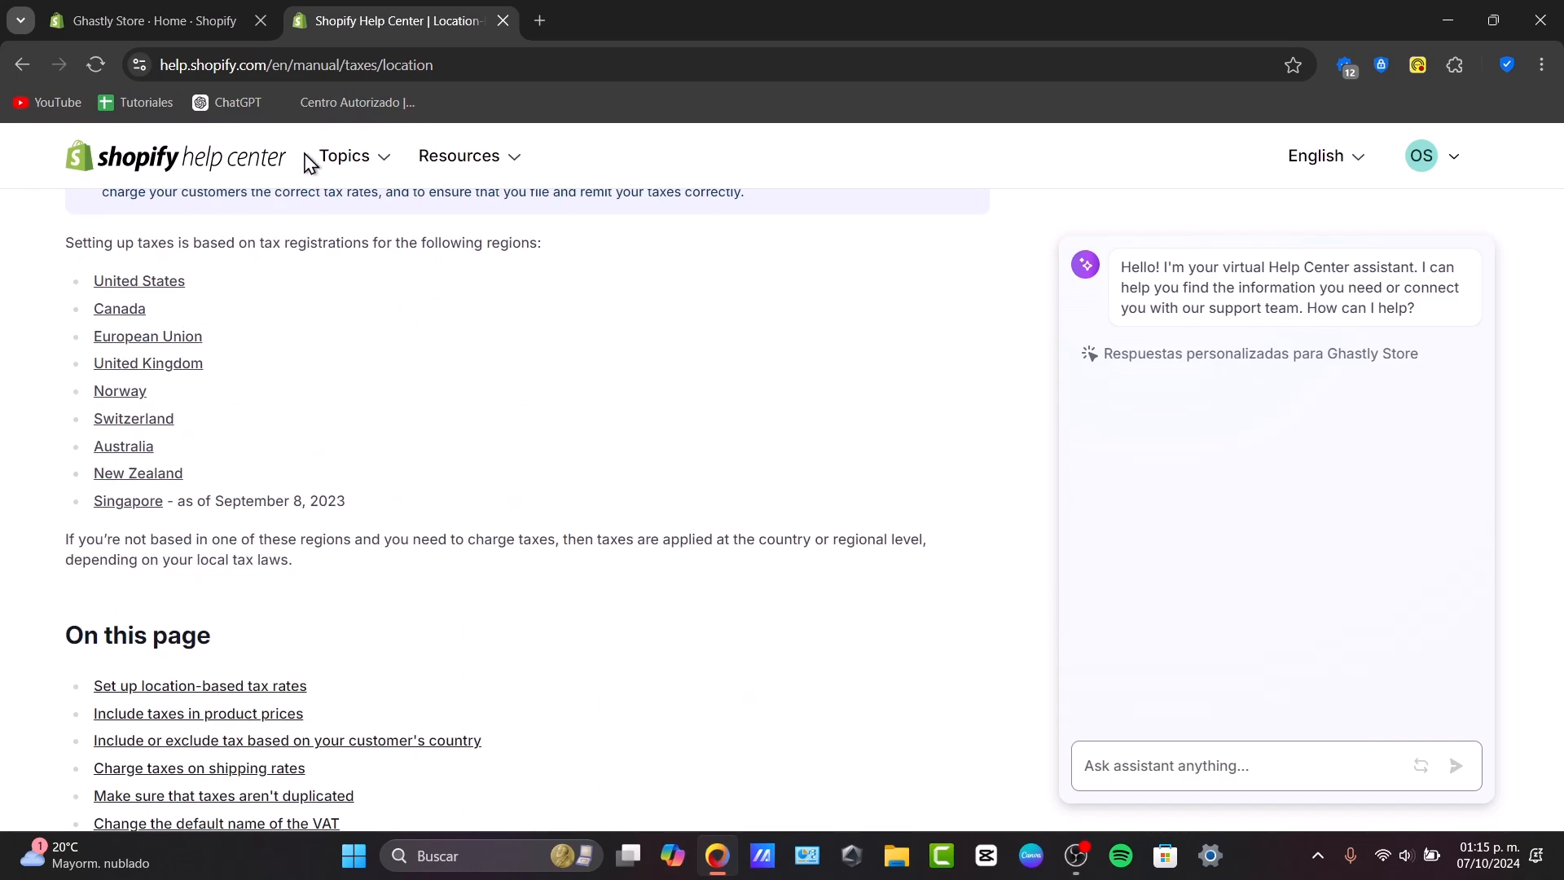
Return to the 'Ghastly Store - Home - Shopify' admin tab.
{"action": "left_click", "coordinate": [149, 19]}
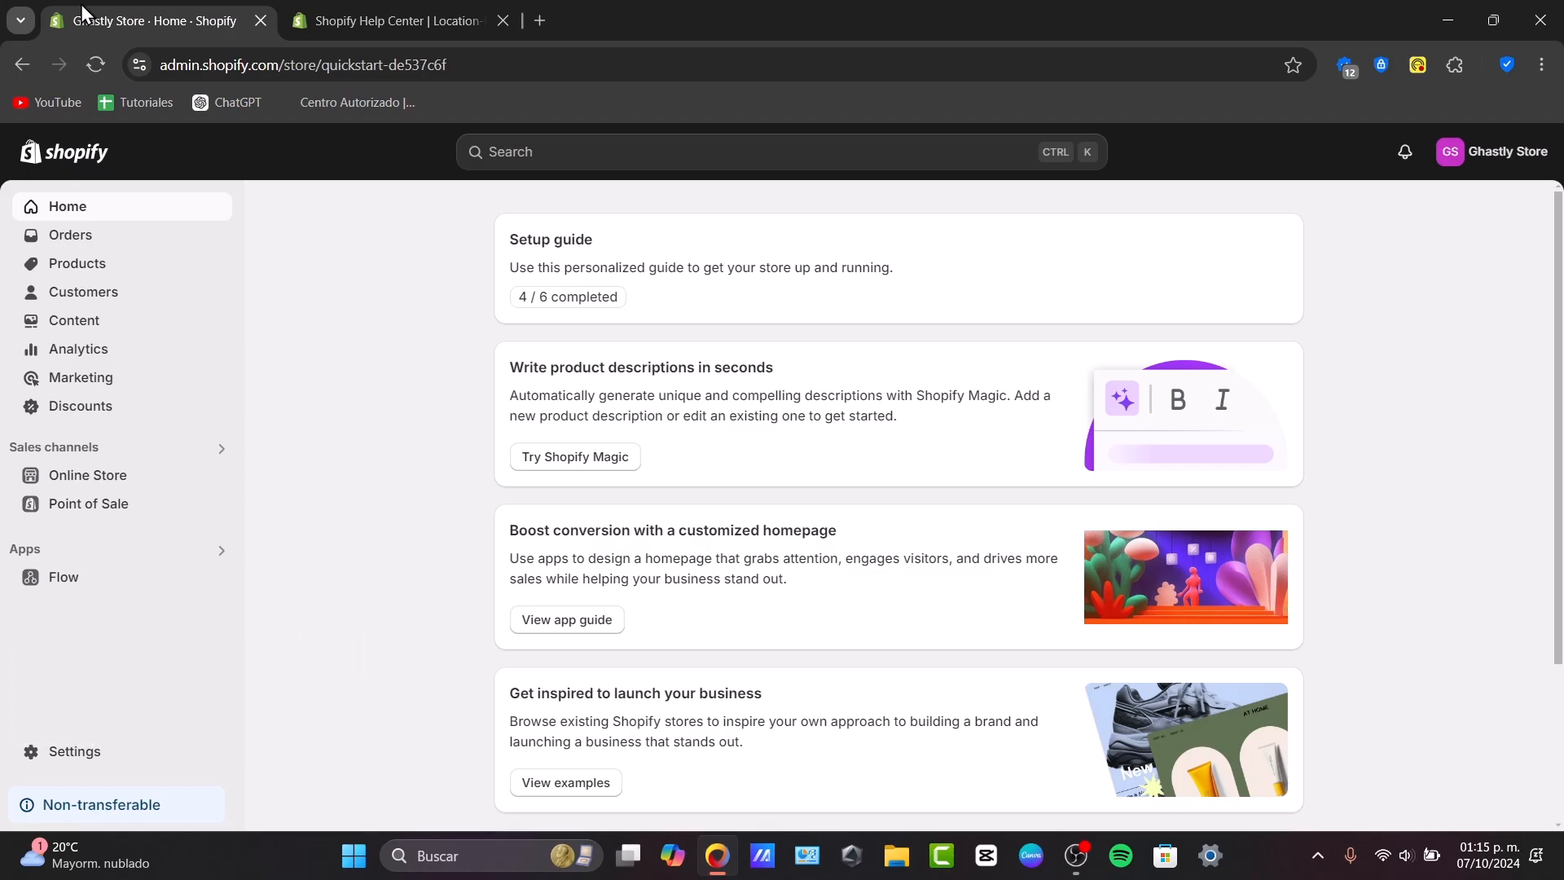
{"action": "mouse_move", "coordinate": [1380, 531]}
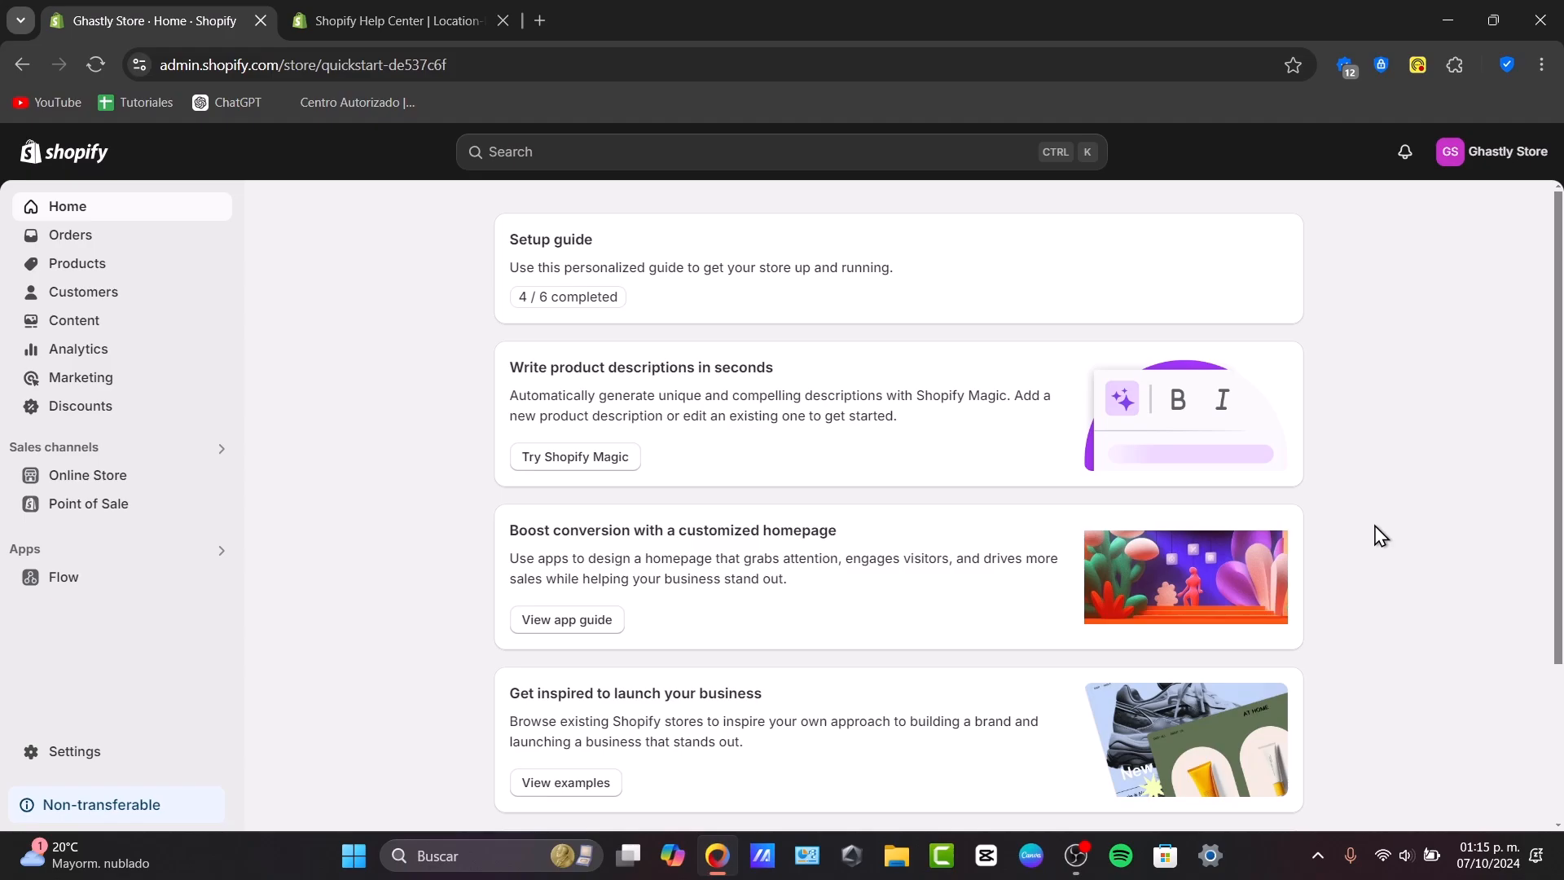
{"action": "mouse_move", "coordinate": [73, 750]}
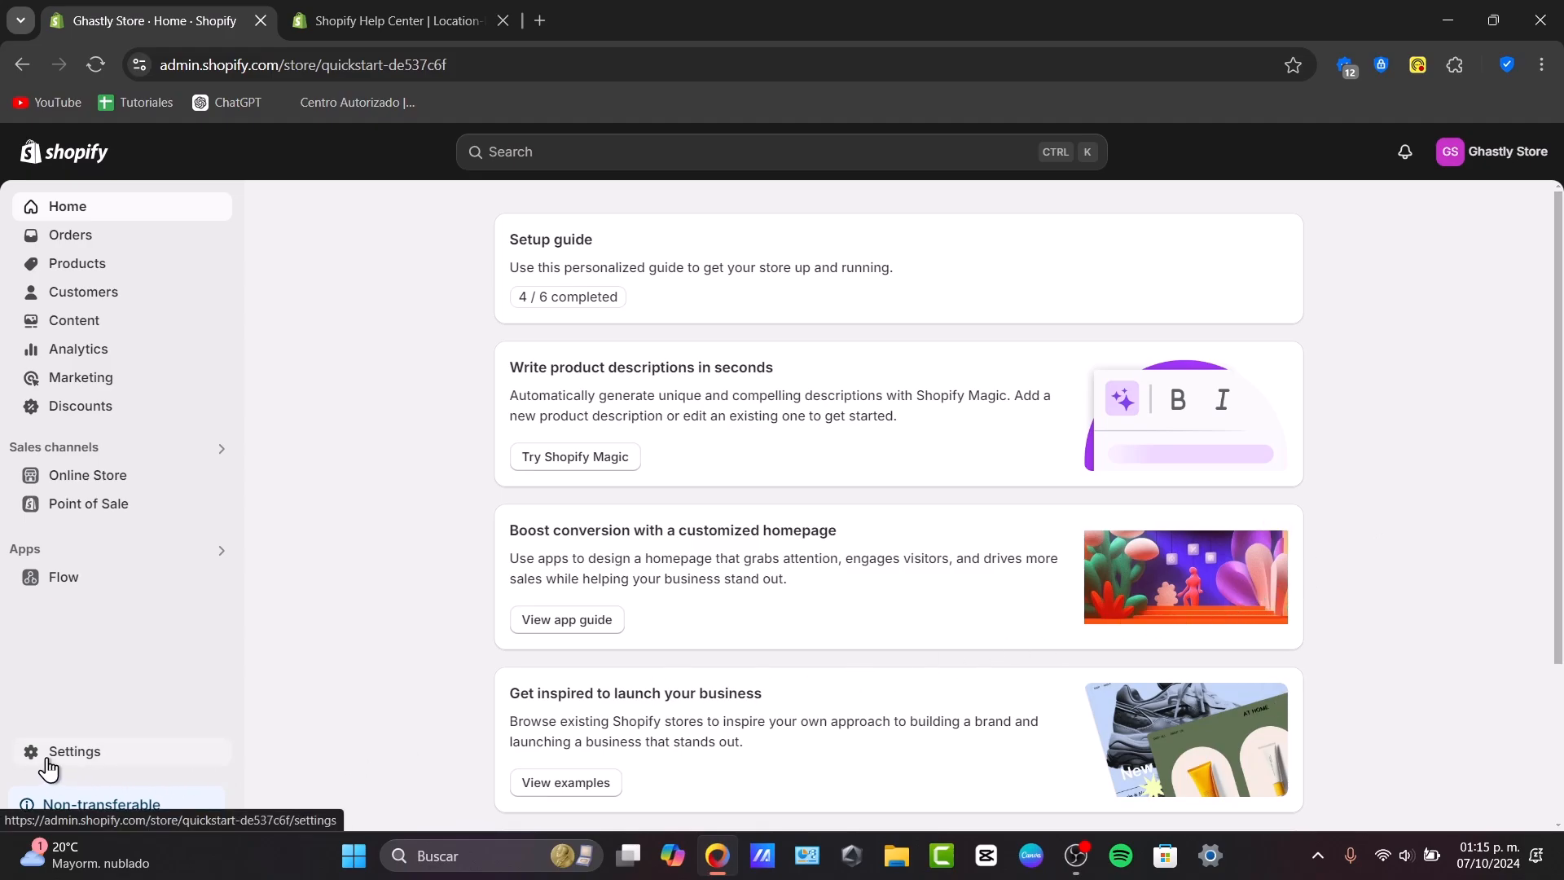
Go to Settings > Taxes and duties and scroll the regions table to Mexico.
{"action": "left_click", "coordinate": [74, 751]}
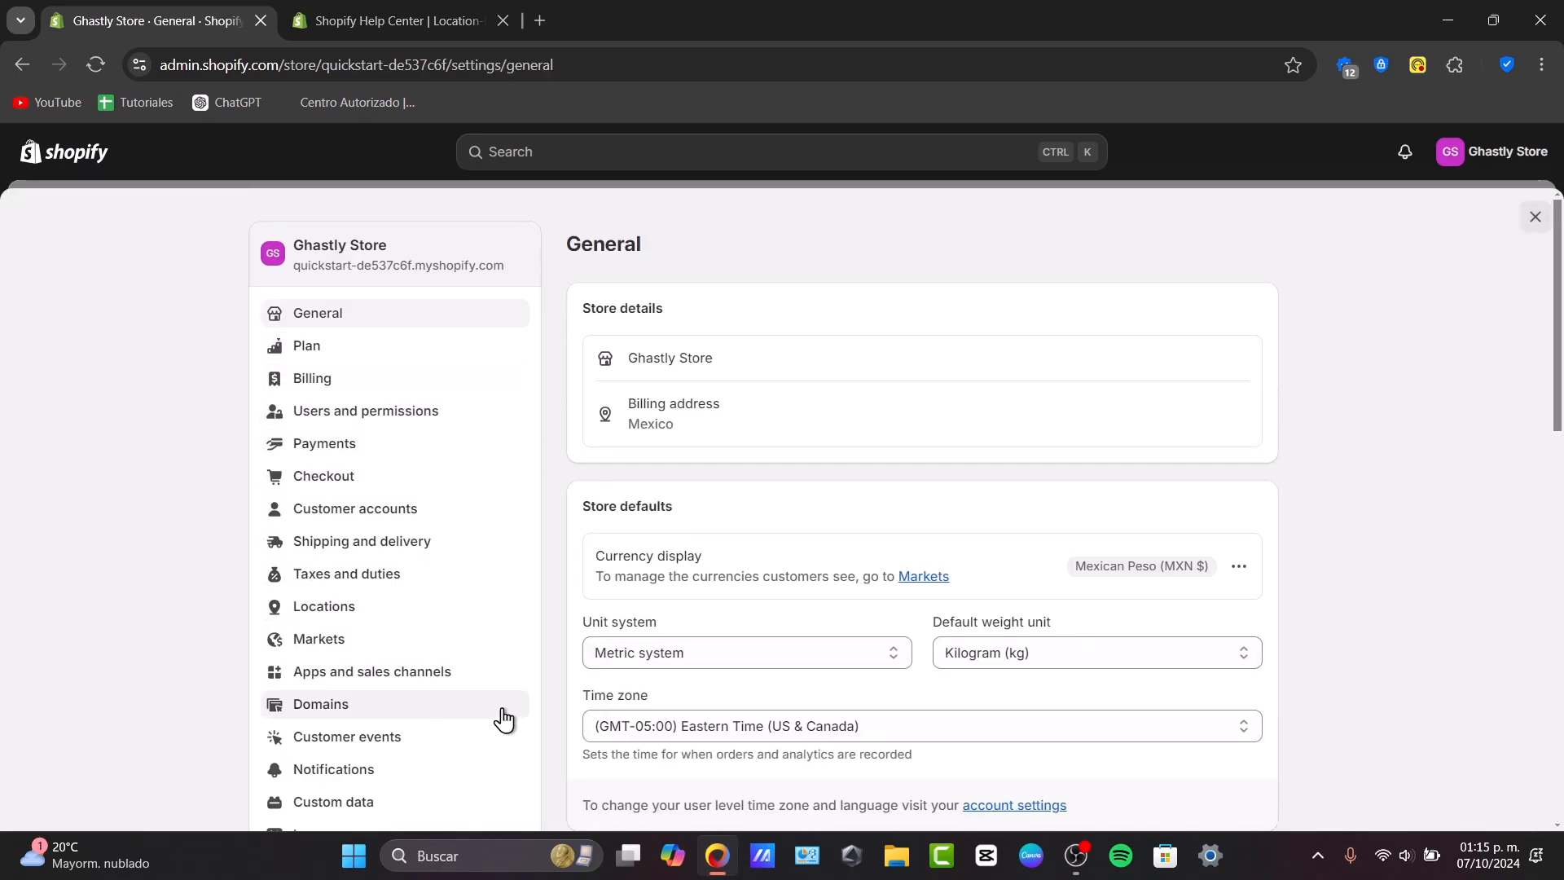
{"action": "mouse_move", "coordinate": [357, 319]}
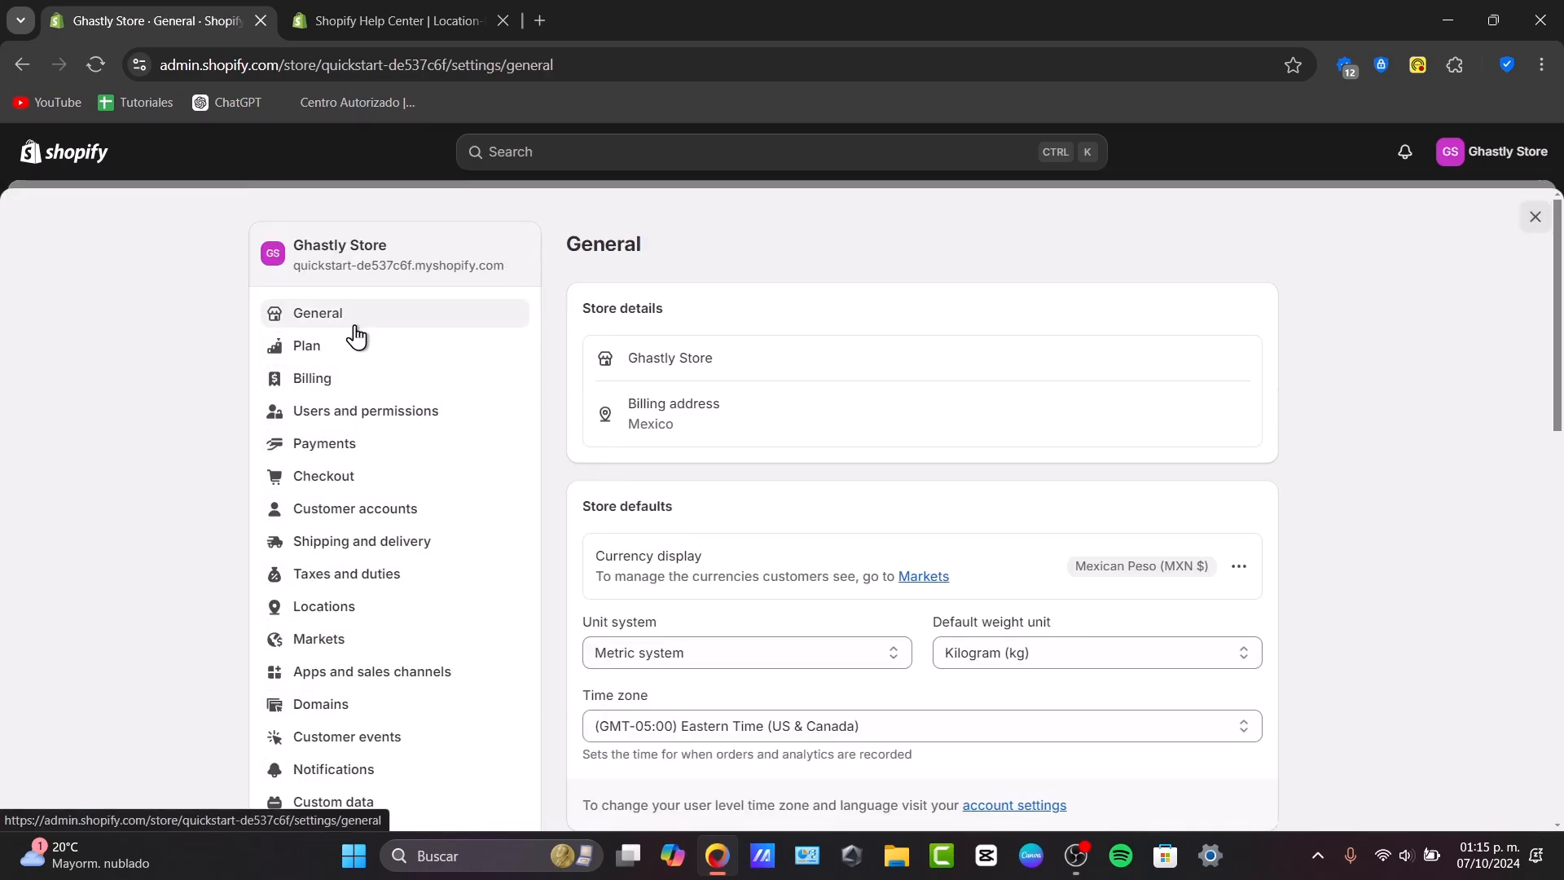
{"action": "scroll", "scroll_direction": "down", "scroll_amount": 3}
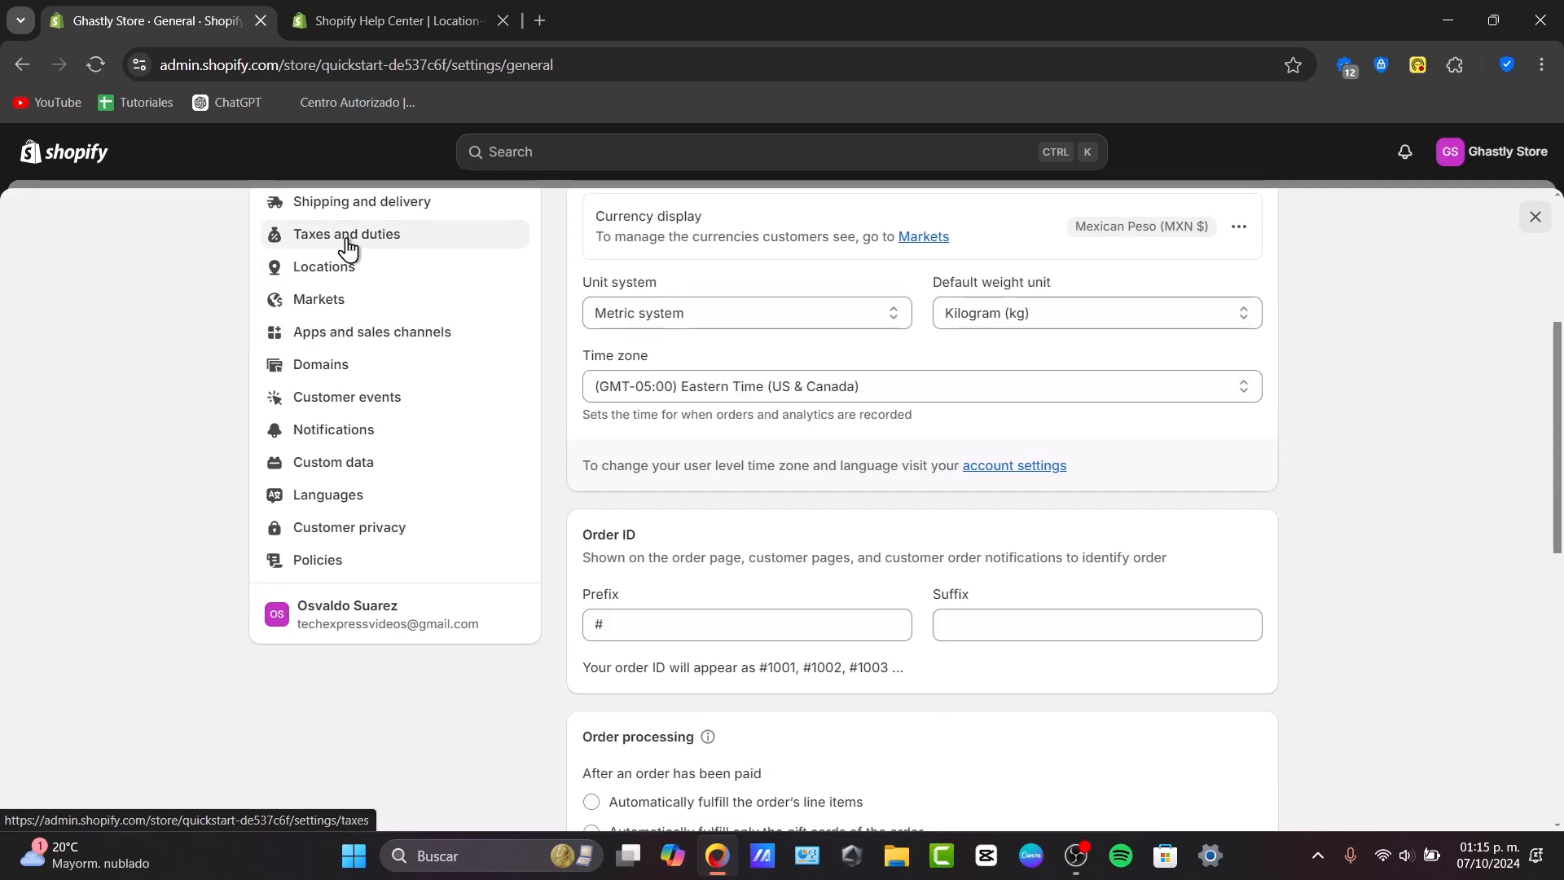
{"action": "left_click", "coordinate": [345, 233]}
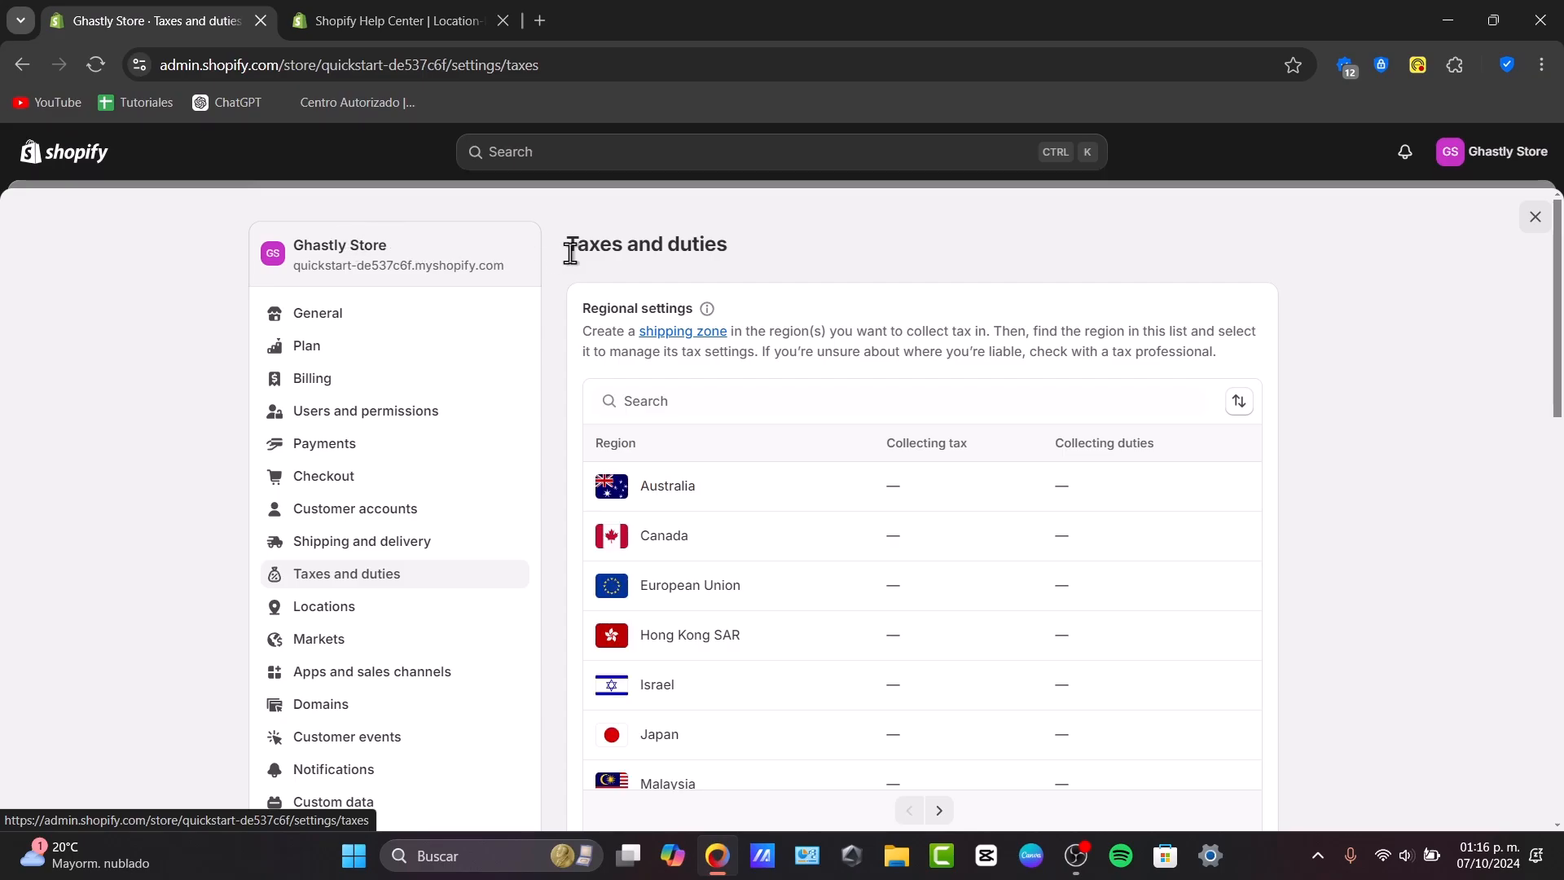
{"action": "mouse_move", "coordinate": [889, 568]}
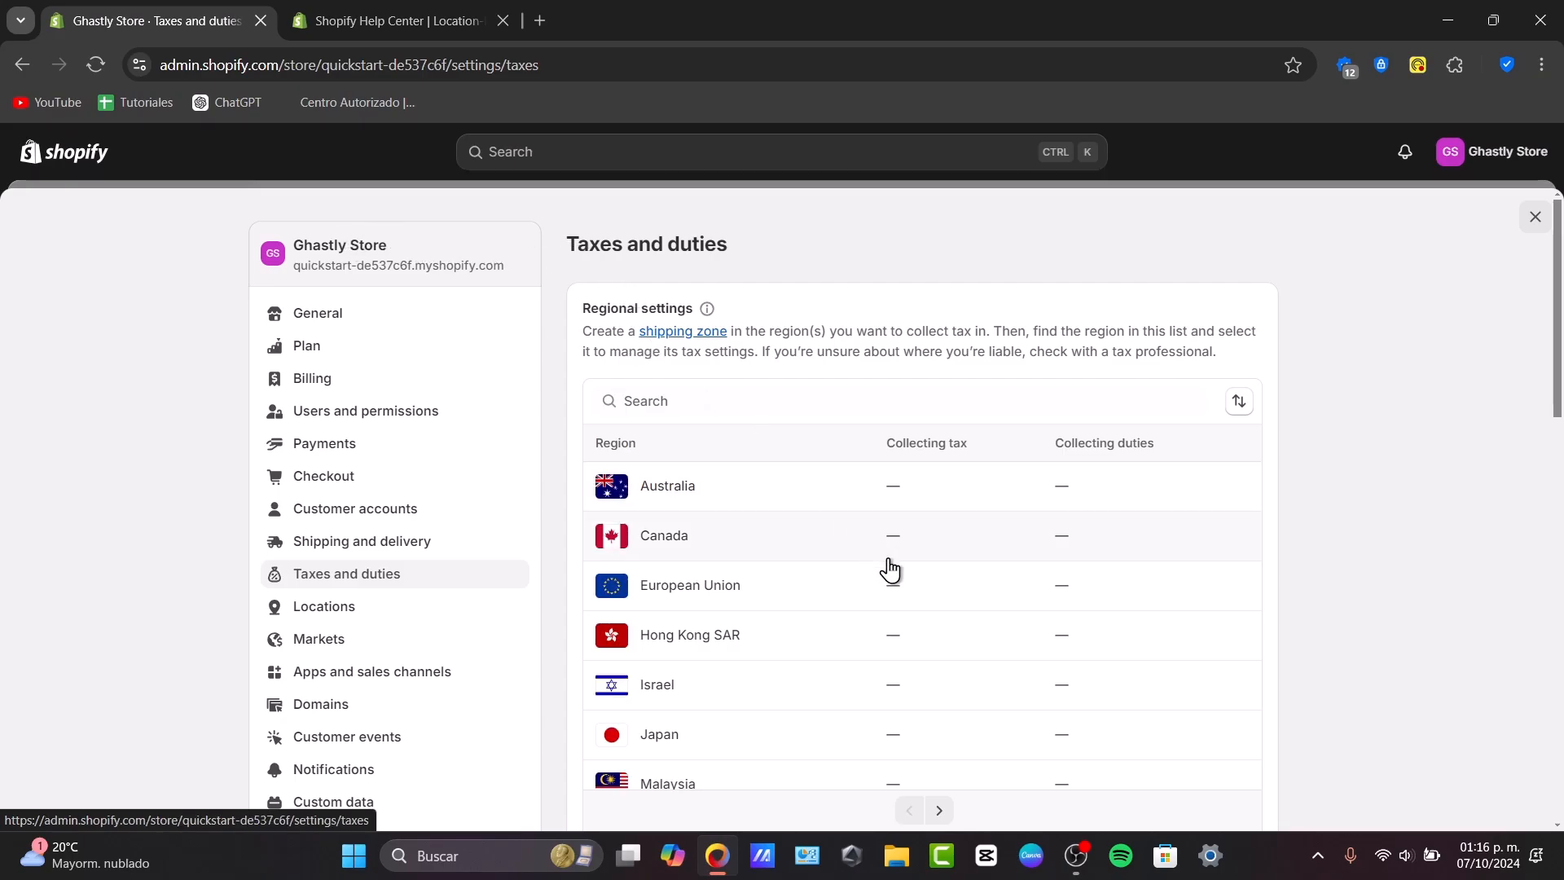
{"action": "scroll", "scroll_direction": "down", "scroll_amount": 3}
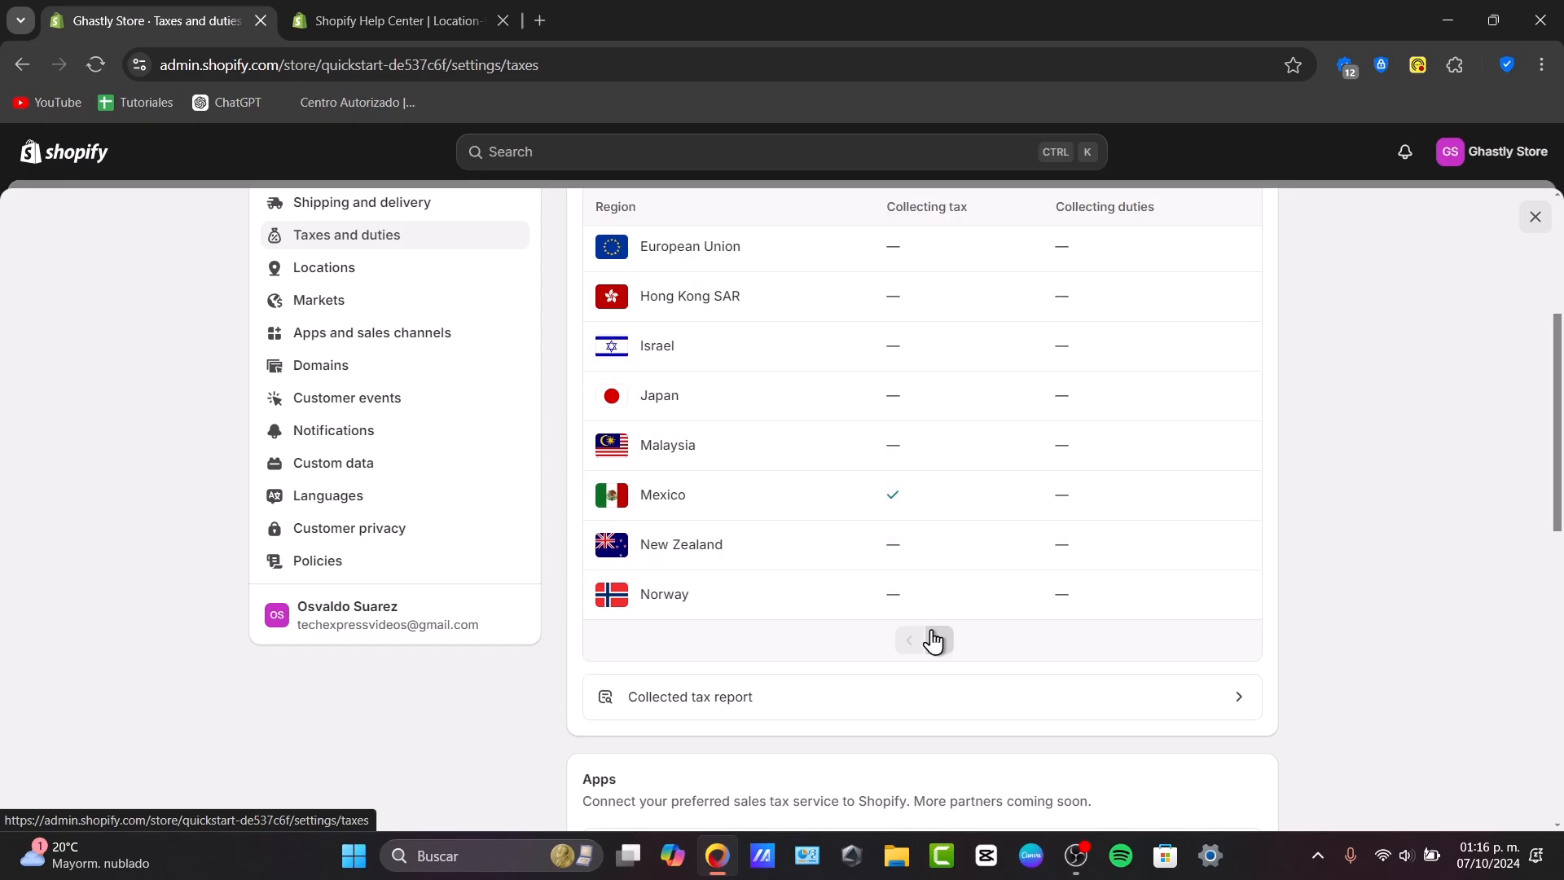
{"action": "mouse_move", "coordinate": [919, 441]}
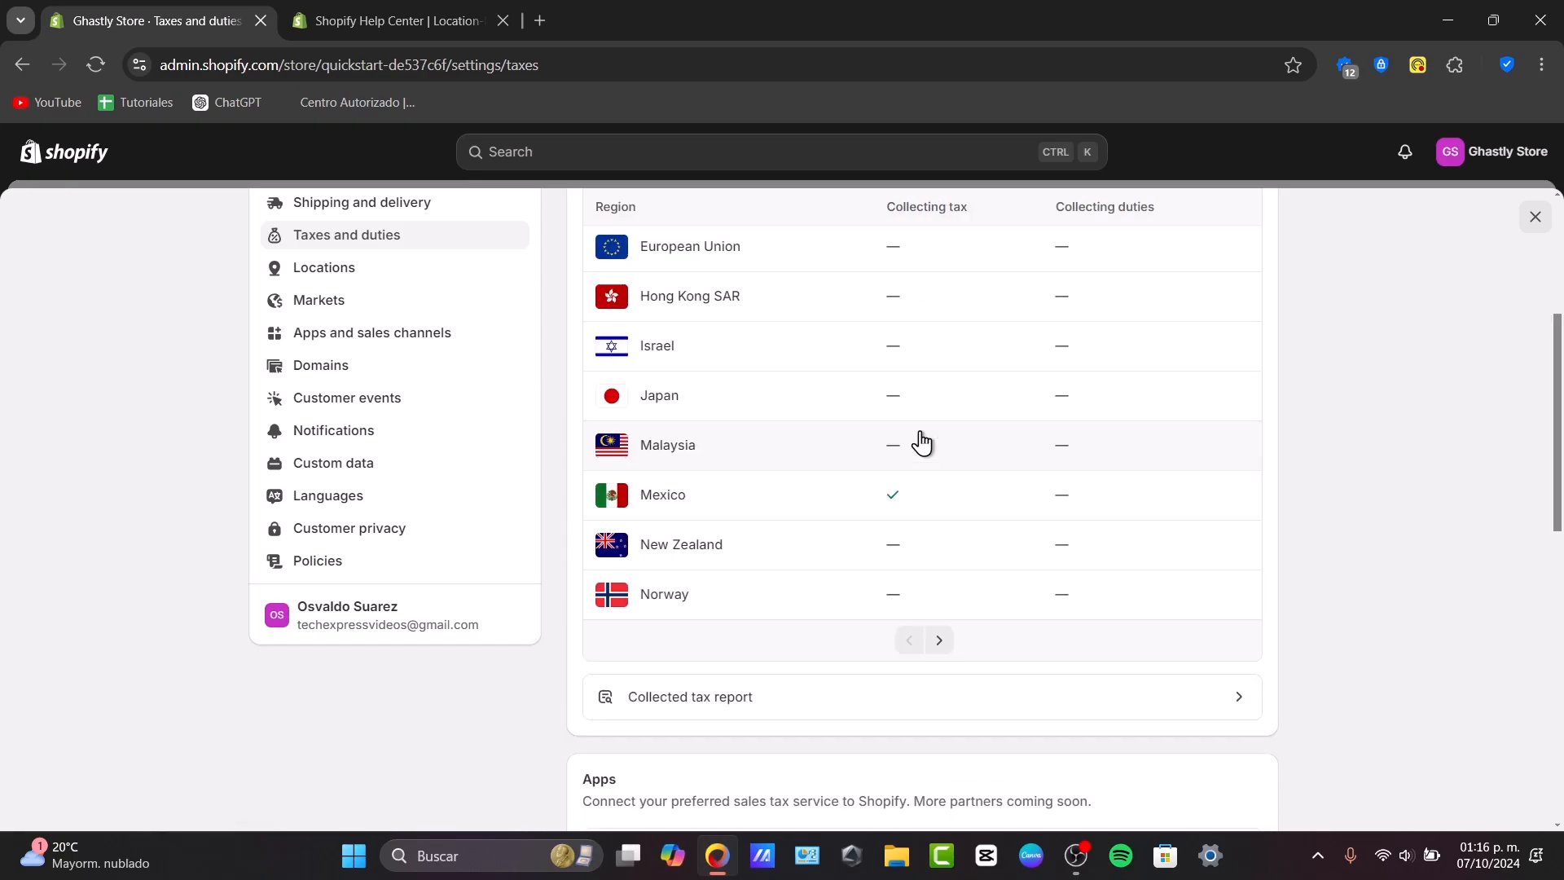
{"action": "mouse_move", "coordinate": [1164, 364]}
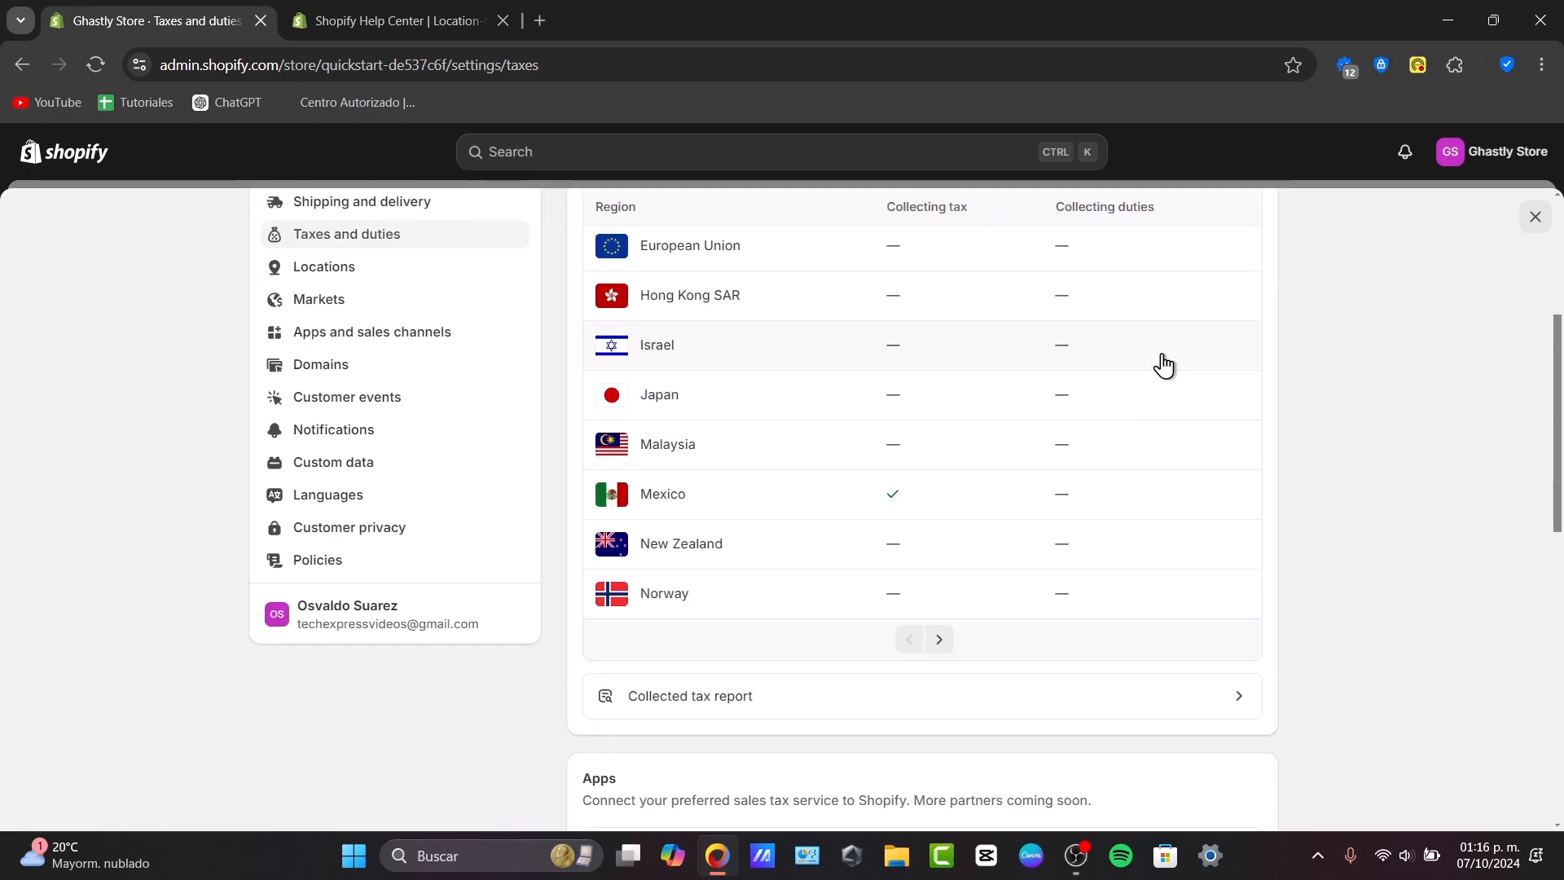
{"action": "mouse_move", "coordinate": [712, 507]}
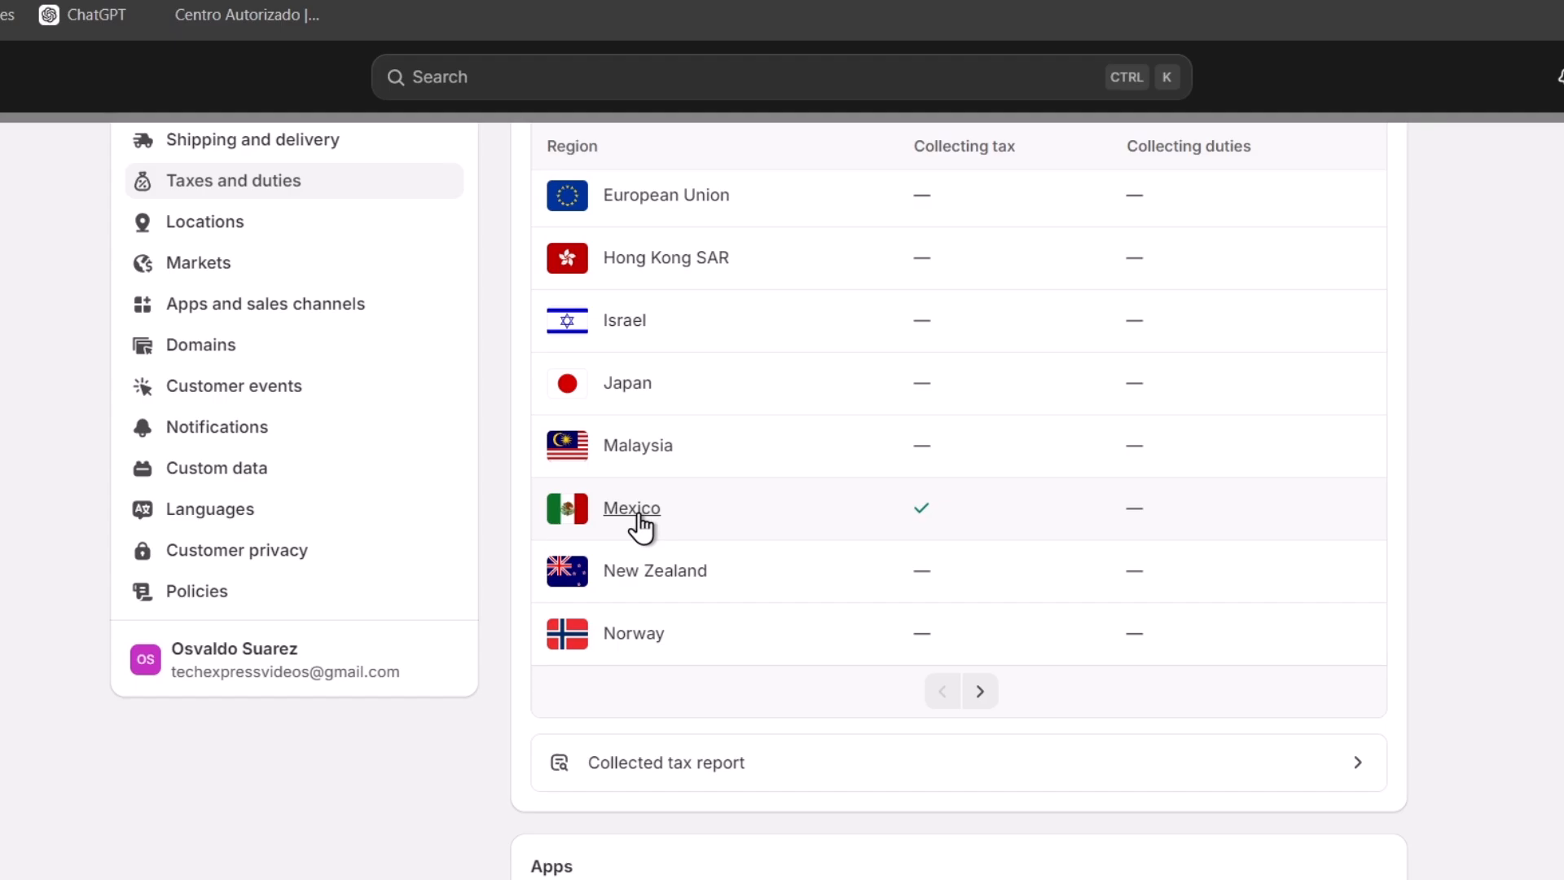
Review Mexico's 16% federal base rate and page through the 0% state tax rows.
{"action": "left_click", "coordinate": [630, 508]}
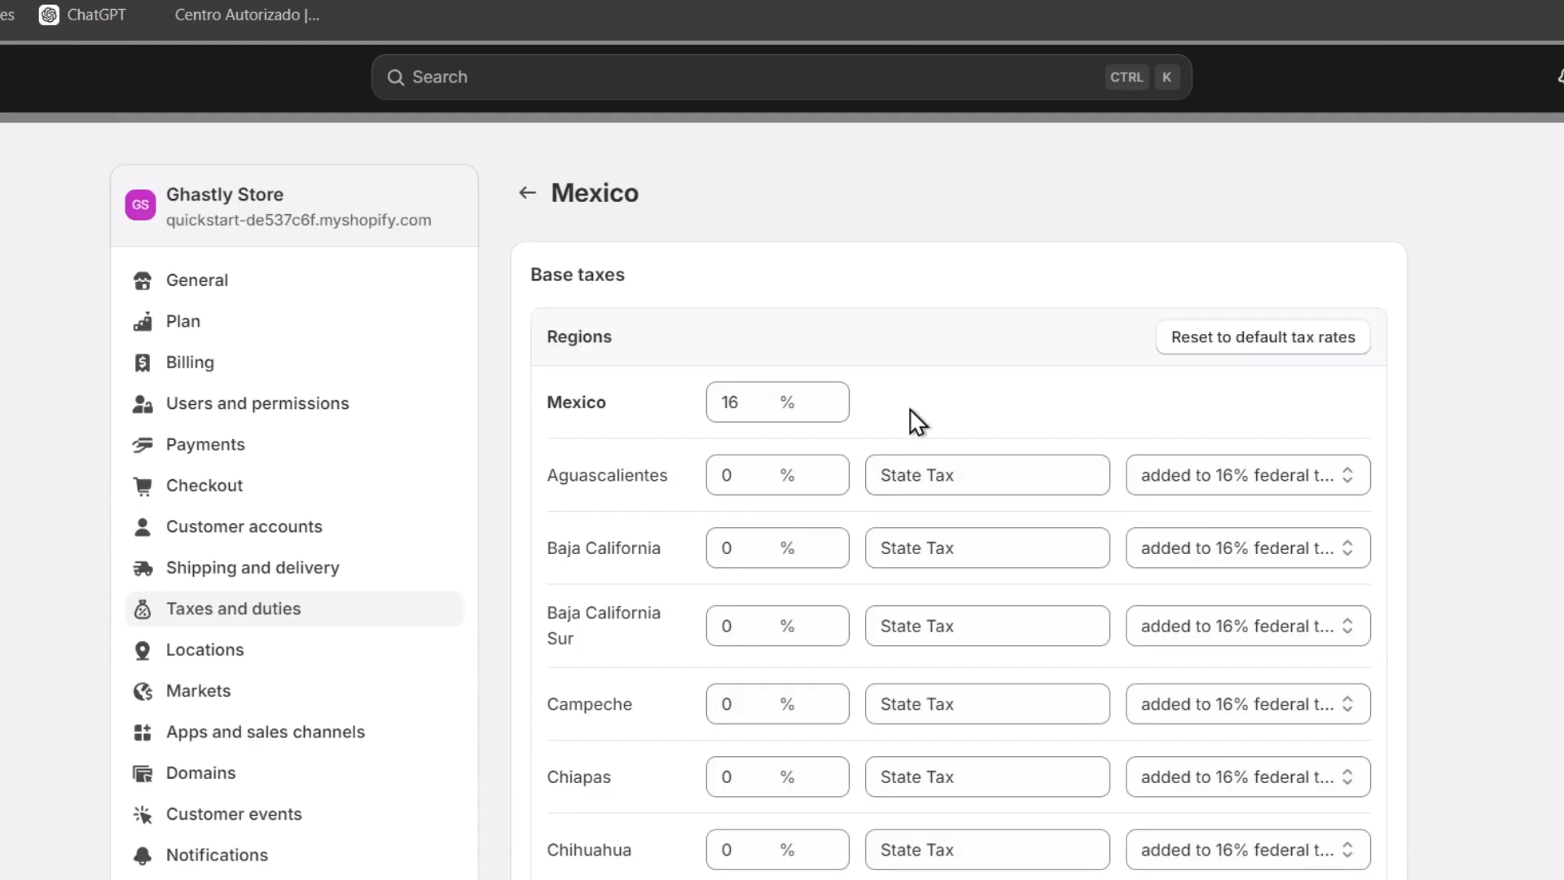
{"action": "double_click", "coordinate": [577, 274]}
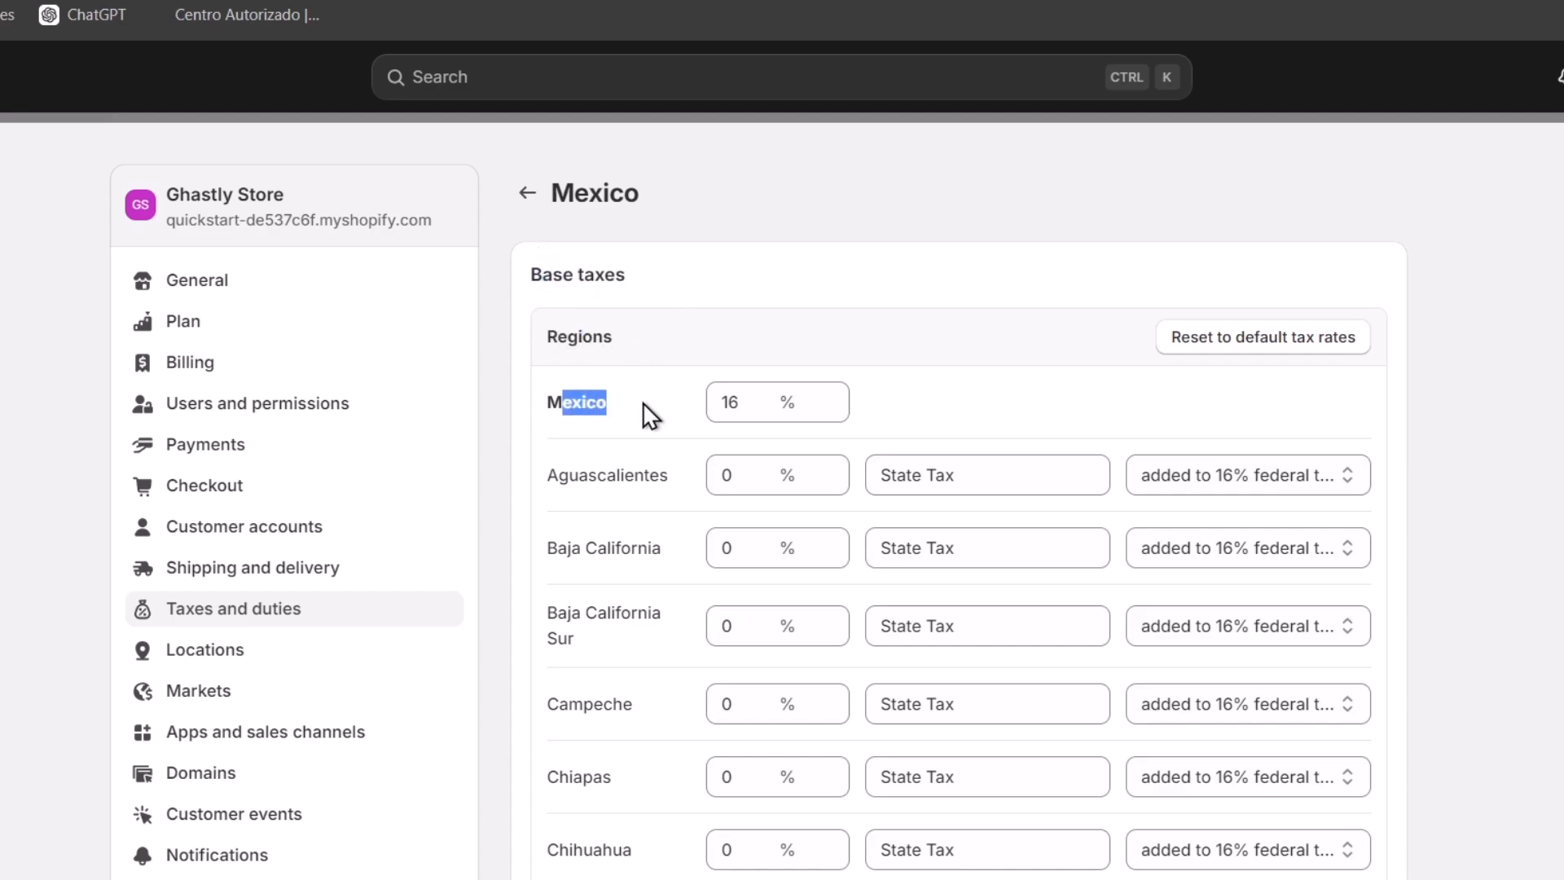
{"action": "left_click", "coordinate": [767, 401]}
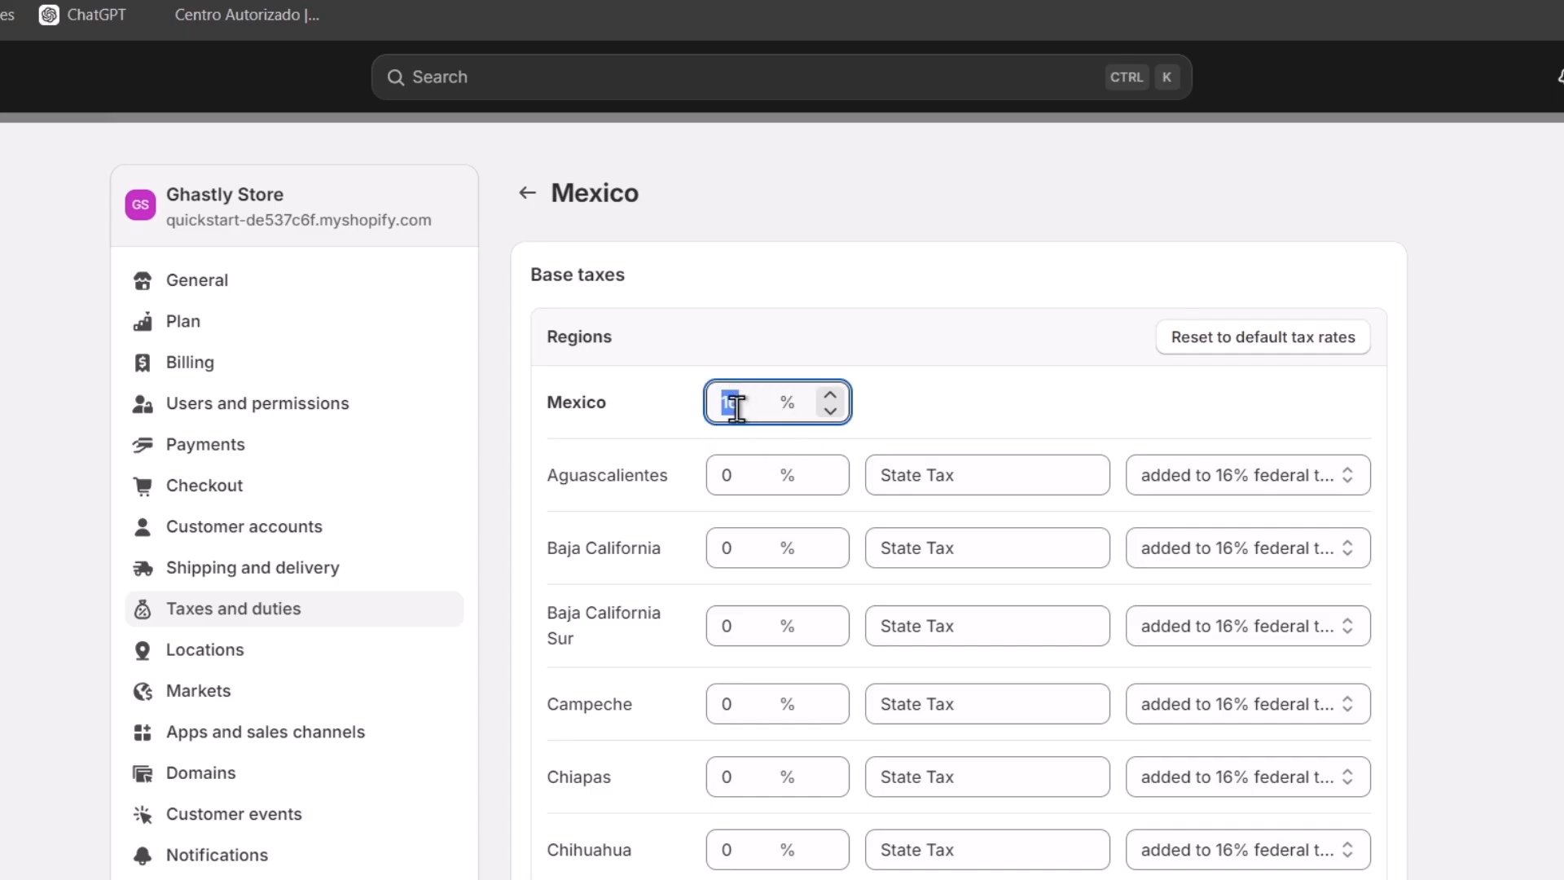
{"action": "scroll", "scroll_direction": "down", "scroll_amount": 3}
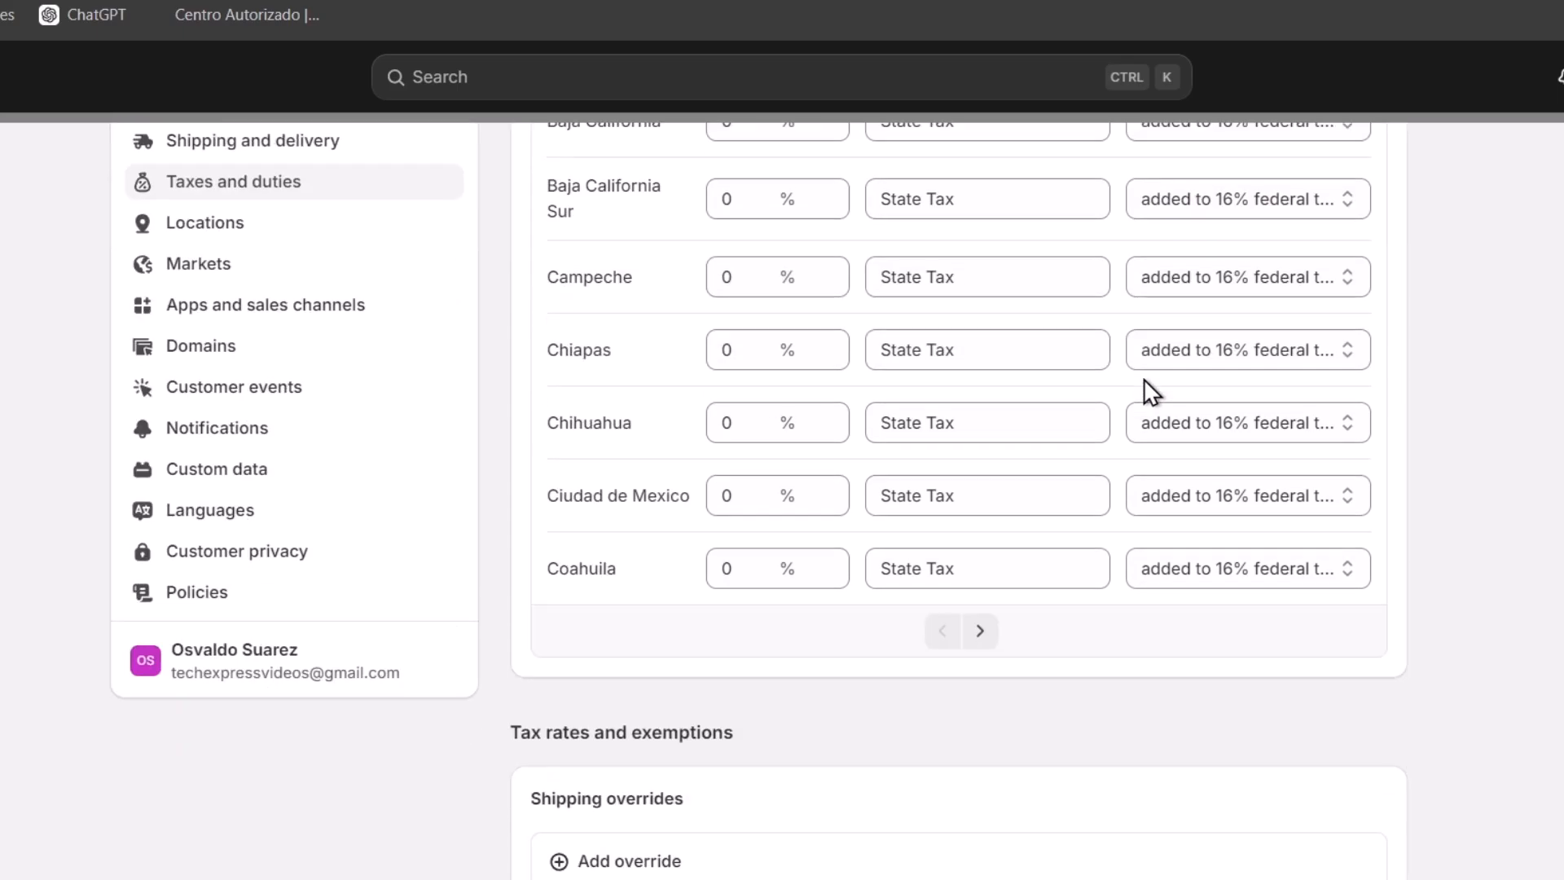
{"action": "left_click", "coordinate": [979, 619]}
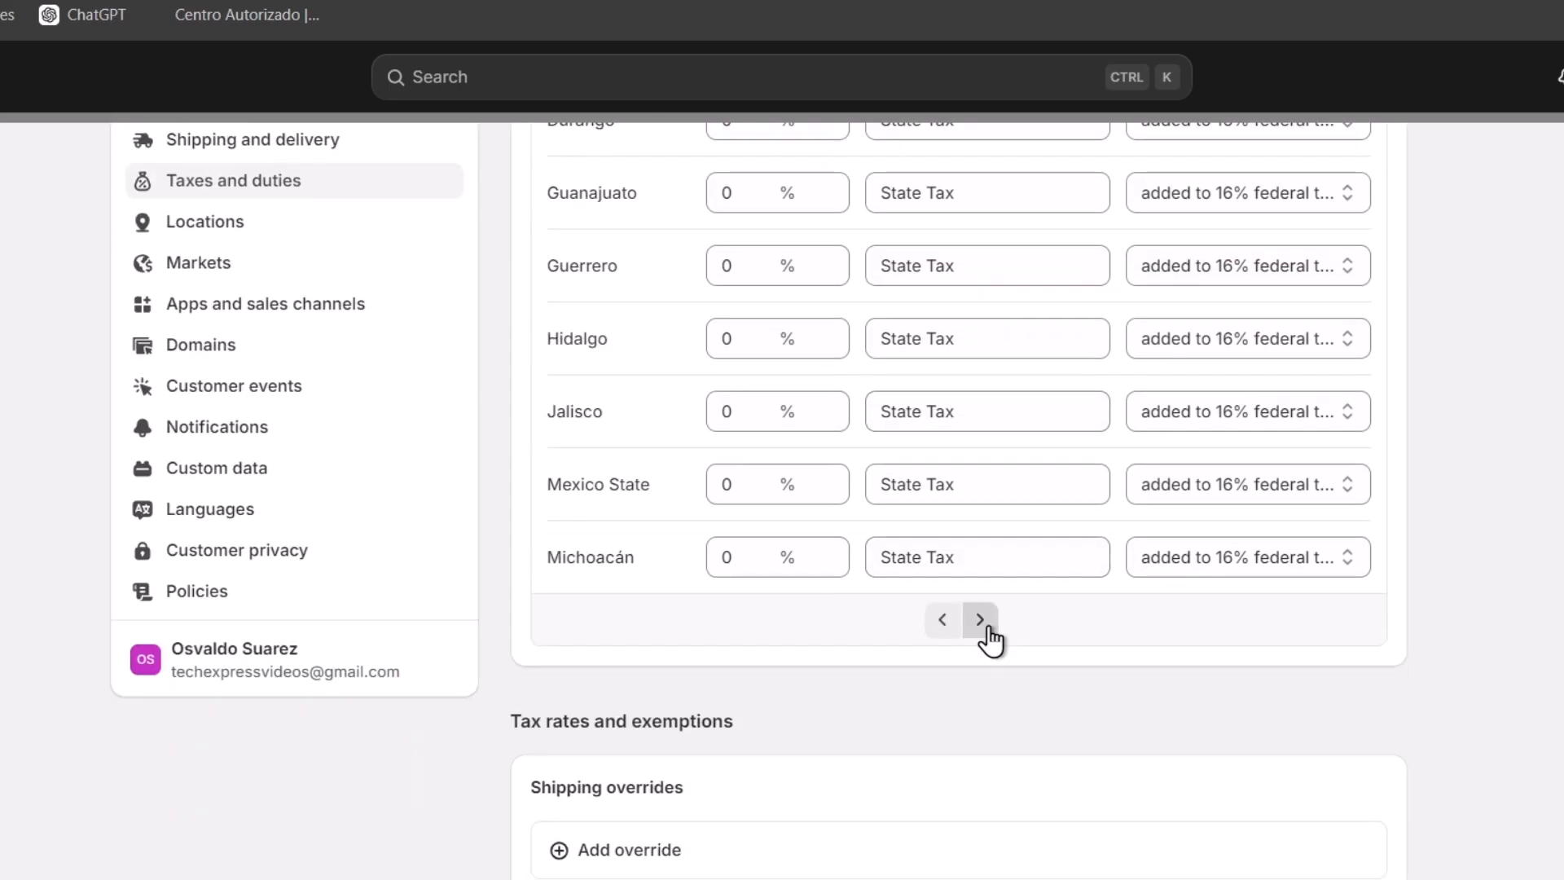
{"action": "left_click", "coordinate": [979, 618]}
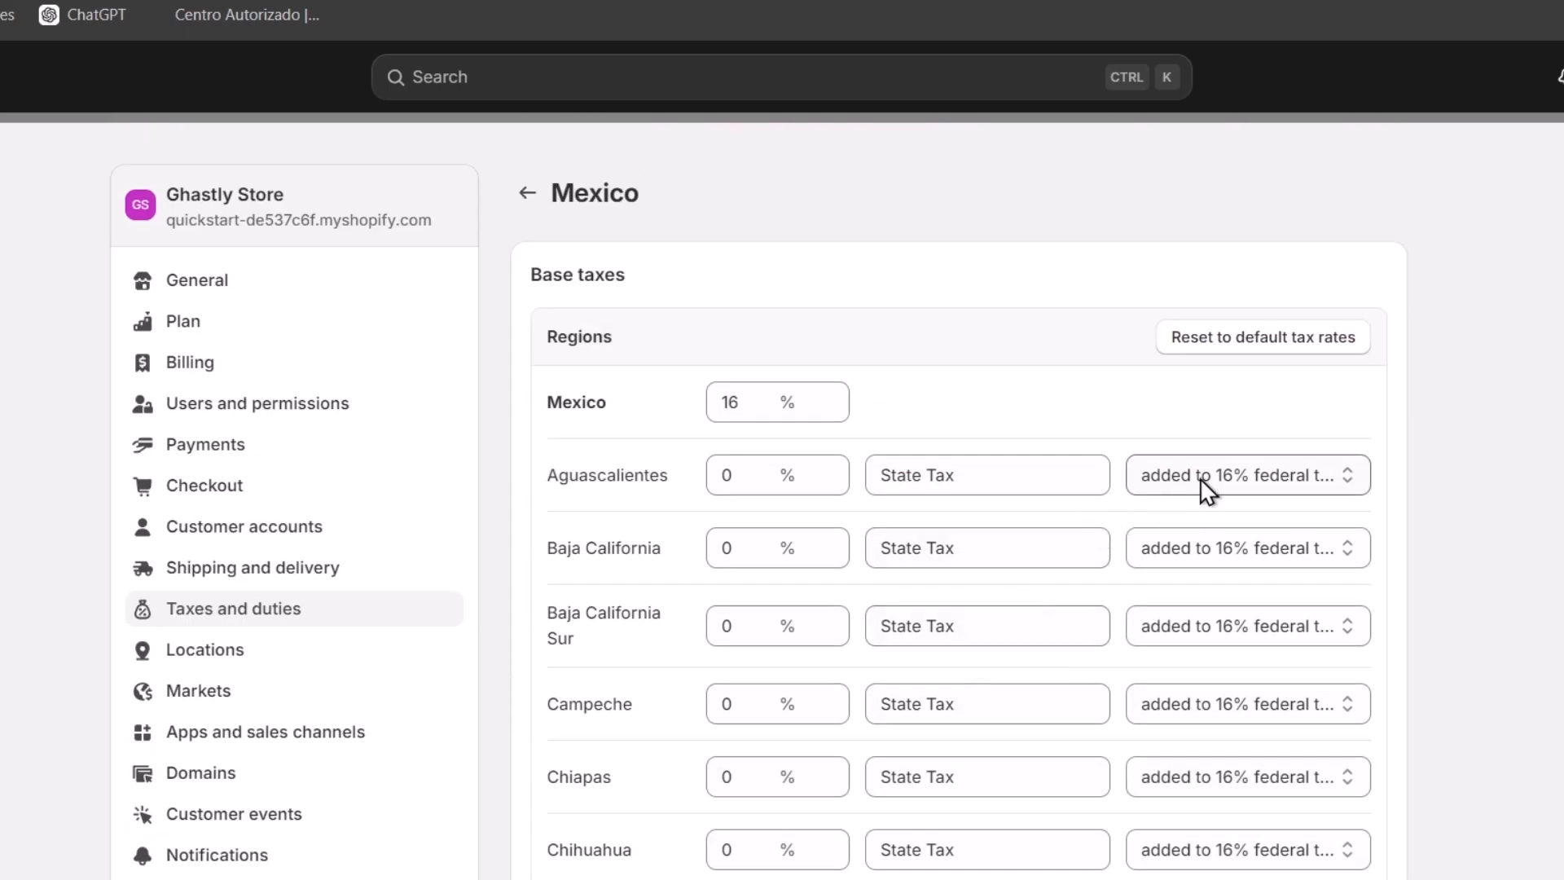
Leave Mexico's rates unchanged and return to the Taxes and duties overview.
{"action": "left_click", "coordinate": [1246, 474]}
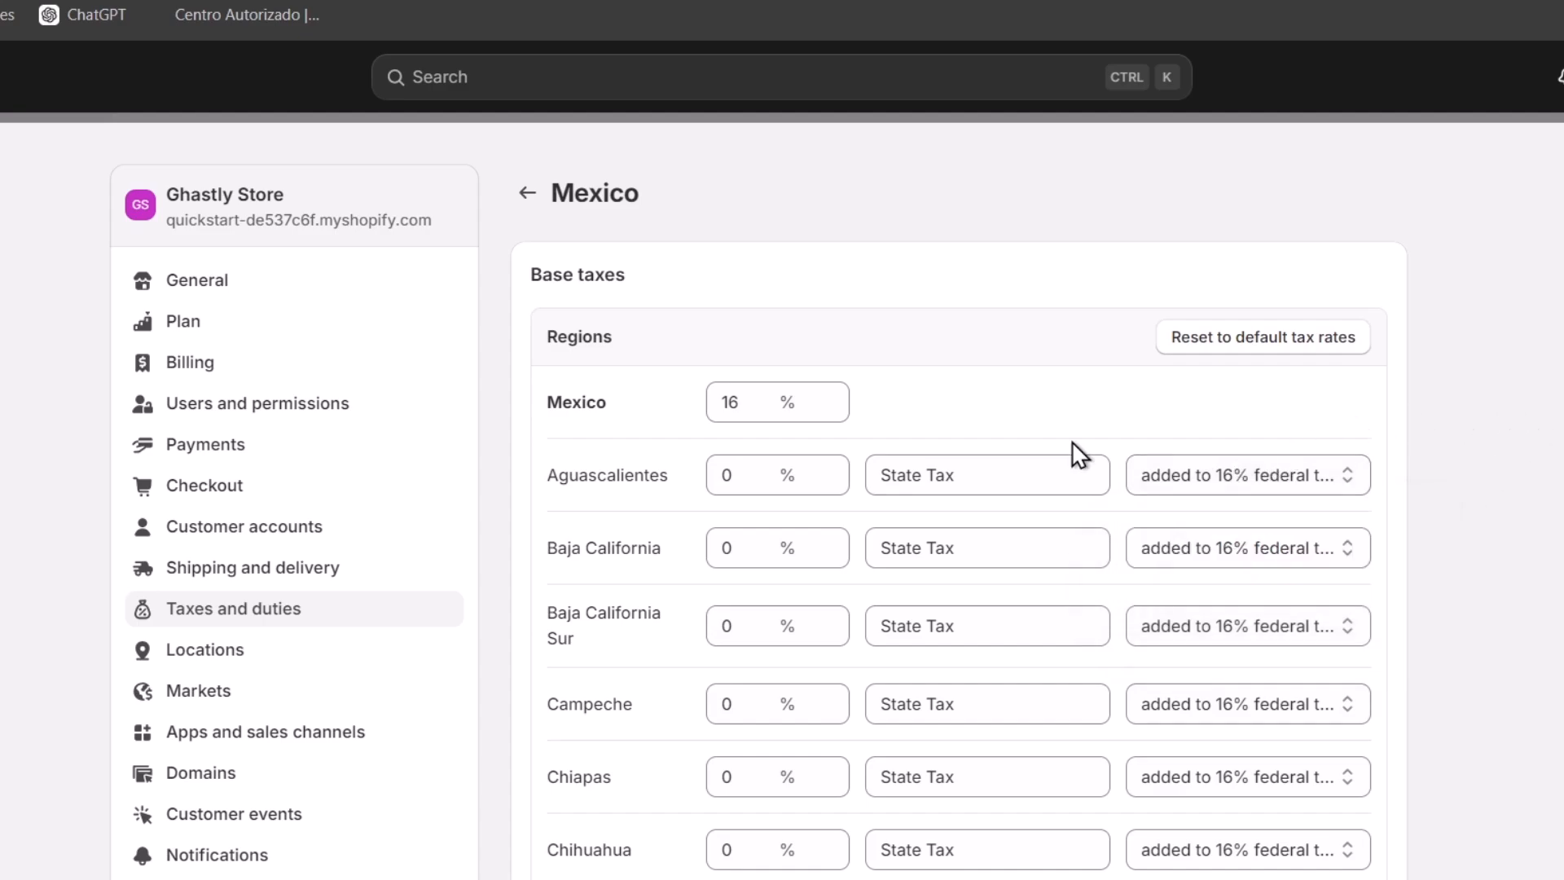
{"action": "left_click", "coordinate": [767, 474]}
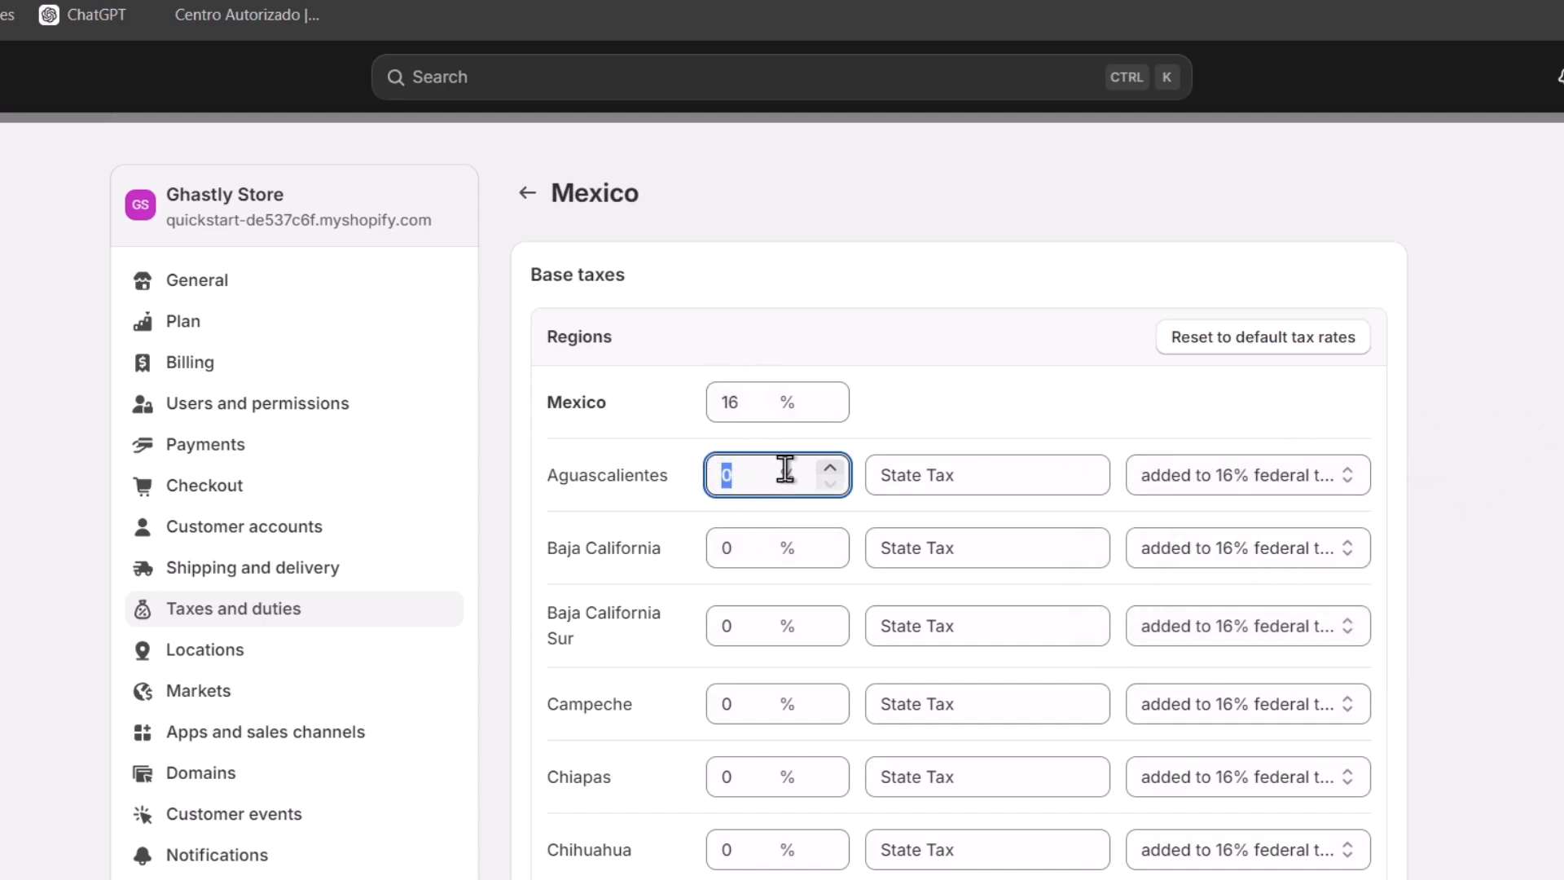
{"action": "double_click", "coordinate": [575, 403]}
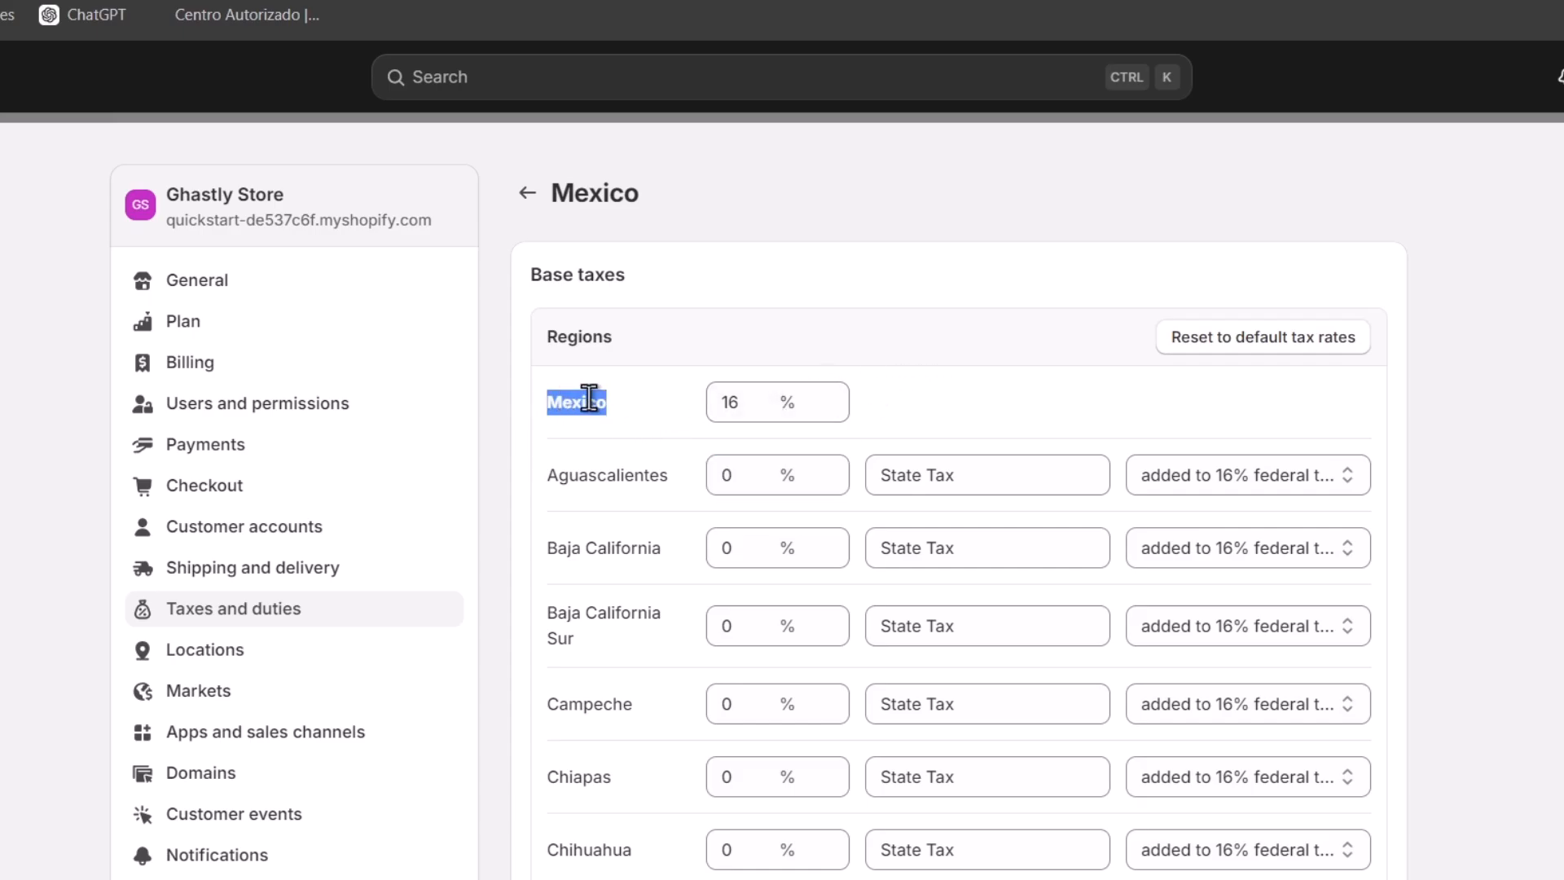
{"action": "scroll", "scroll_direction": "down", "scroll_amount": 3}
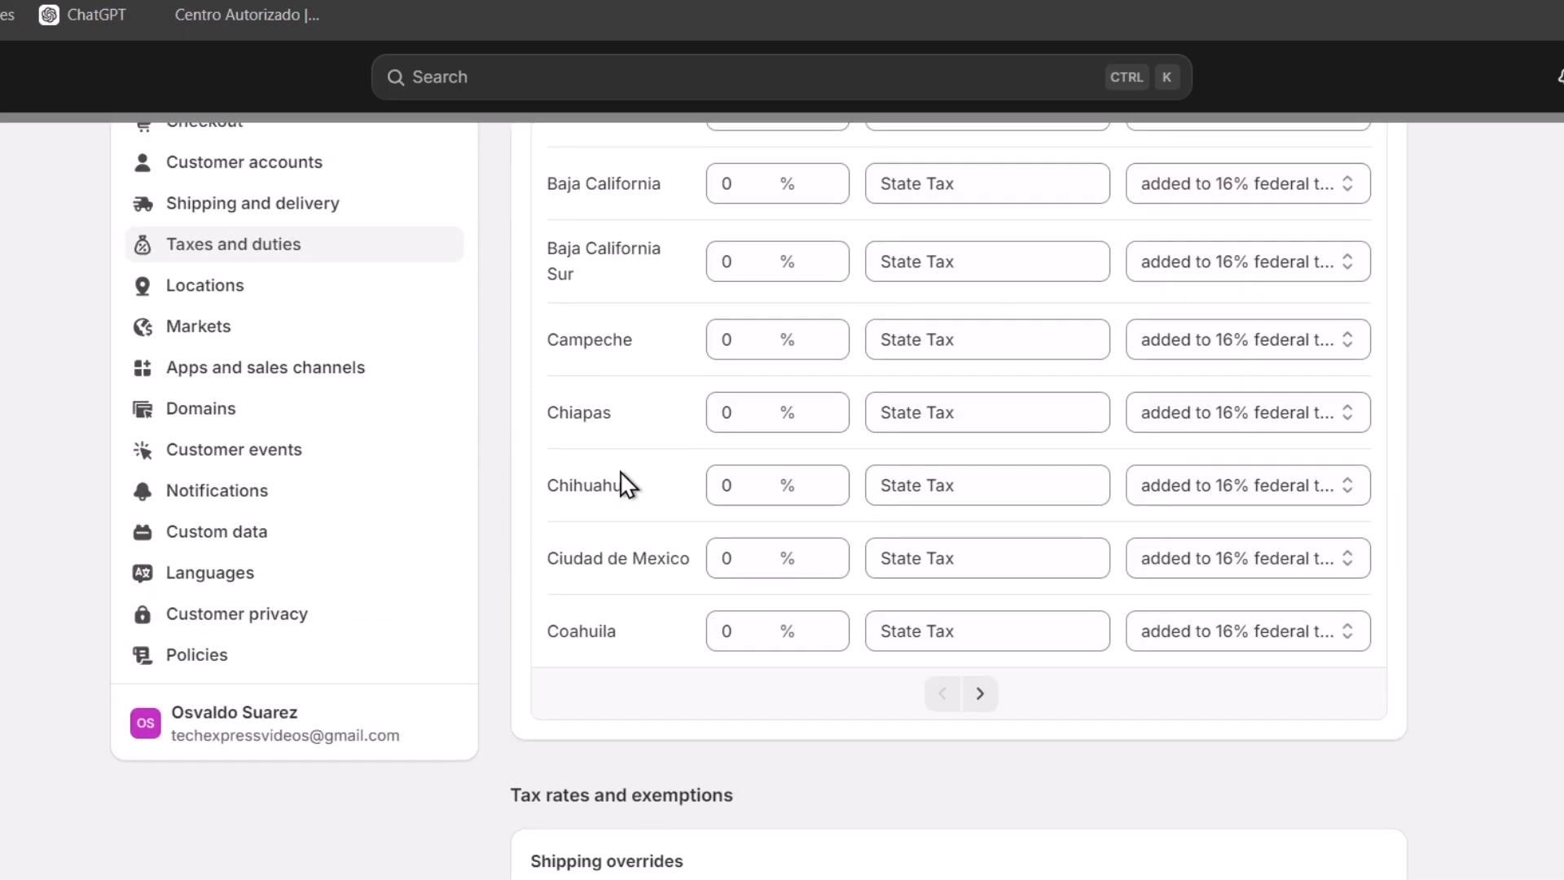
{"action": "mouse_move", "coordinate": [705, 518]}
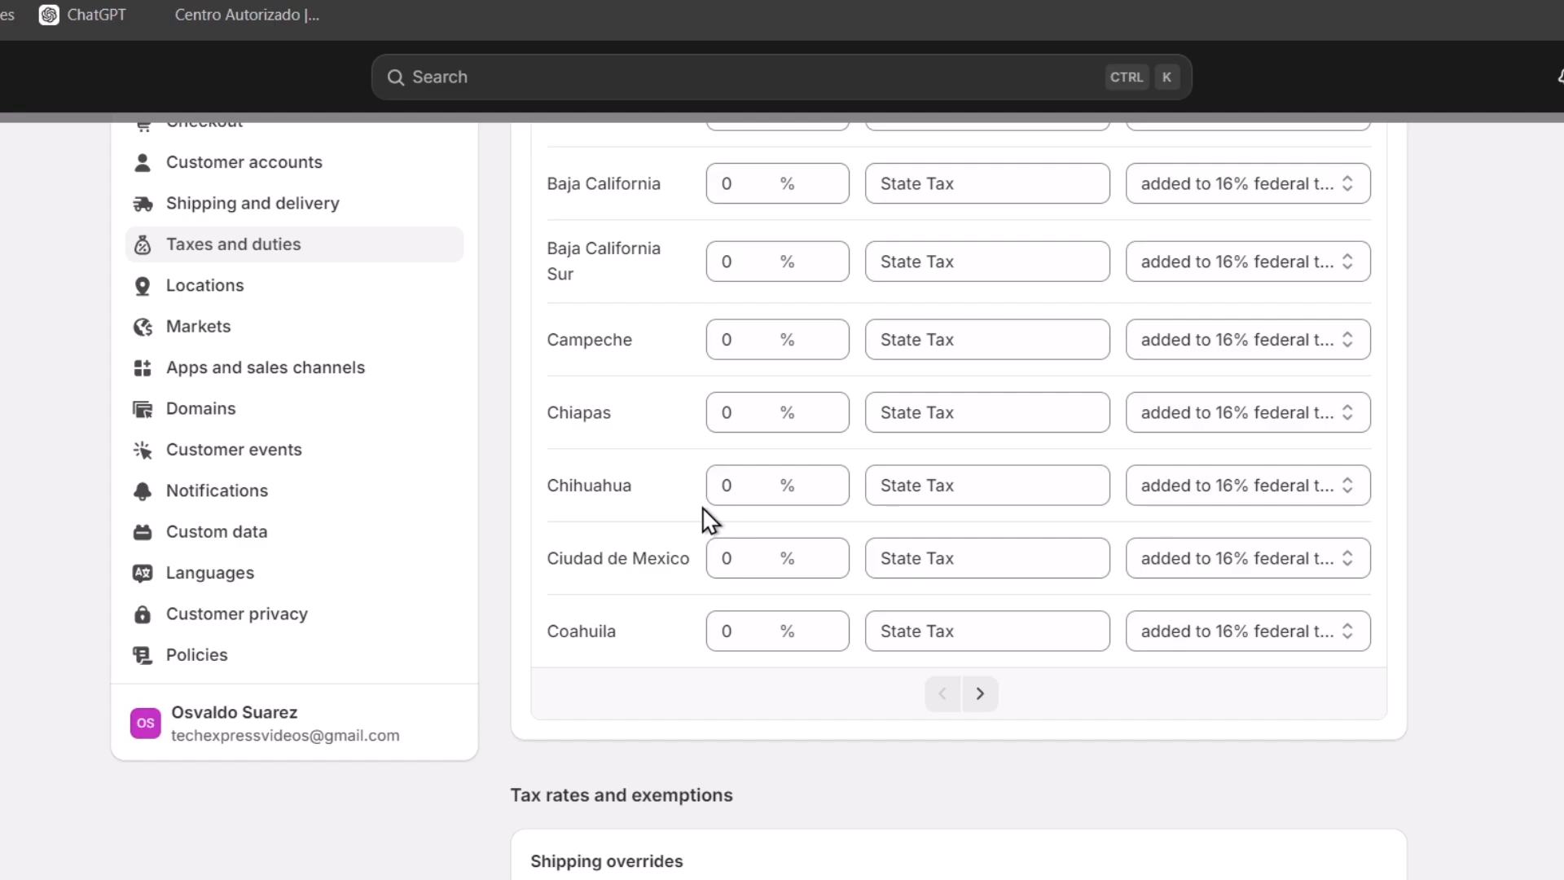
{"action": "mouse_move", "coordinate": [648, 236]}
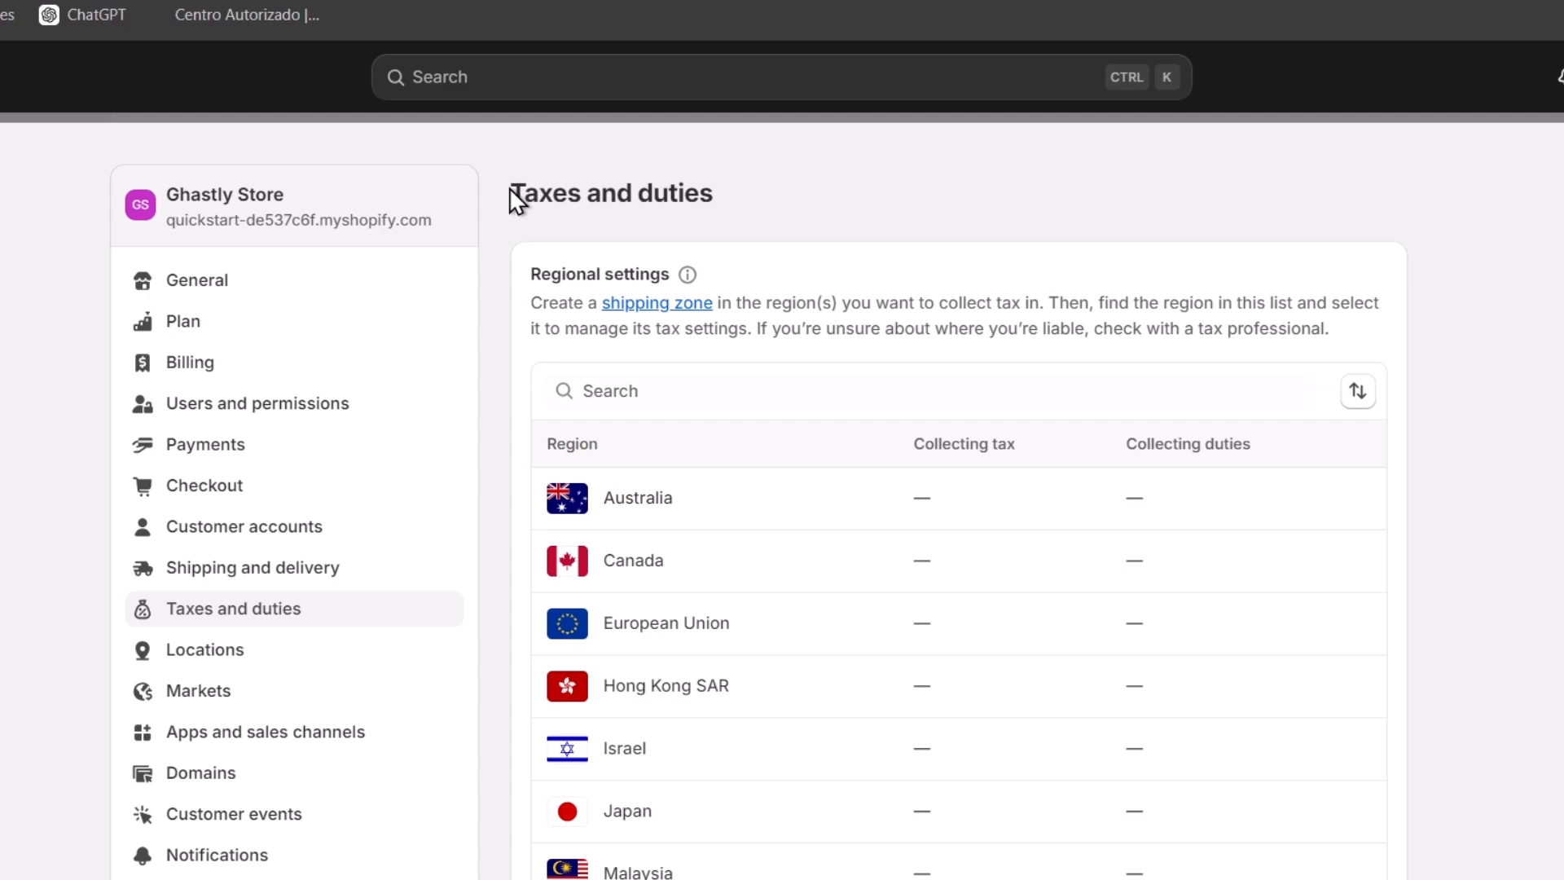
Scroll down the Taxes and duties overview to the Duties and import taxes section.
{"action": "scroll", "scroll_direction": "down", "scroll_amount": 3}
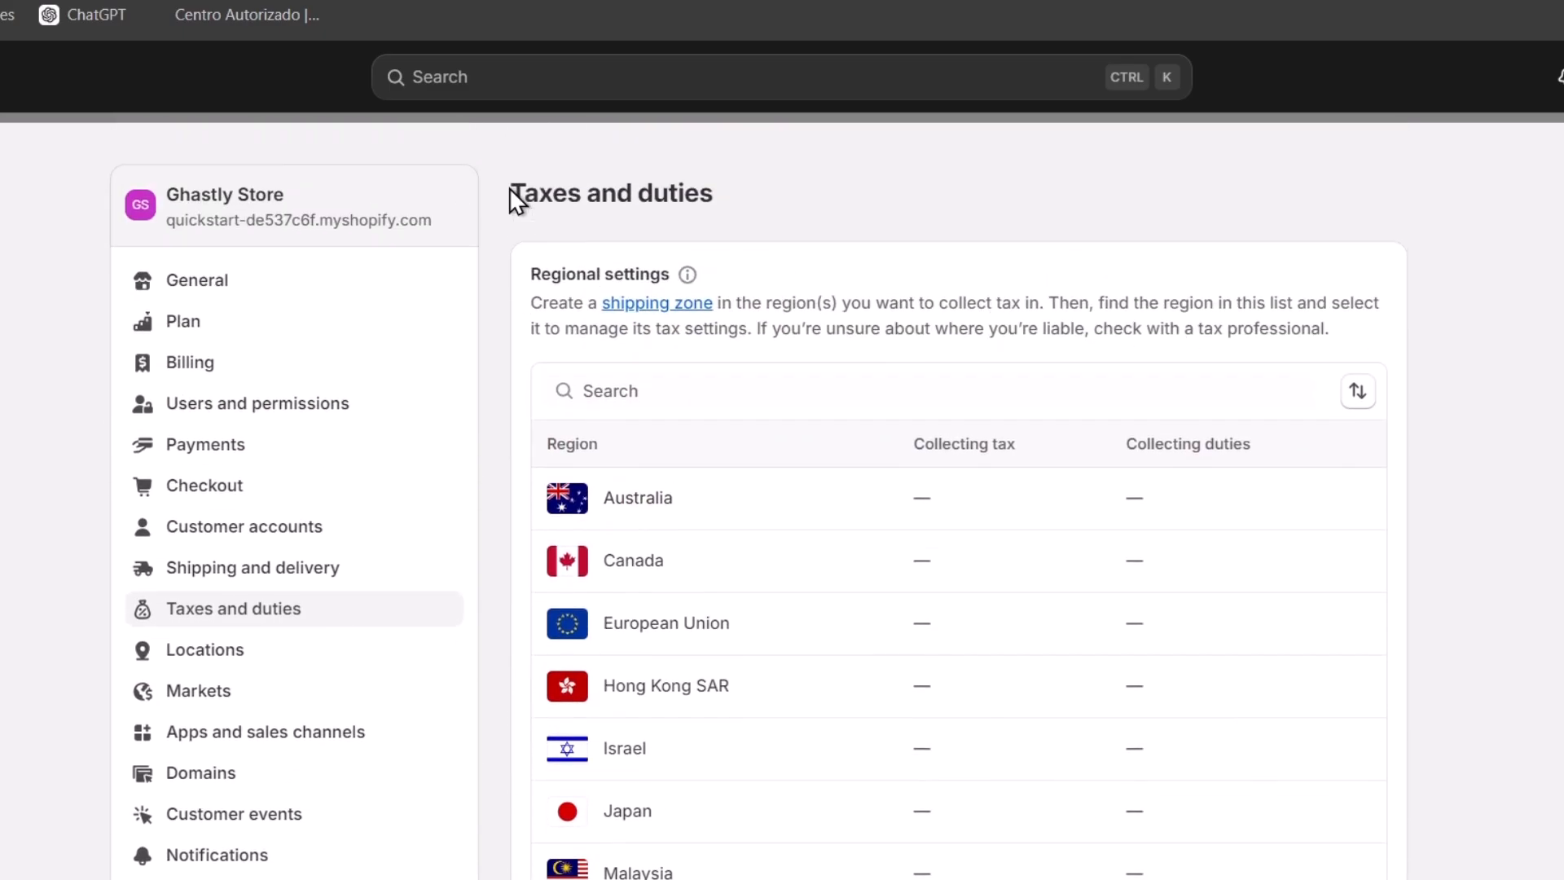
{"action": "mouse_move", "coordinate": [803, 446]}
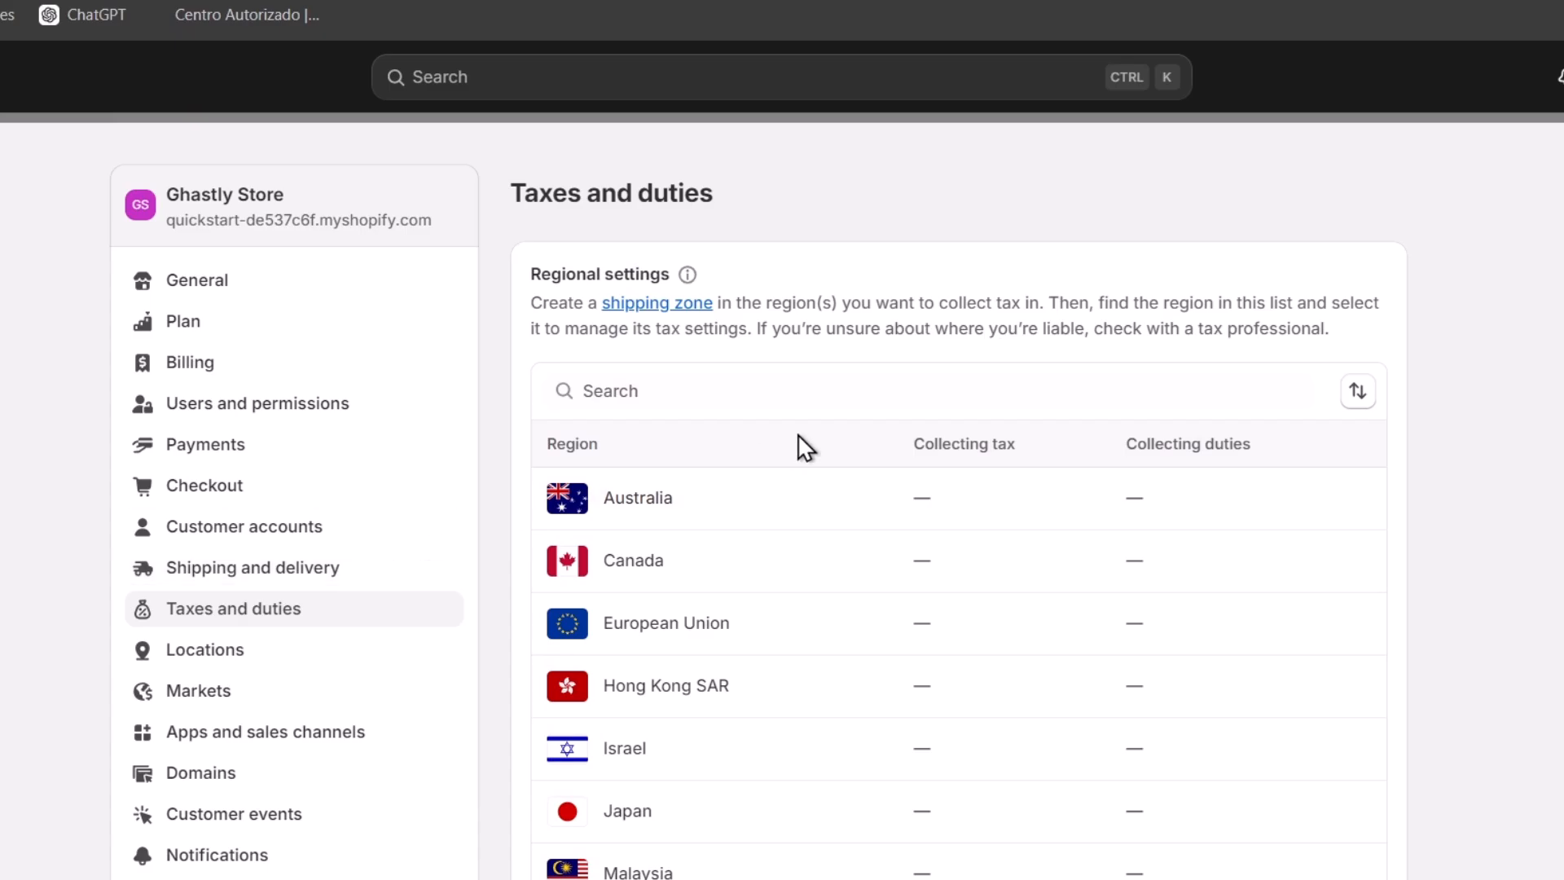
{"action": "scroll", "scroll_direction": "down", "scroll_amount": 3}
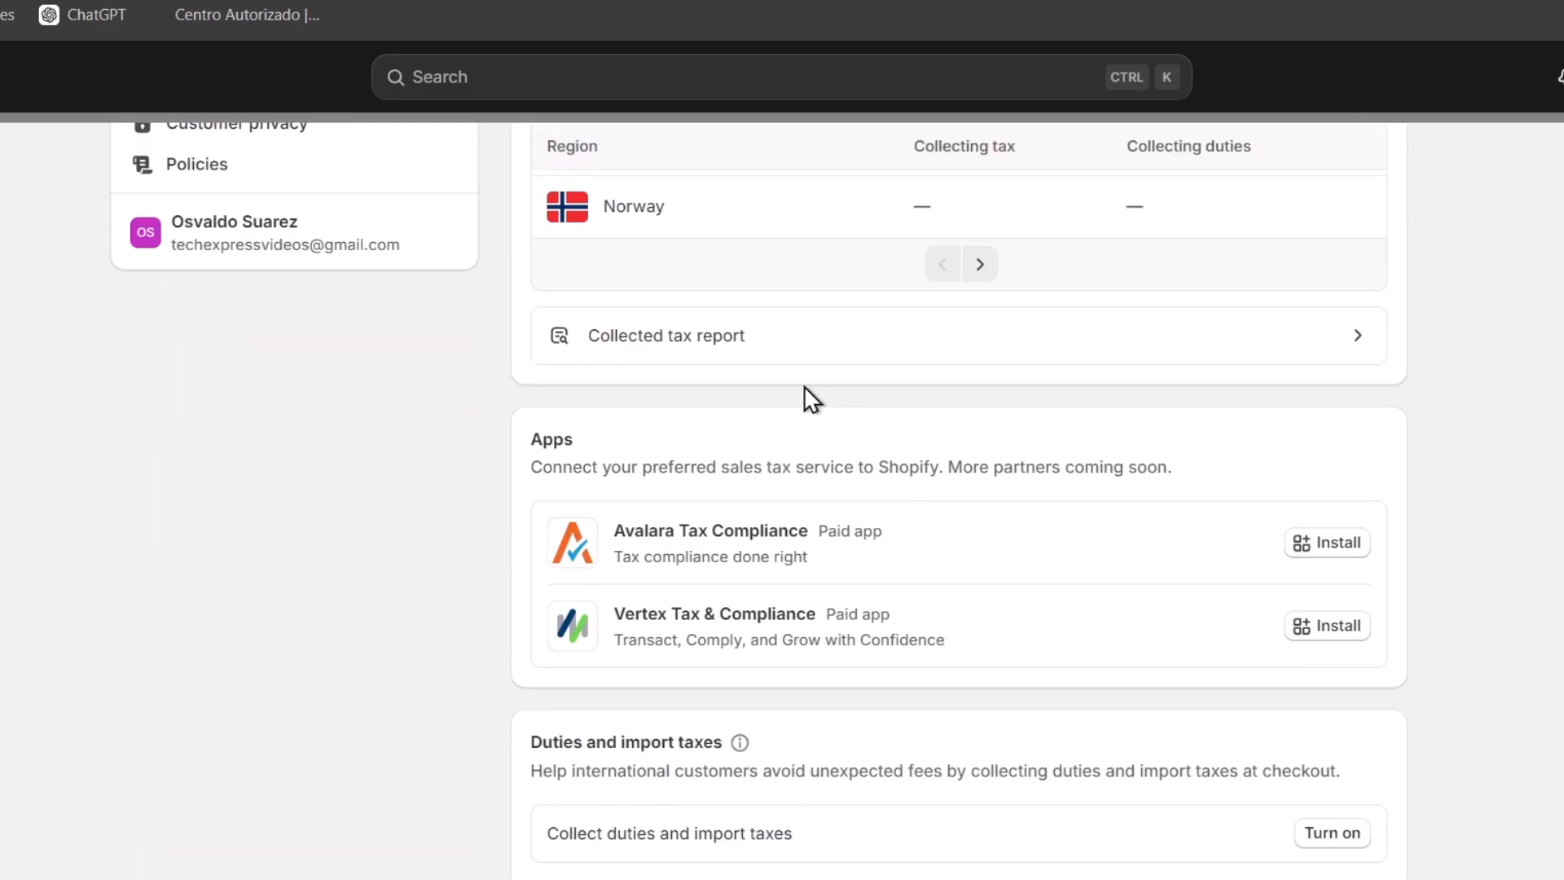
{"action": "scroll", "scroll_direction": "down", "scroll_amount": 3}
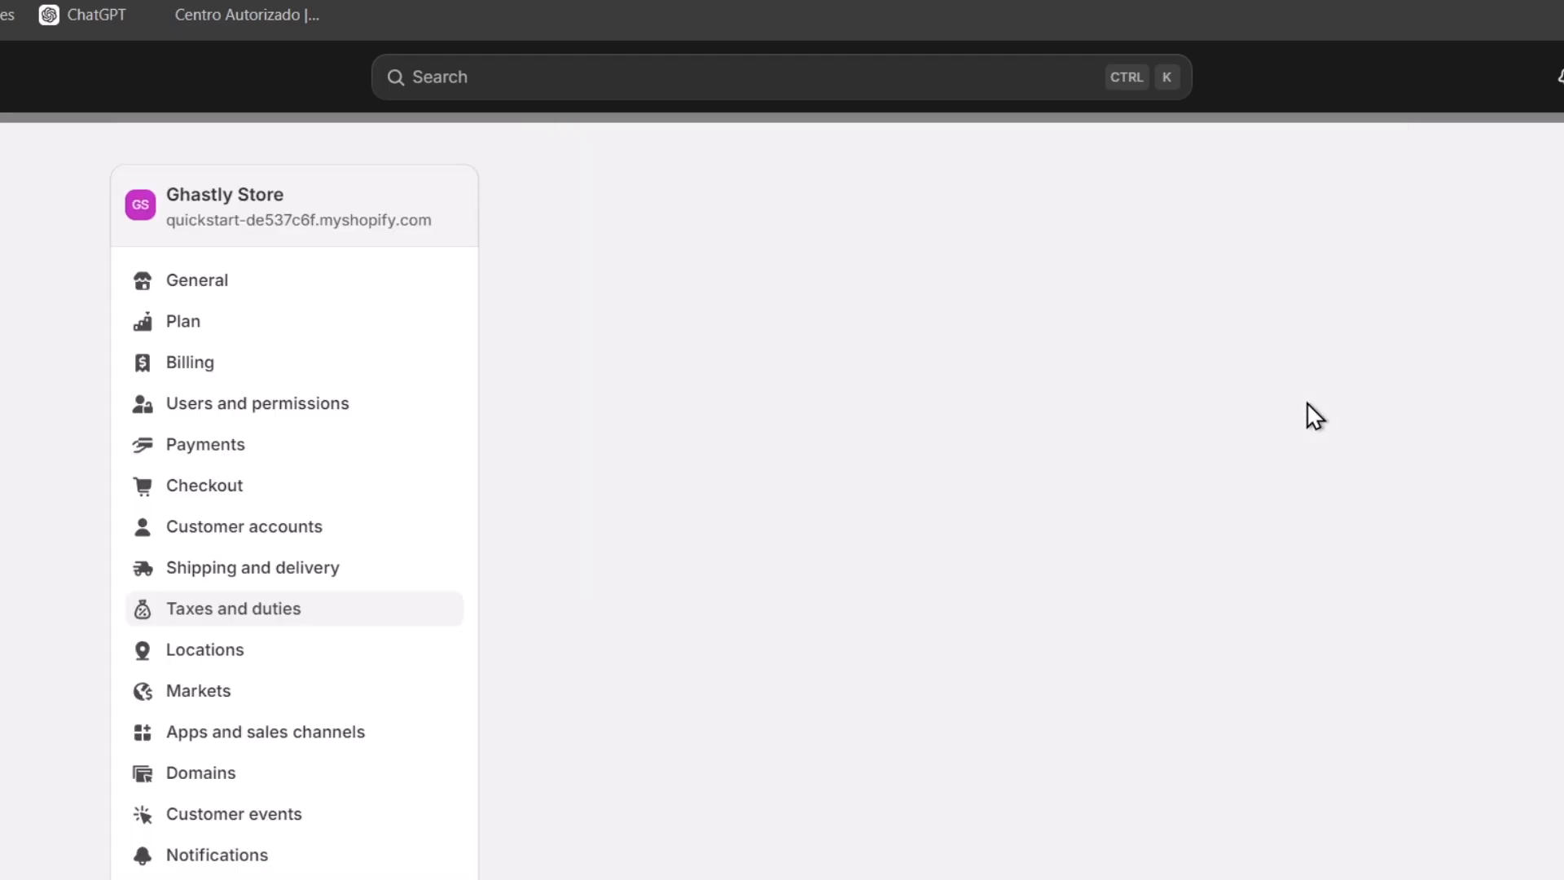
Confirm 'My carrier supports prepaid duties' and complete the prepaid duties step.
{"action": "left_click", "coordinate": [233, 607]}
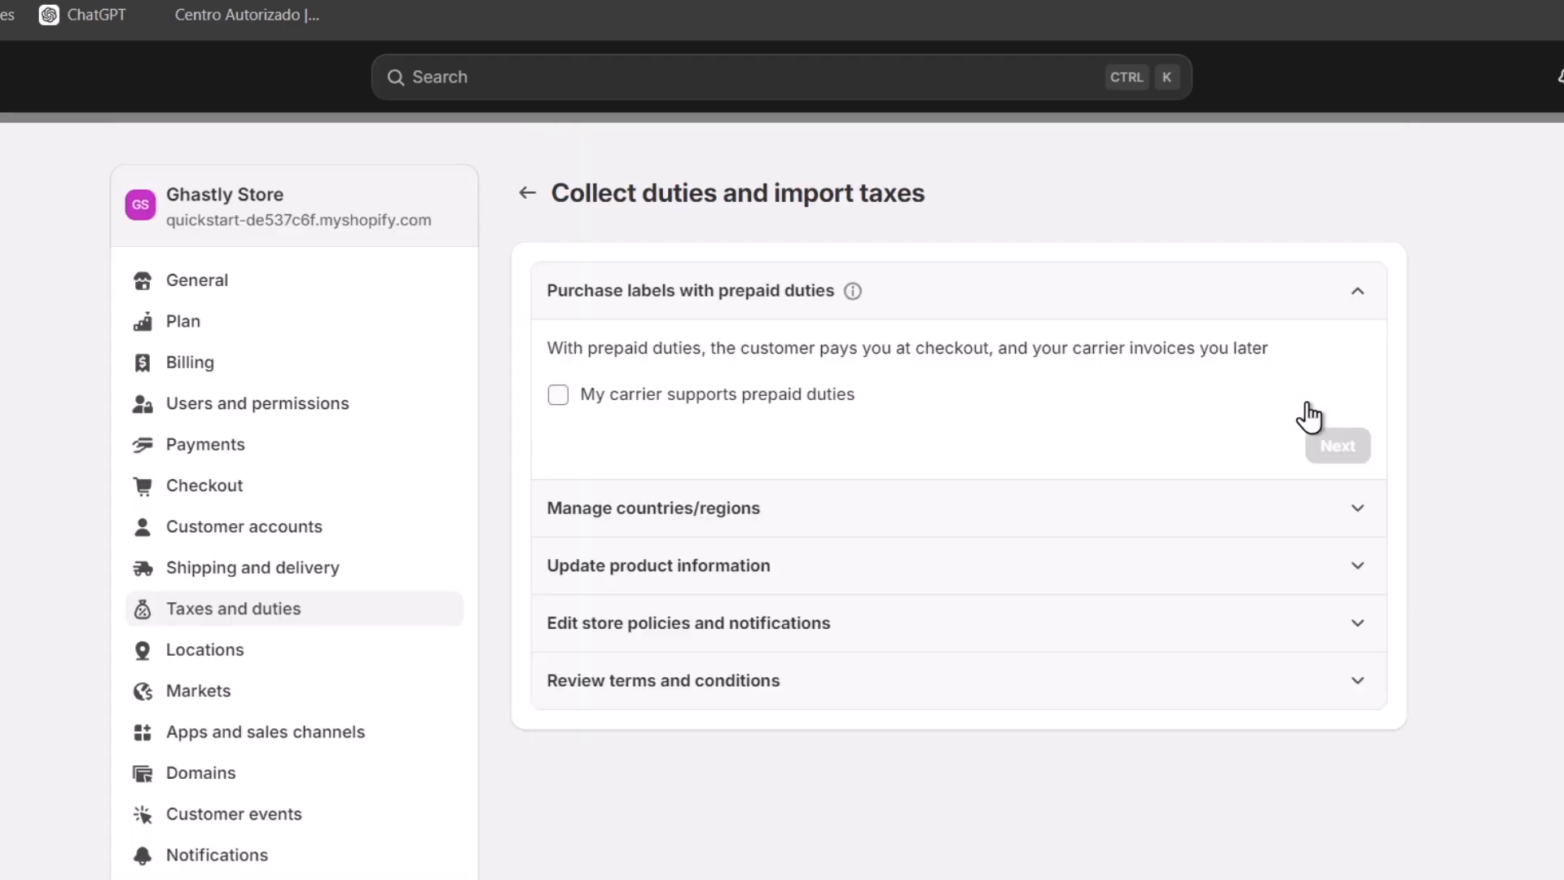
{"action": "mouse_move", "coordinate": [1151, 404]}
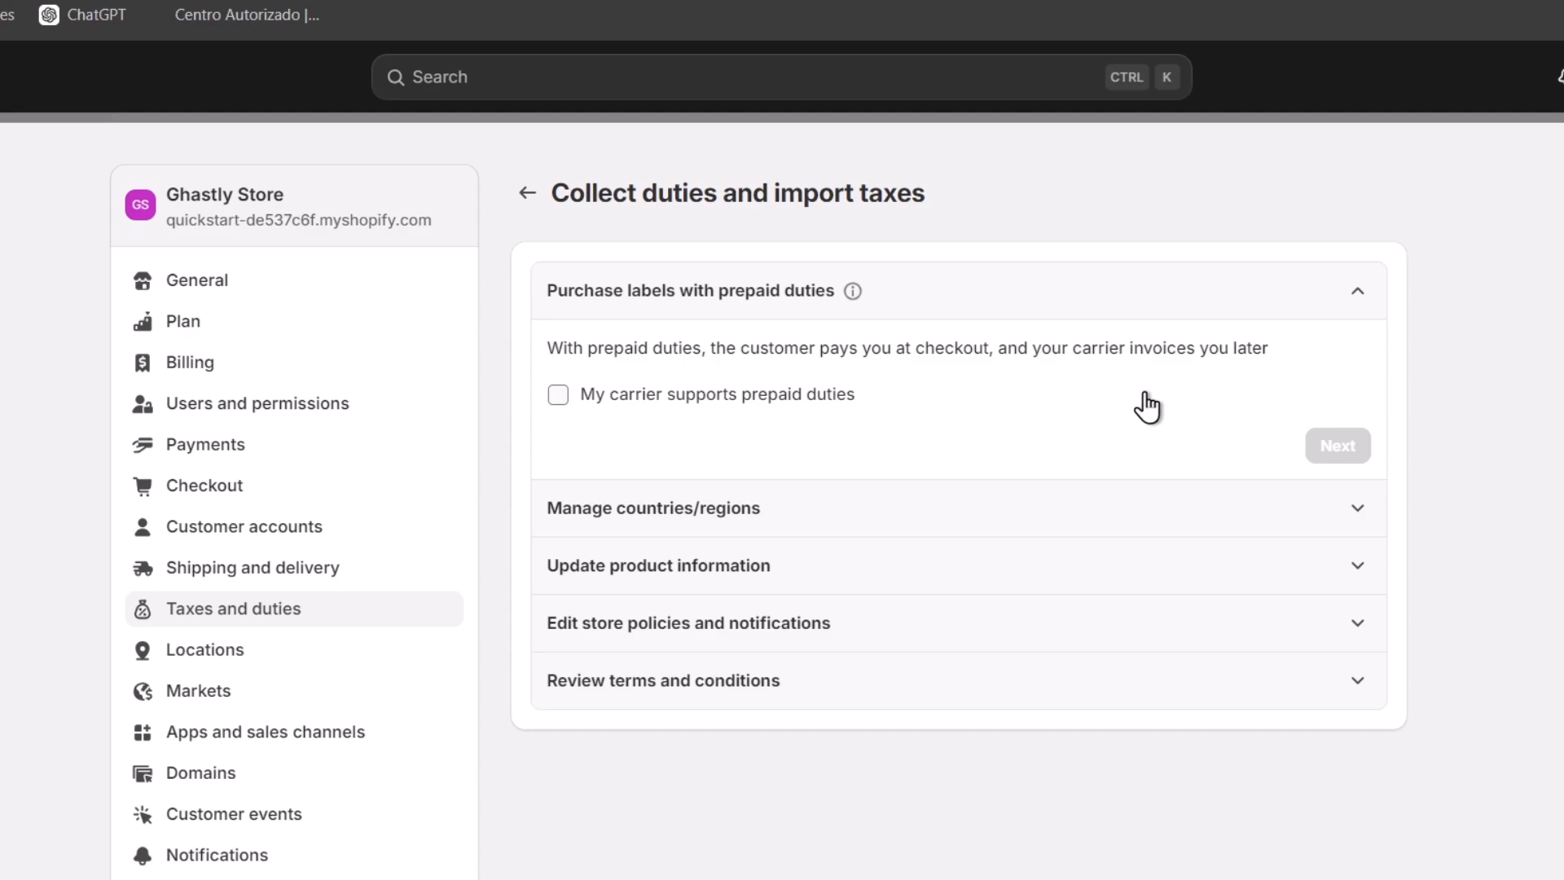
{"action": "left_click", "coordinate": [557, 394]}
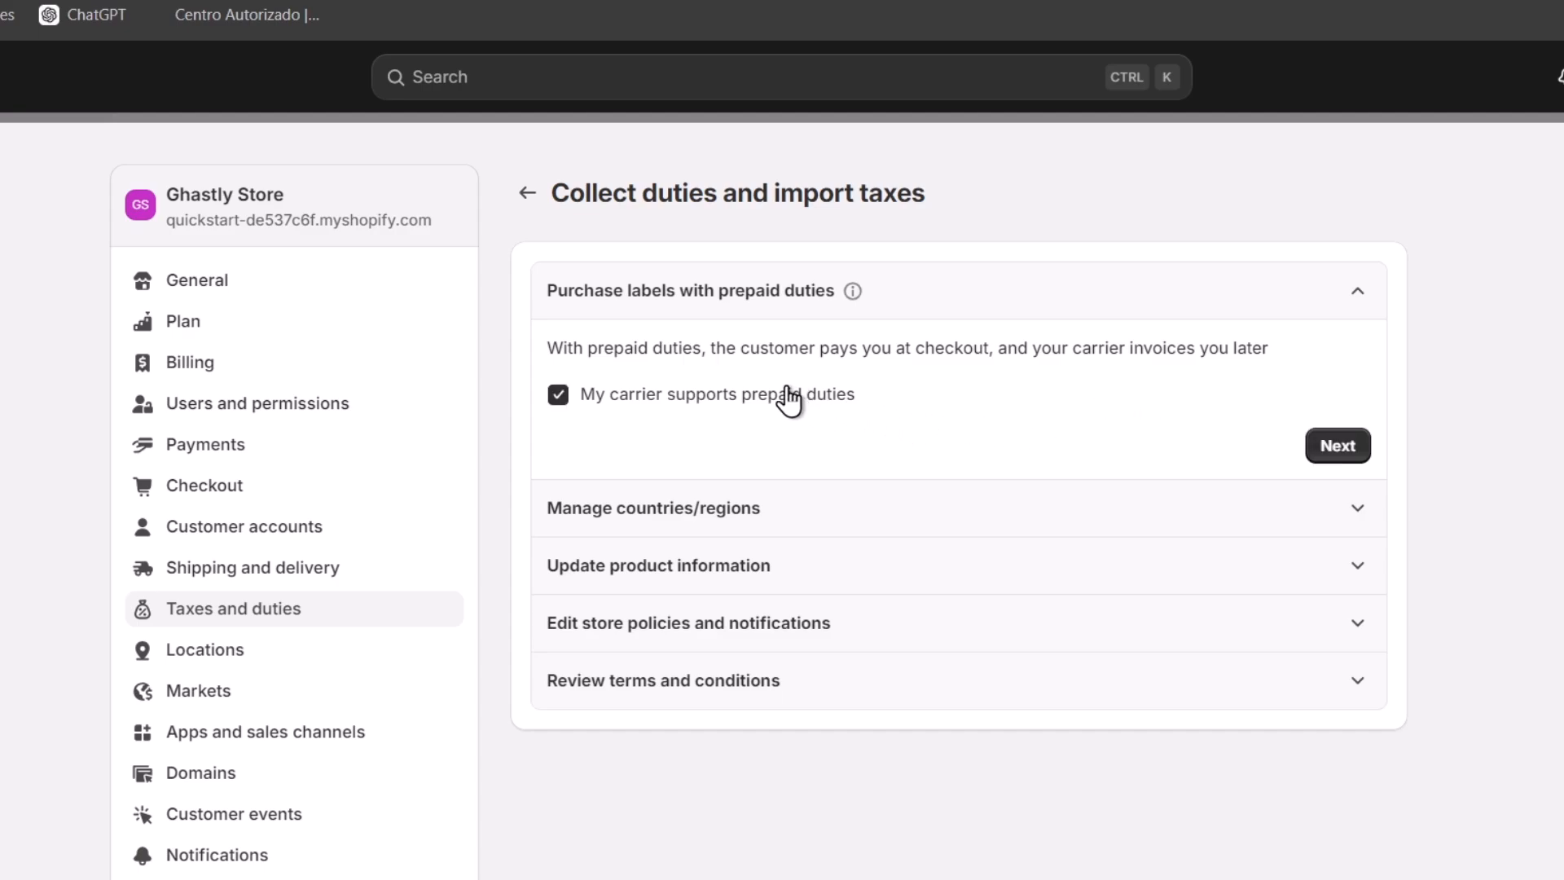
{"action": "mouse_move", "coordinate": [1194, 456]}
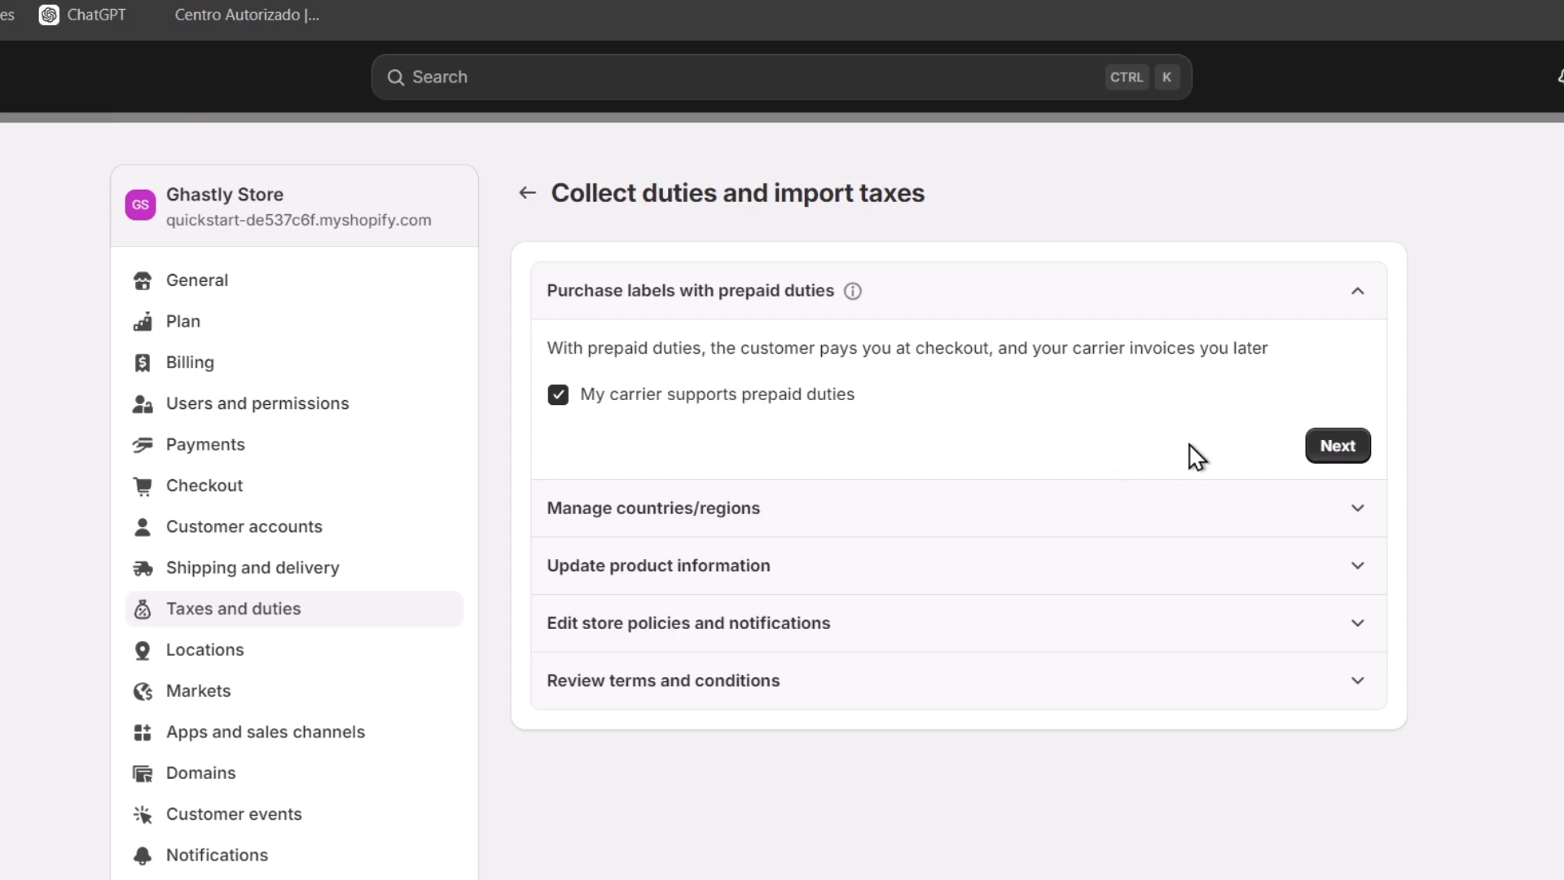
{"action": "left_click", "coordinate": [1336, 444]}
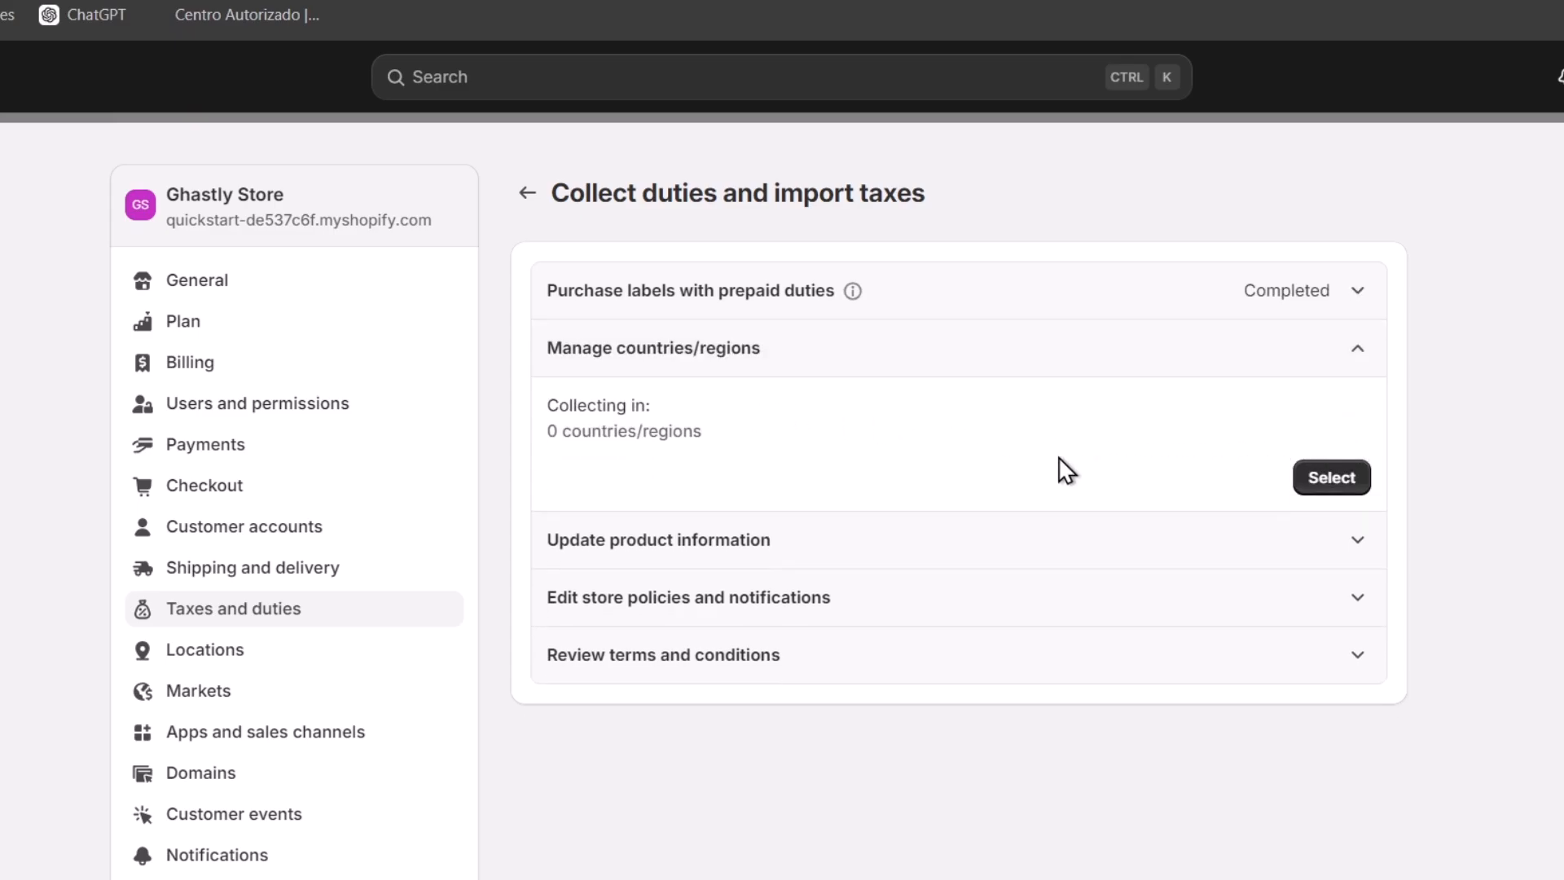
Deselect Australia, Austria, Belgium and Czech Republic from duty collection and confirm the countries.
{"action": "left_click", "coordinate": [1330, 477]}
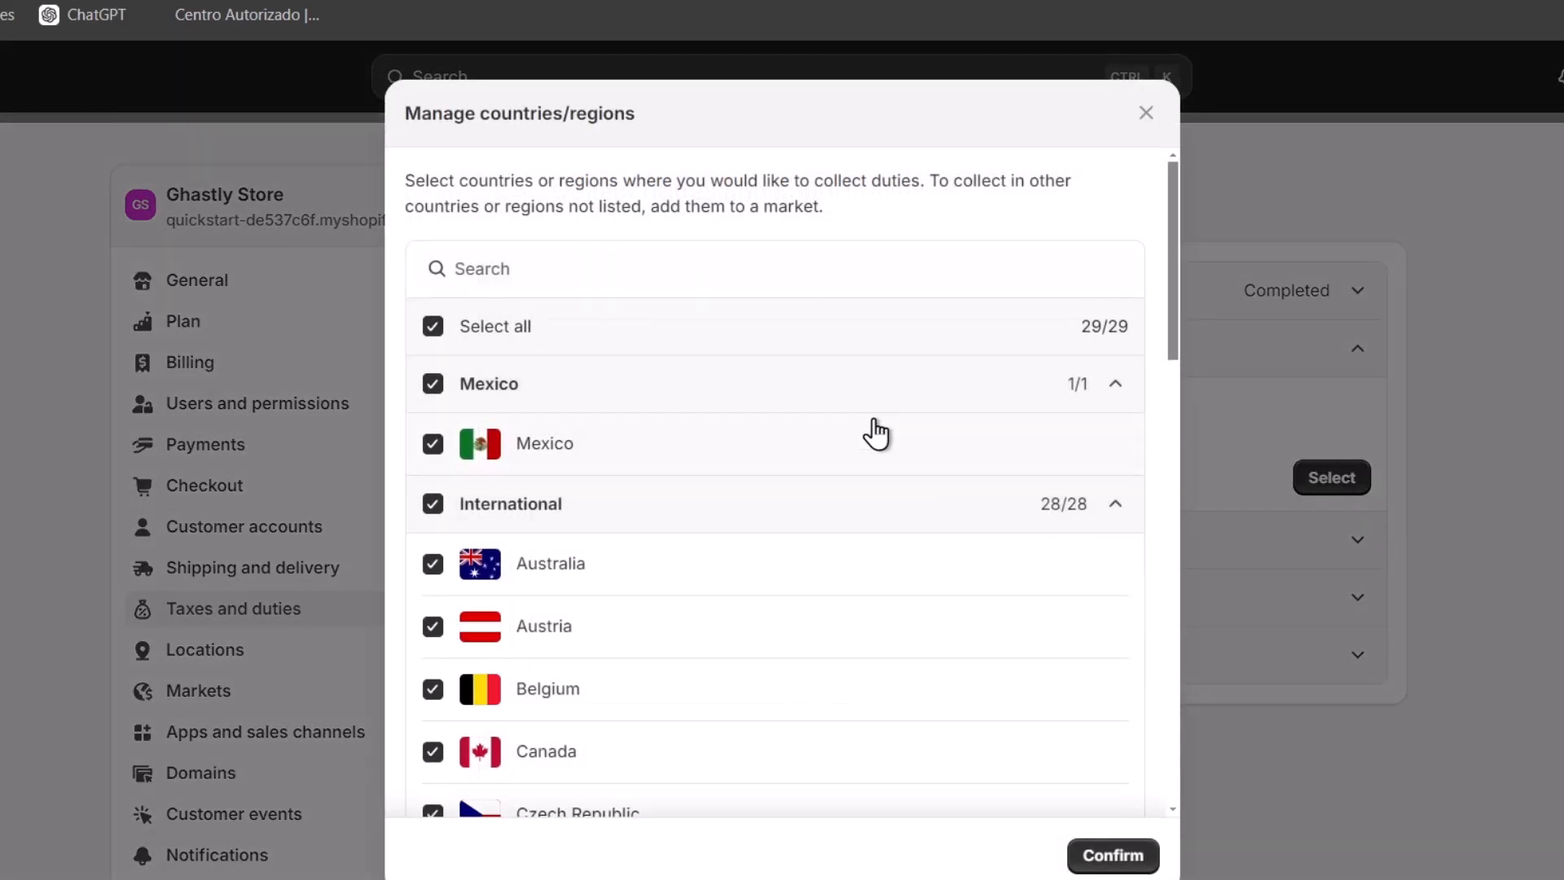
{"action": "scroll", "scroll_direction": "down", "scroll_amount": 3}
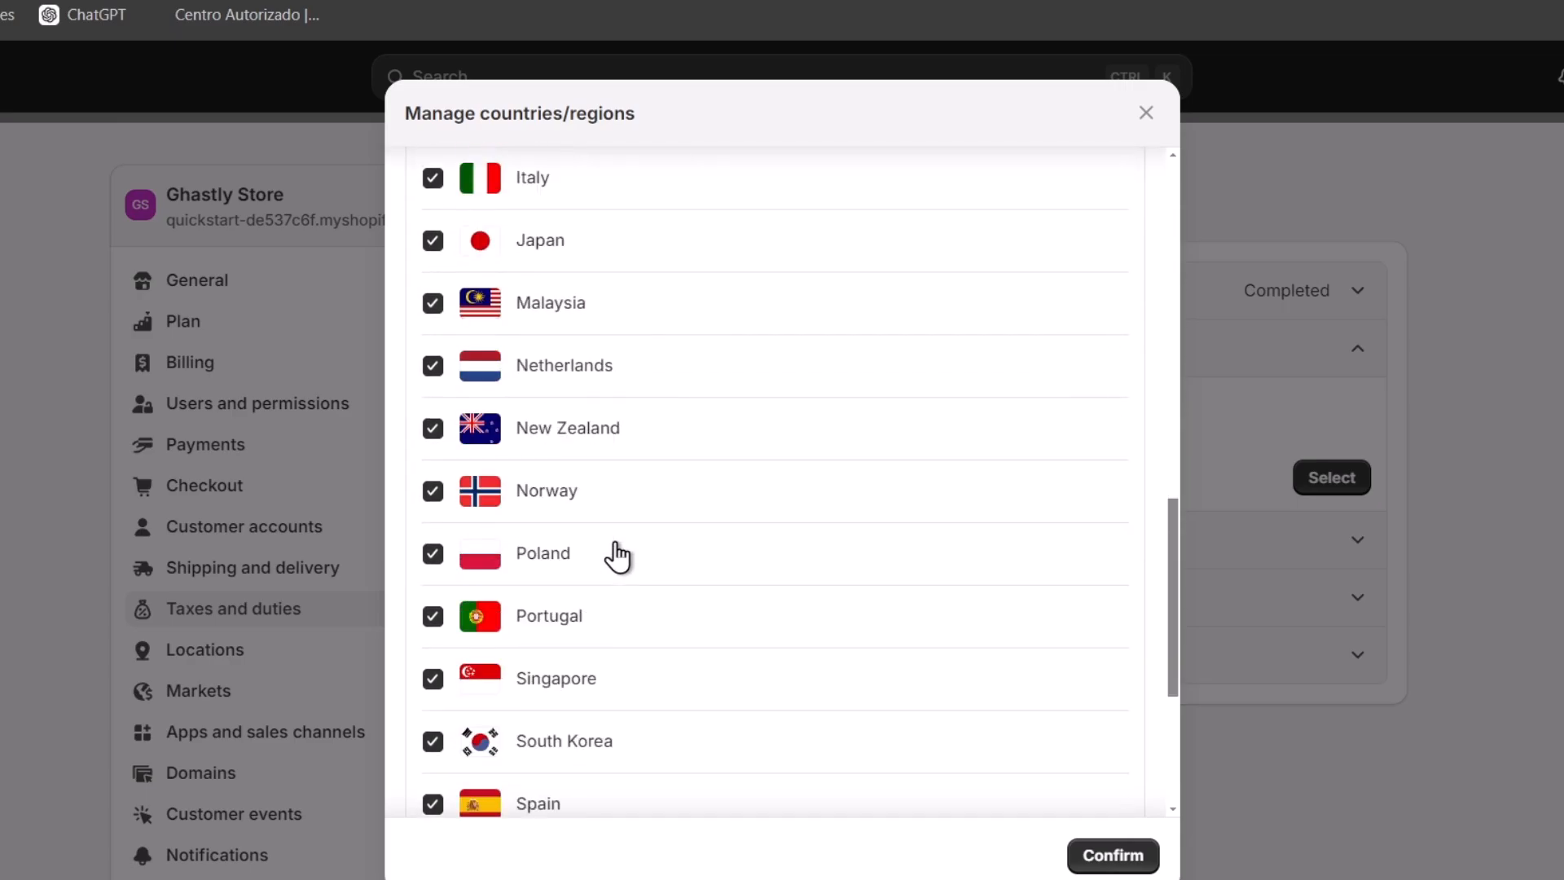
{"action": "scroll", "scroll_direction": "up", "scroll_amount": 3}
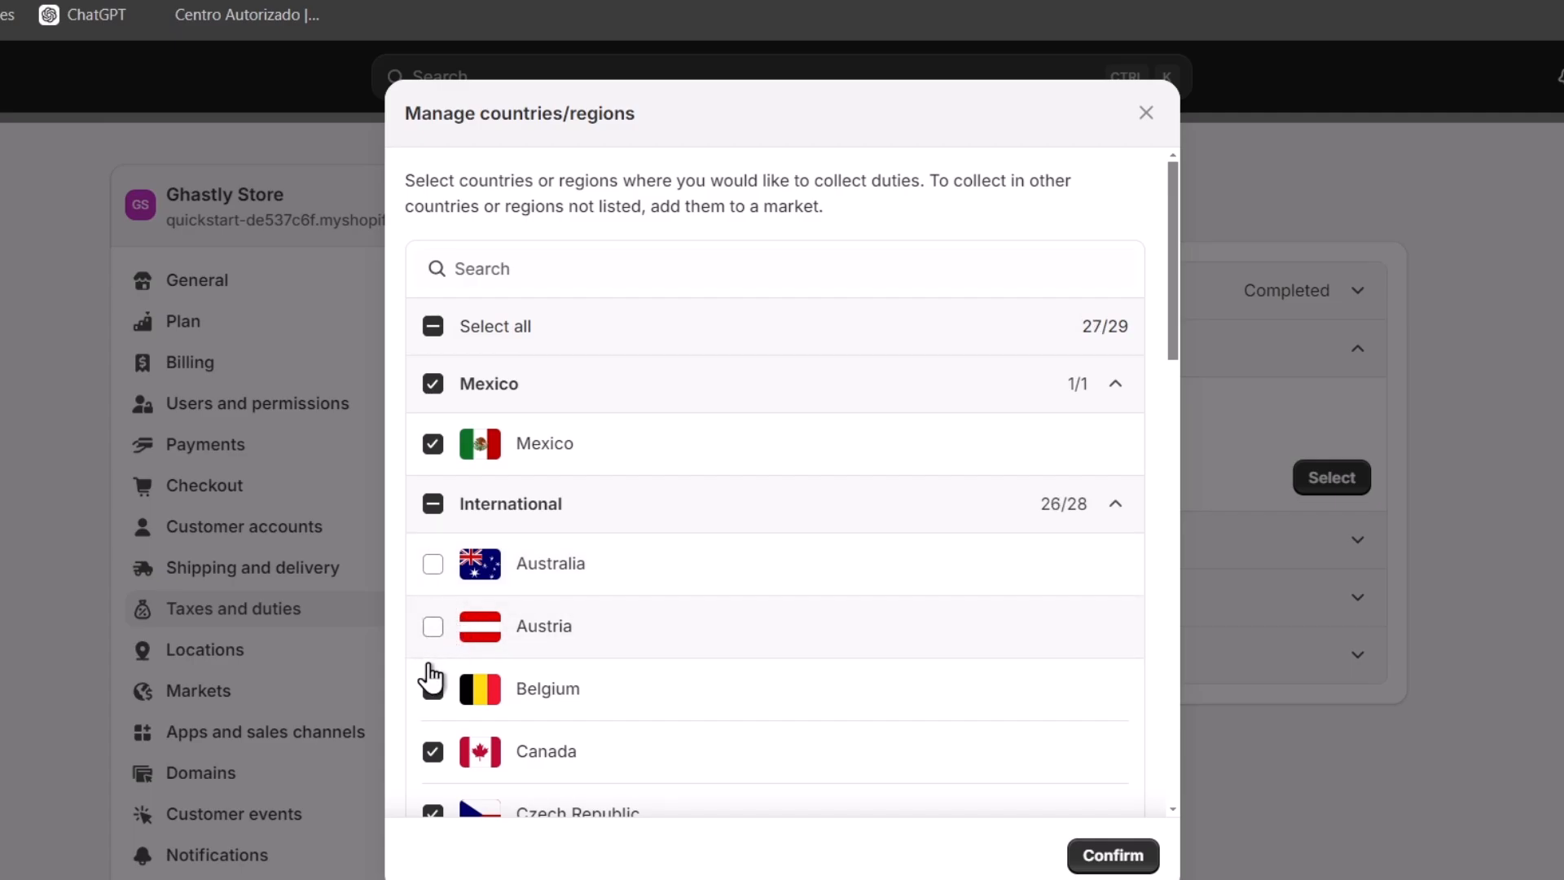
{"action": "scroll", "scroll_direction": "down", "scroll_amount": 3}
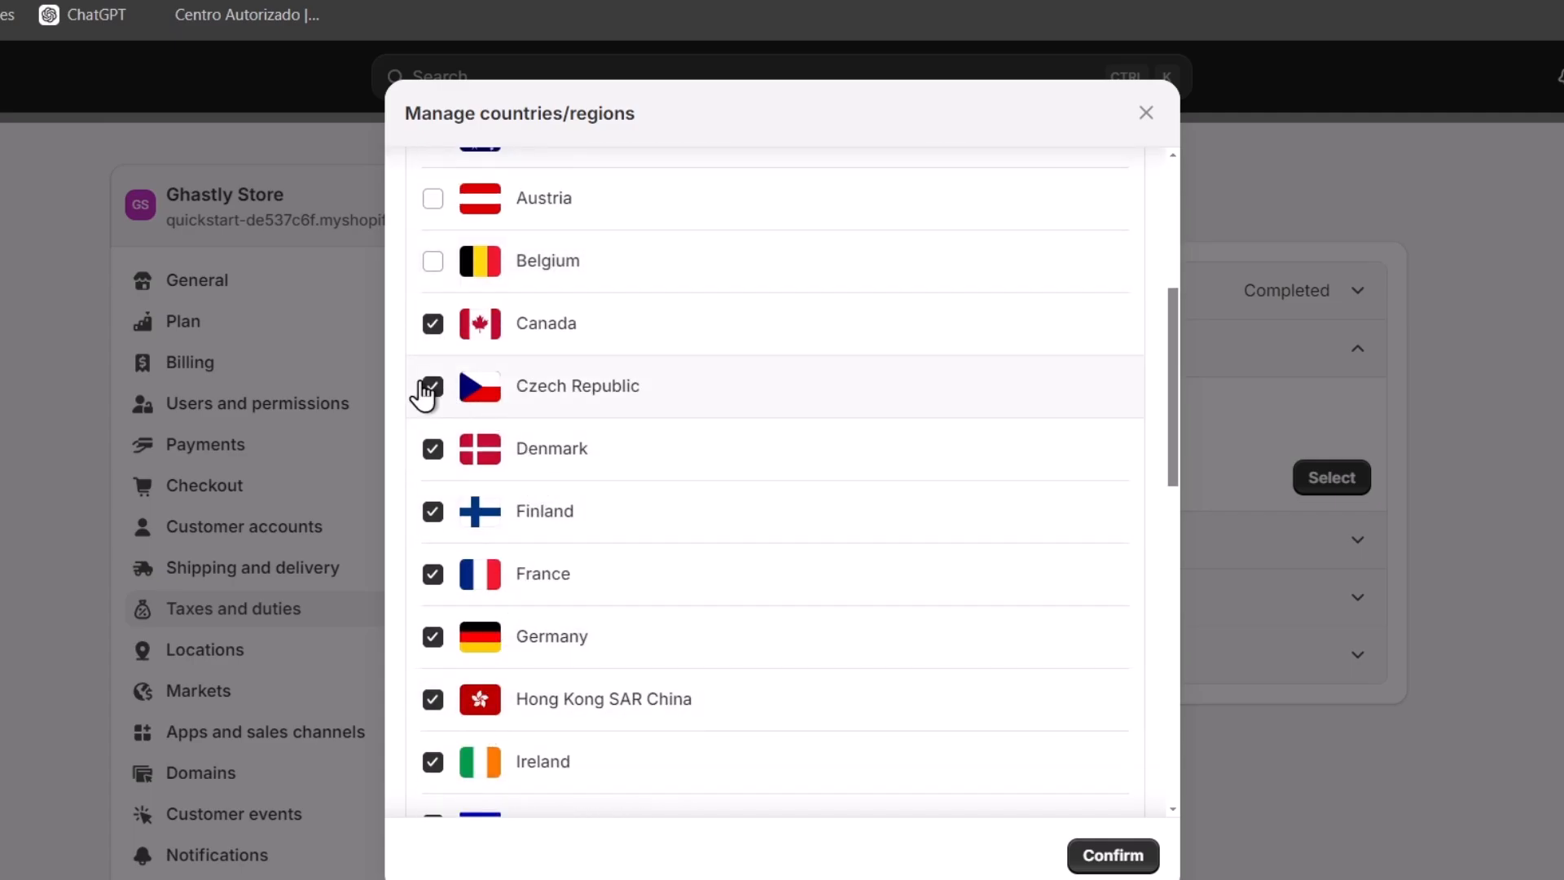
{"action": "left_click", "coordinate": [434, 386]}
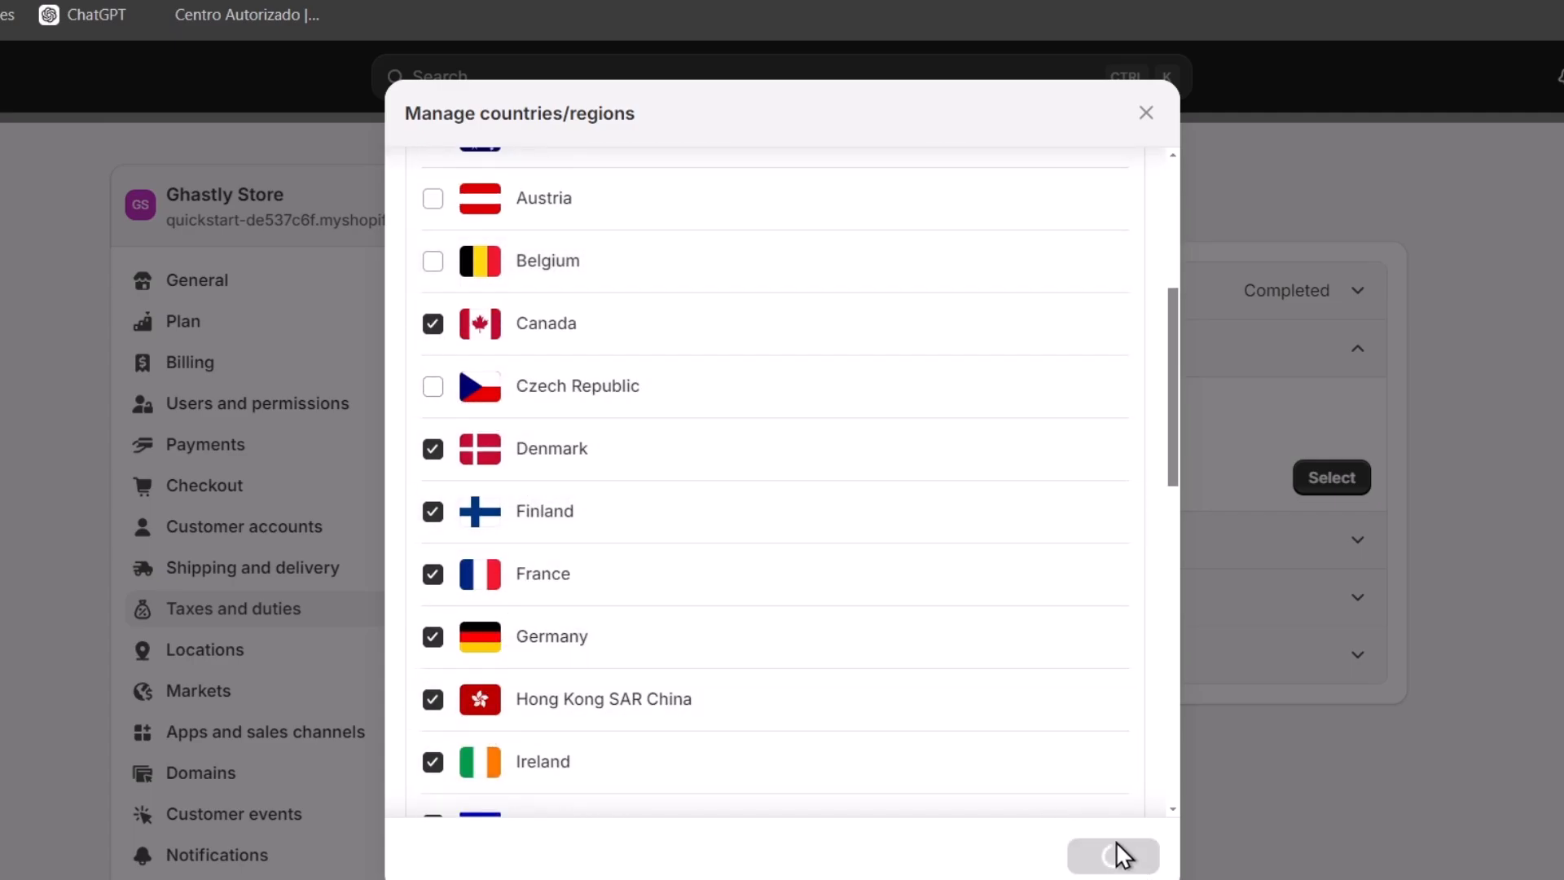
{"action": "left_click", "coordinate": [1112, 855]}
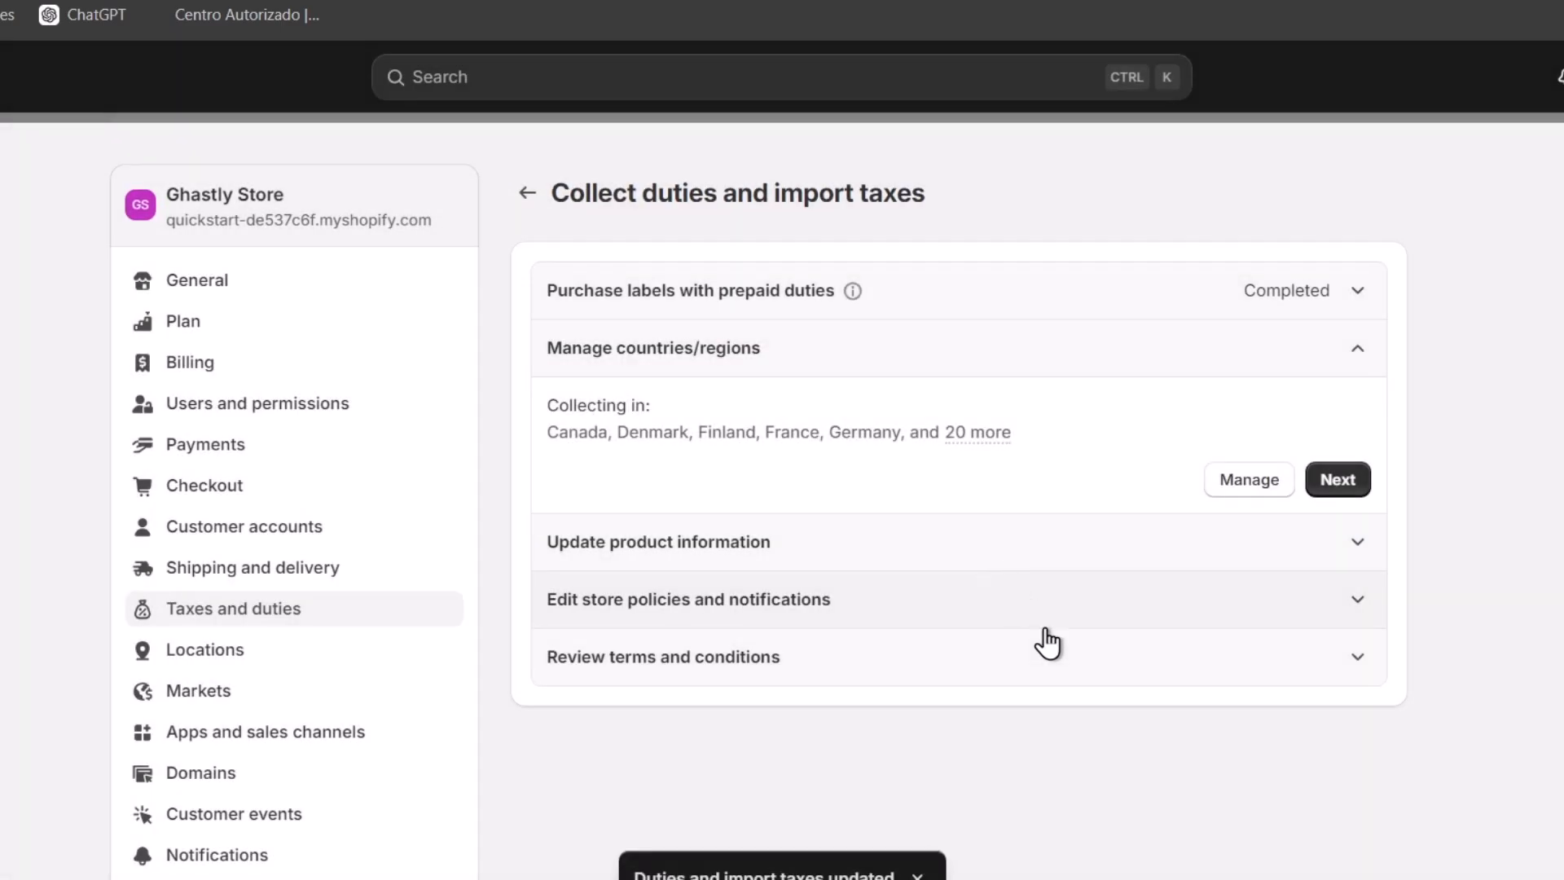
{"action": "mouse_move", "coordinate": [1341, 461]}
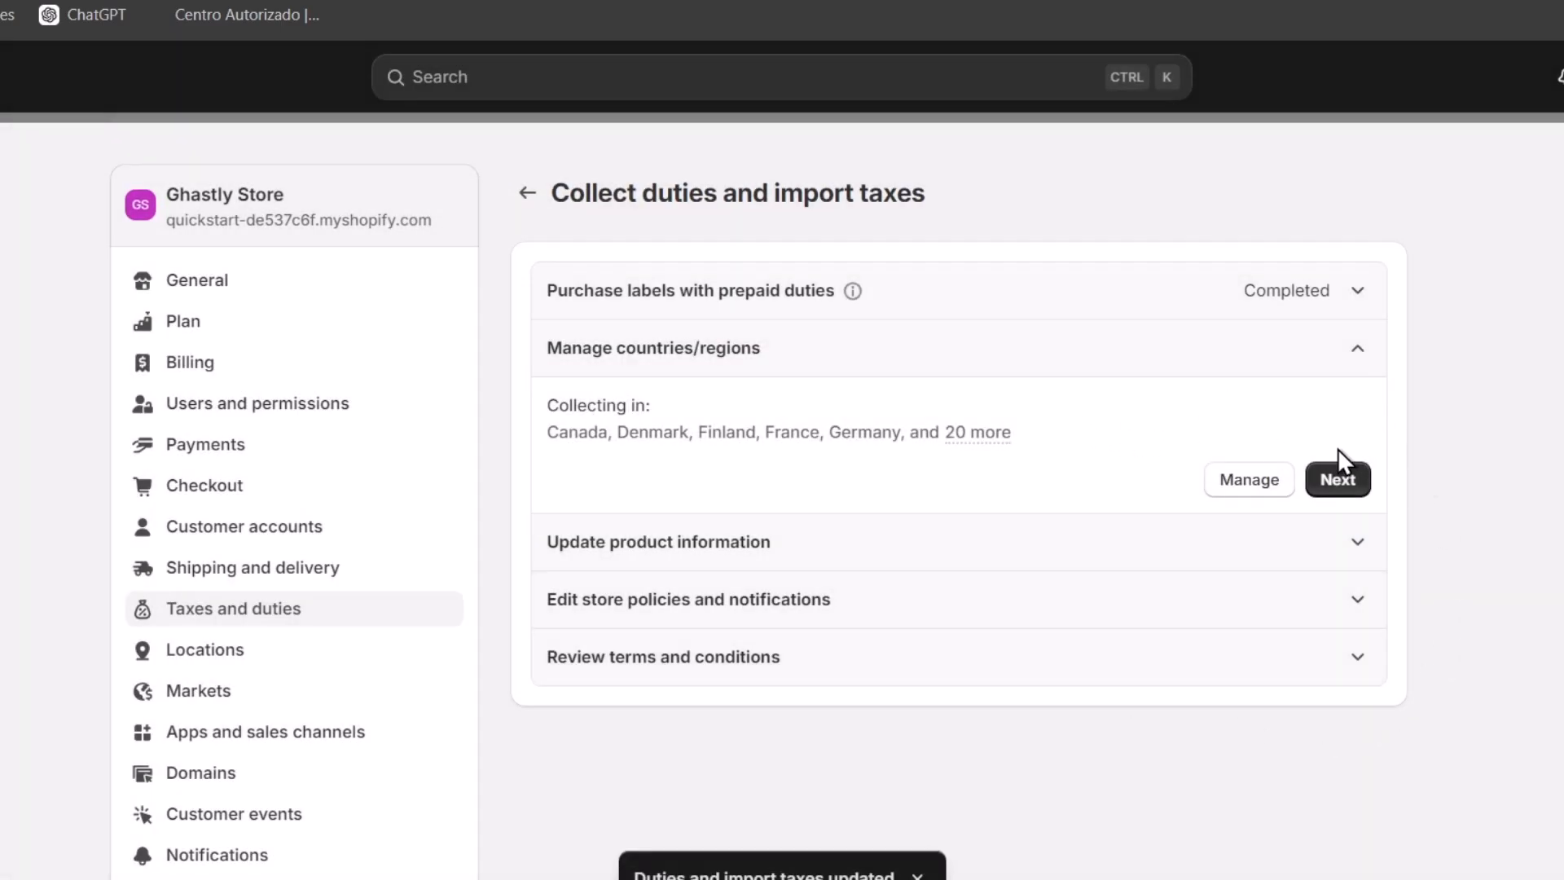
Complete the countries/regions step and view the Update with CSV options for product HS codes and origins.
{"action": "left_click", "coordinate": [1336, 479]}
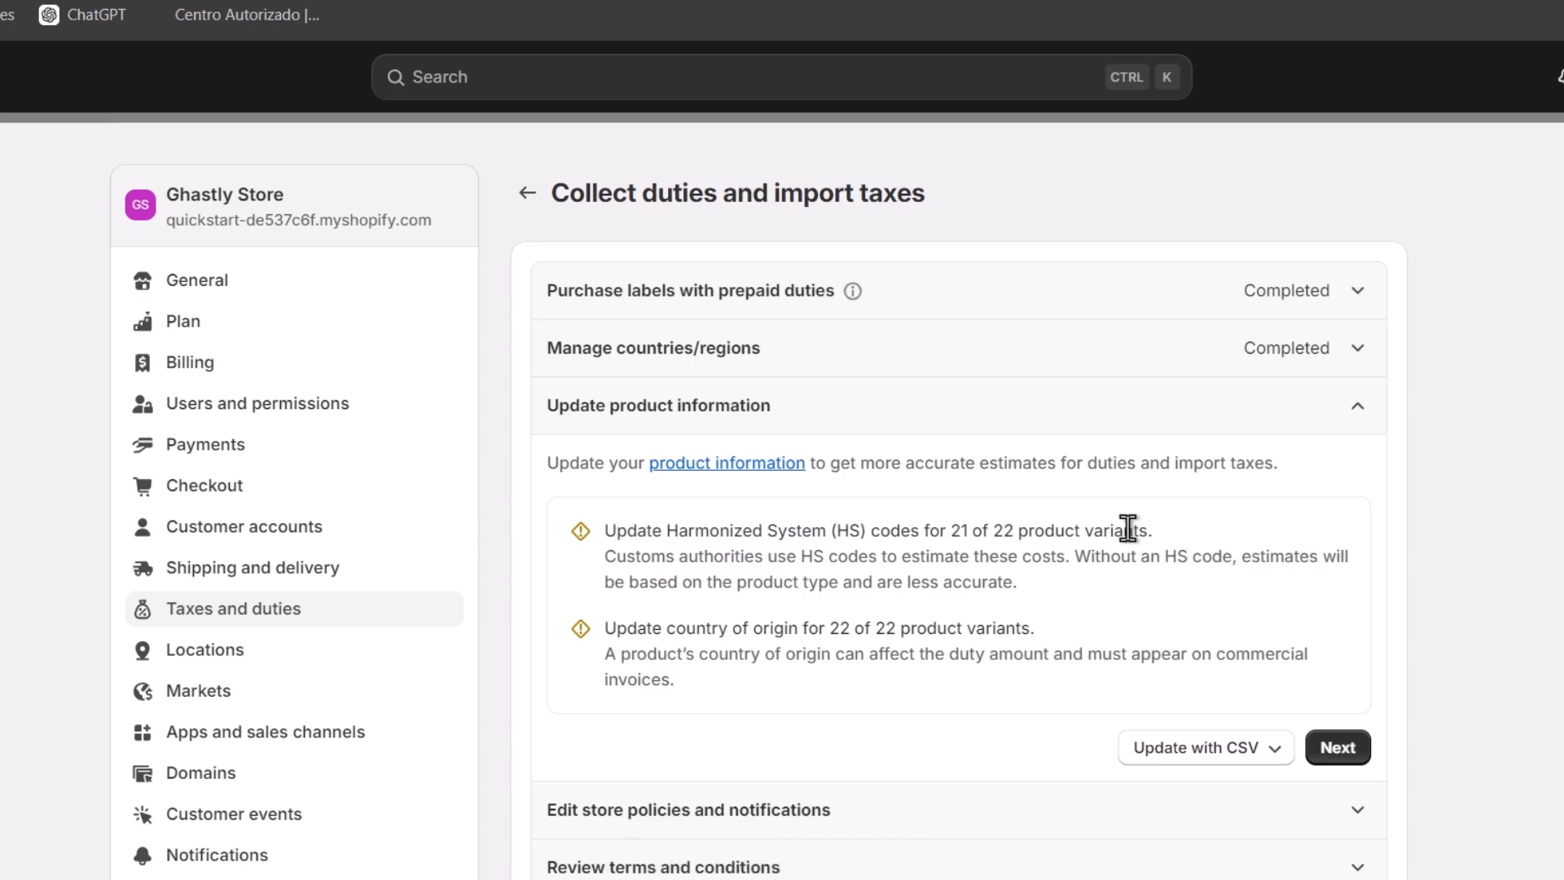
{"action": "mouse_move", "coordinate": [948, 500]}
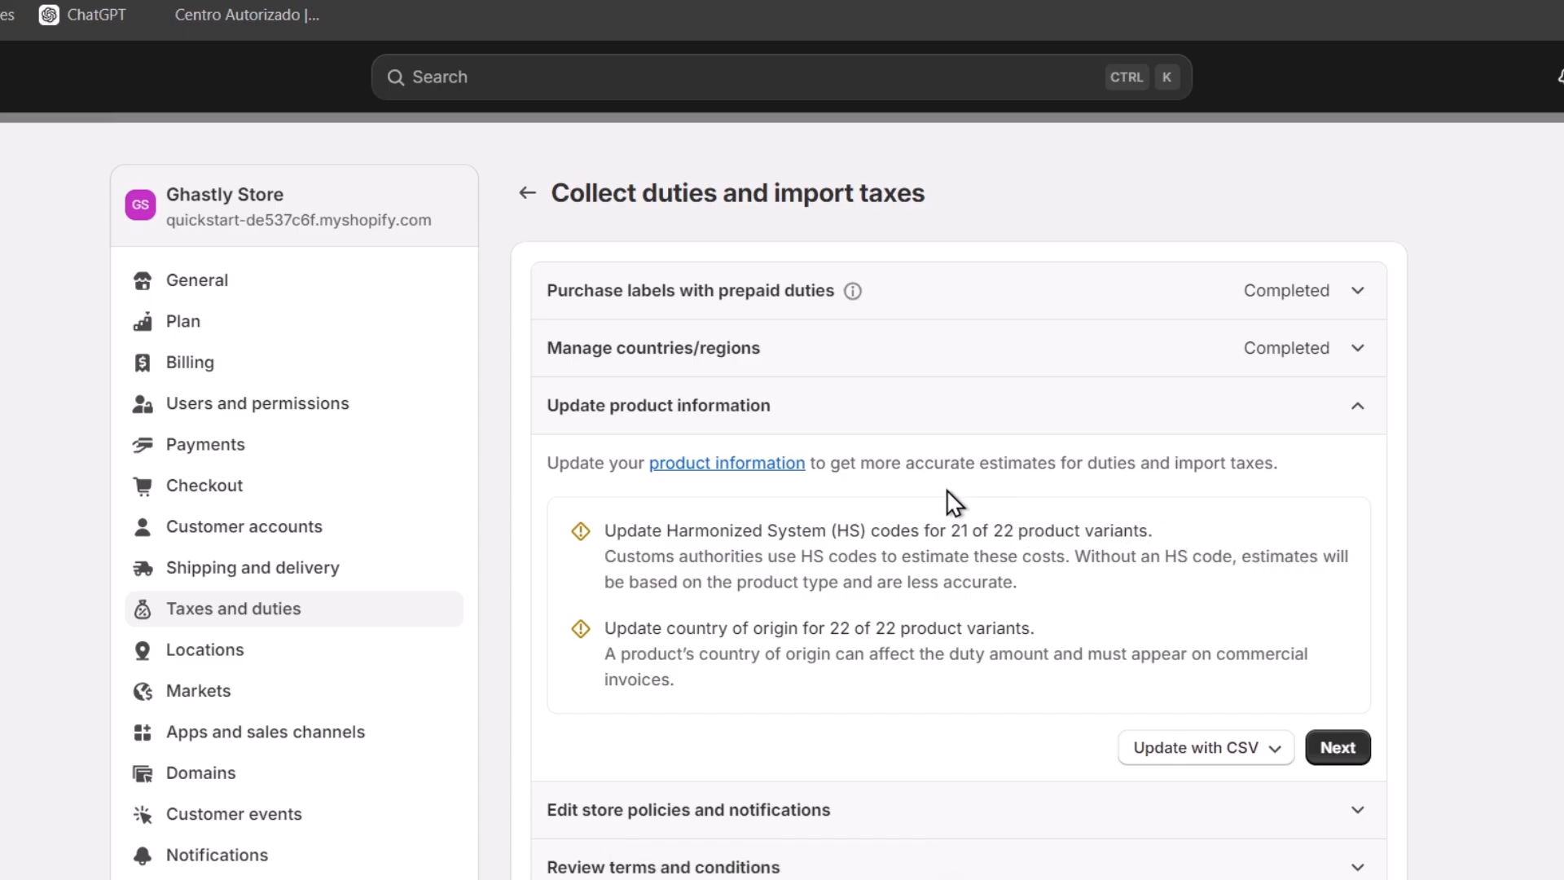
{"action": "mouse_move", "coordinate": [866, 559]}
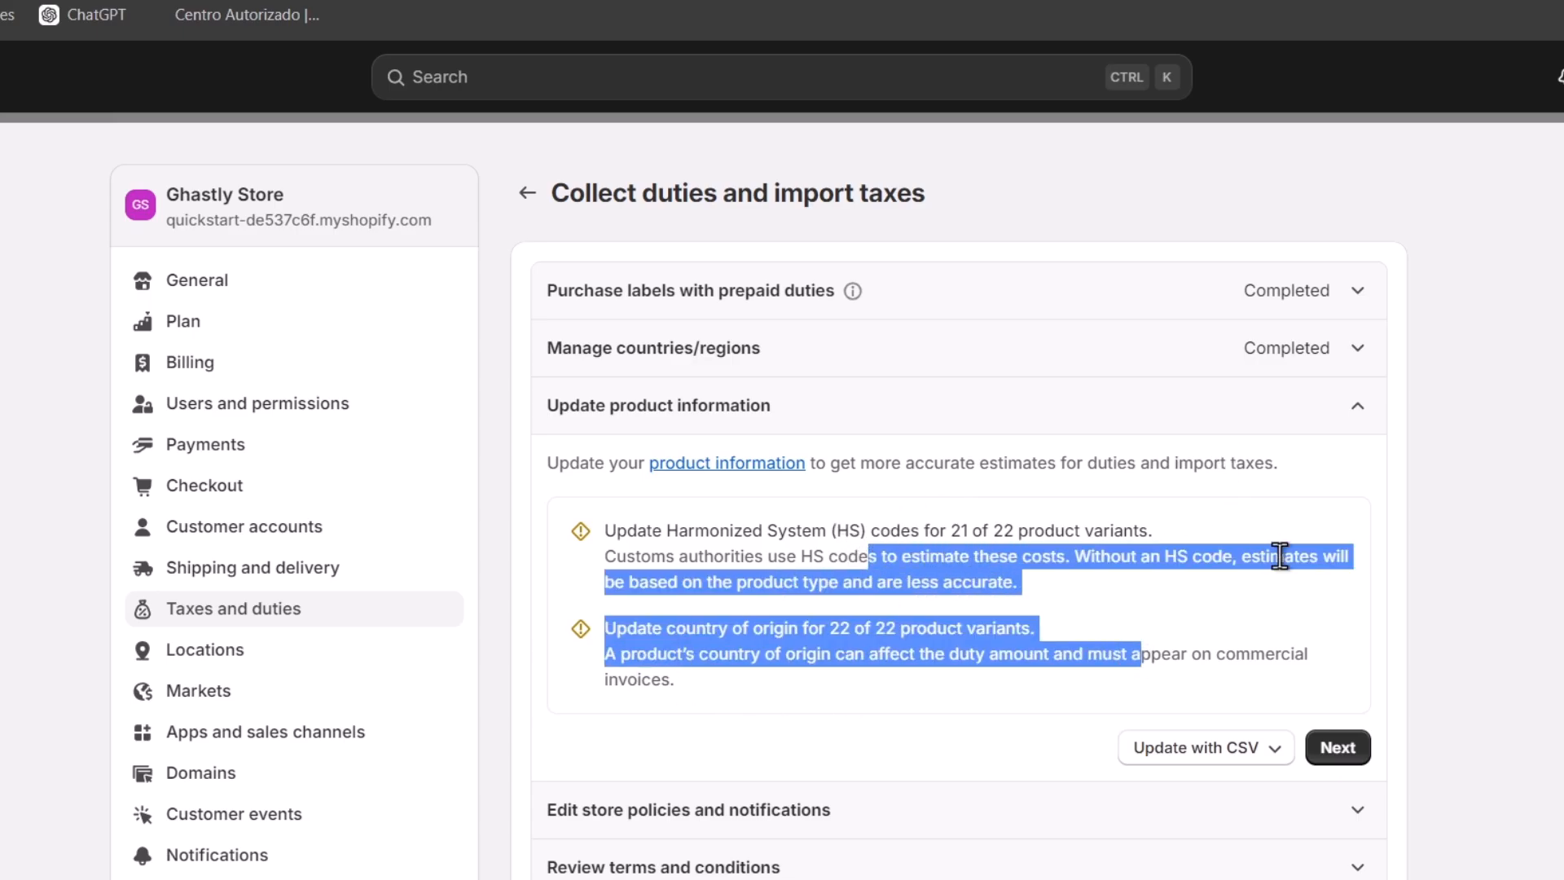
{"action": "left_click", "coordinate": [1203, 747]}
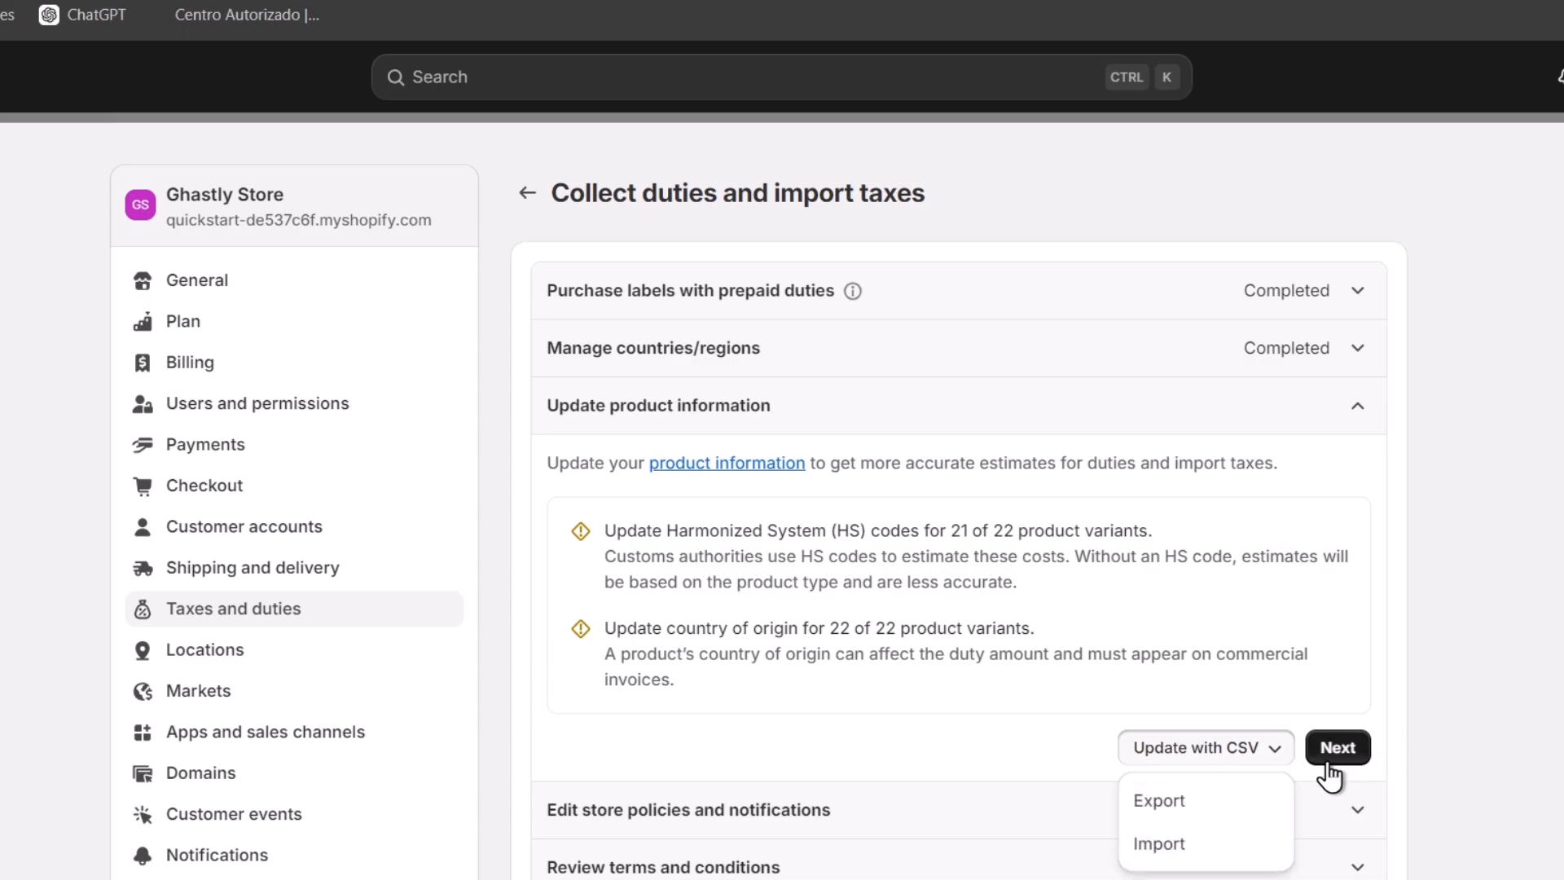
{"action": "mouse_move", "coordinate": [1326, 762]}
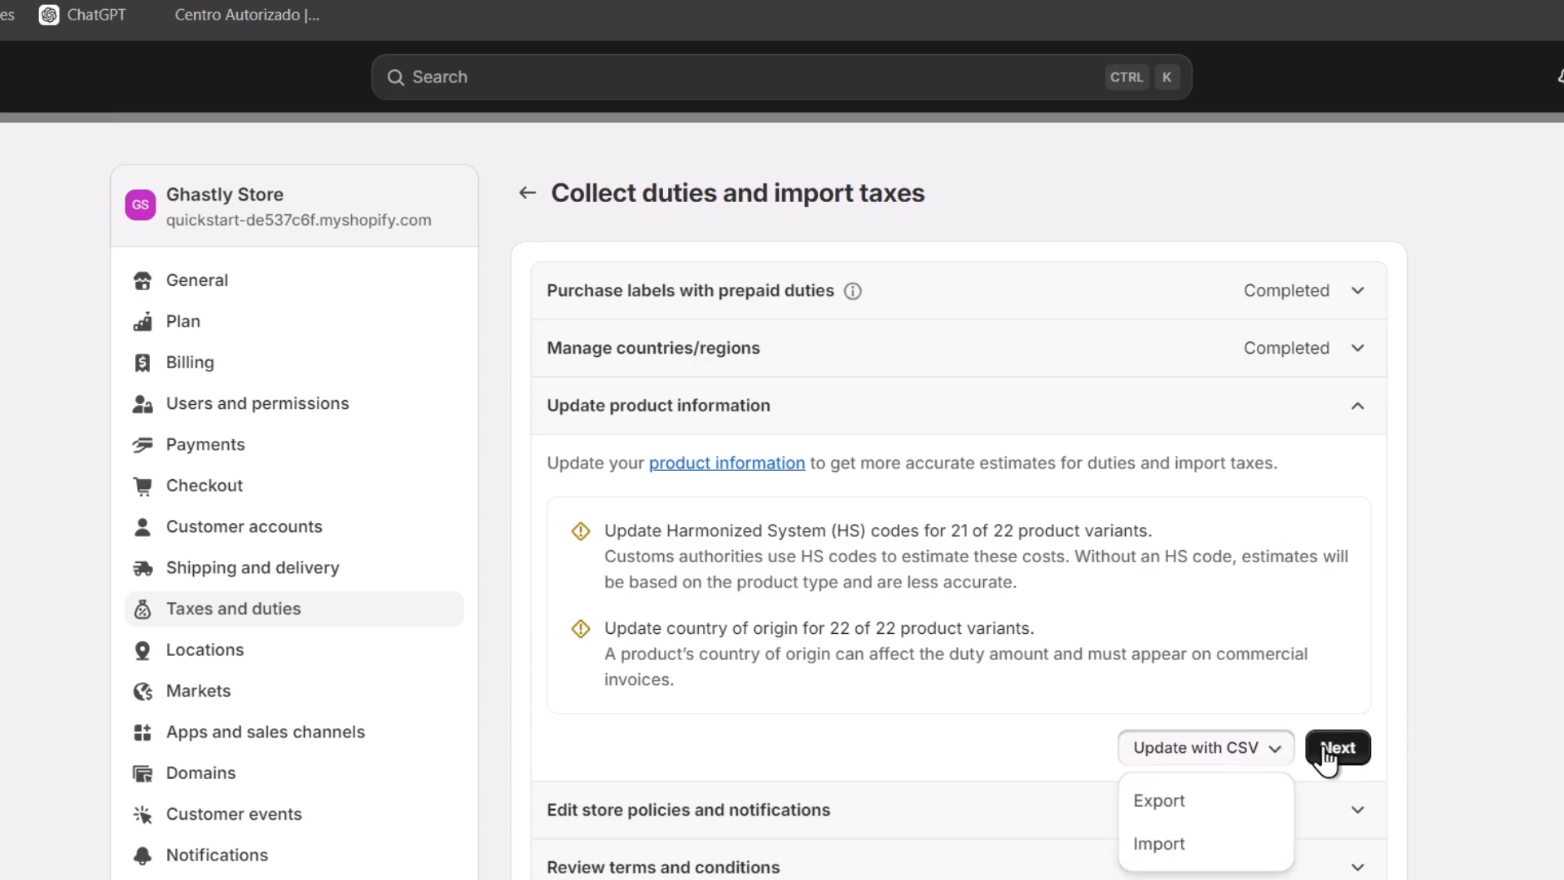
Complete the product information step and review the store policies and notifications step.
{"action": "left_click", "coordinate": [1336, 747]}
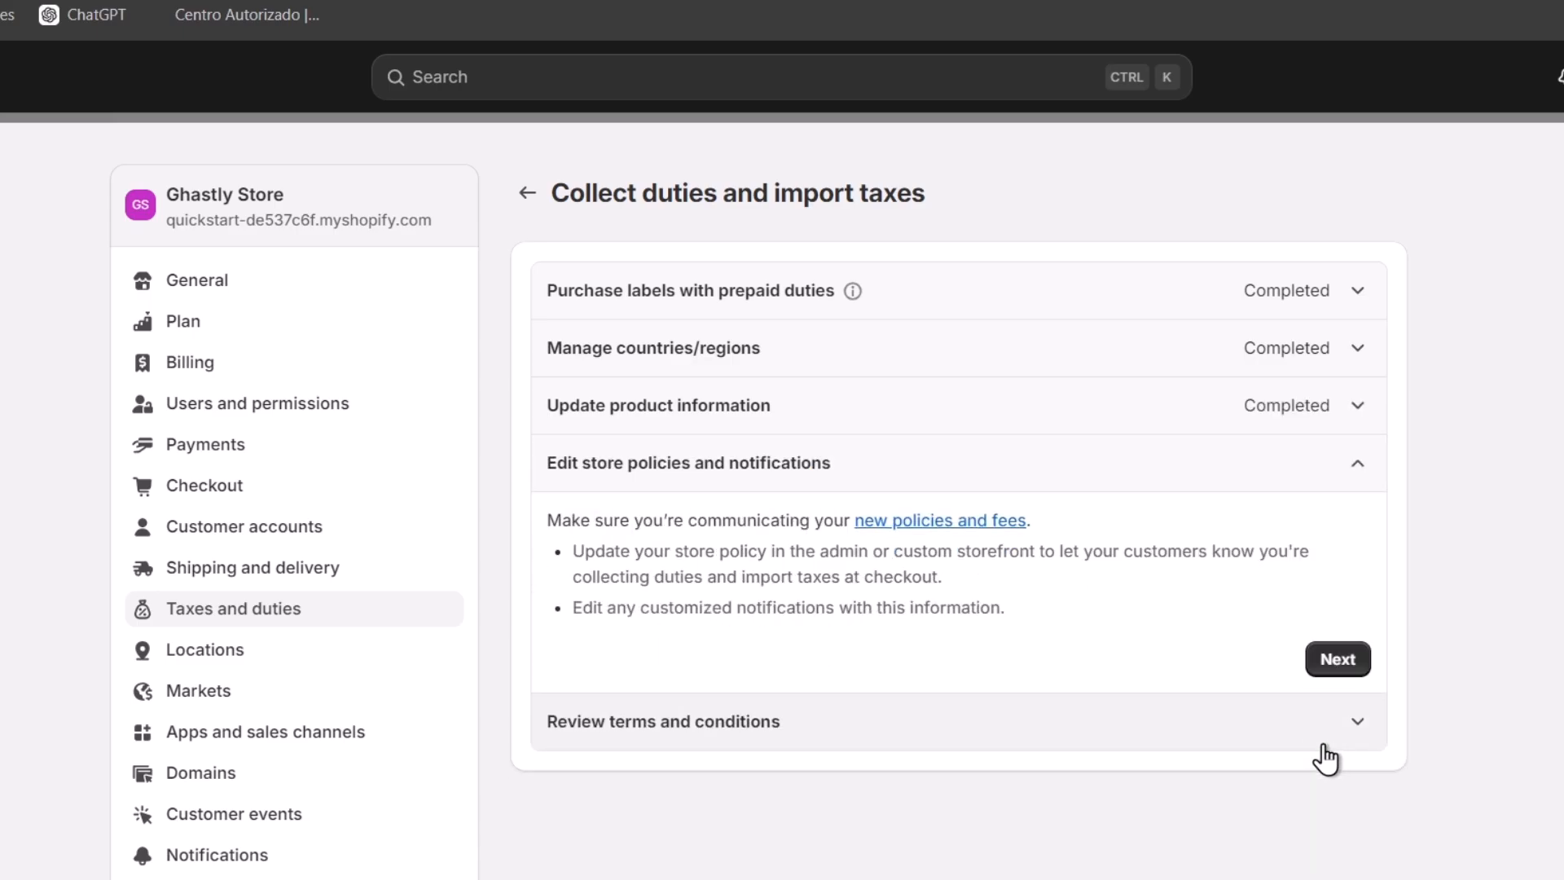
{"action": "mouse_move", "coordinate": [1401, 704]}
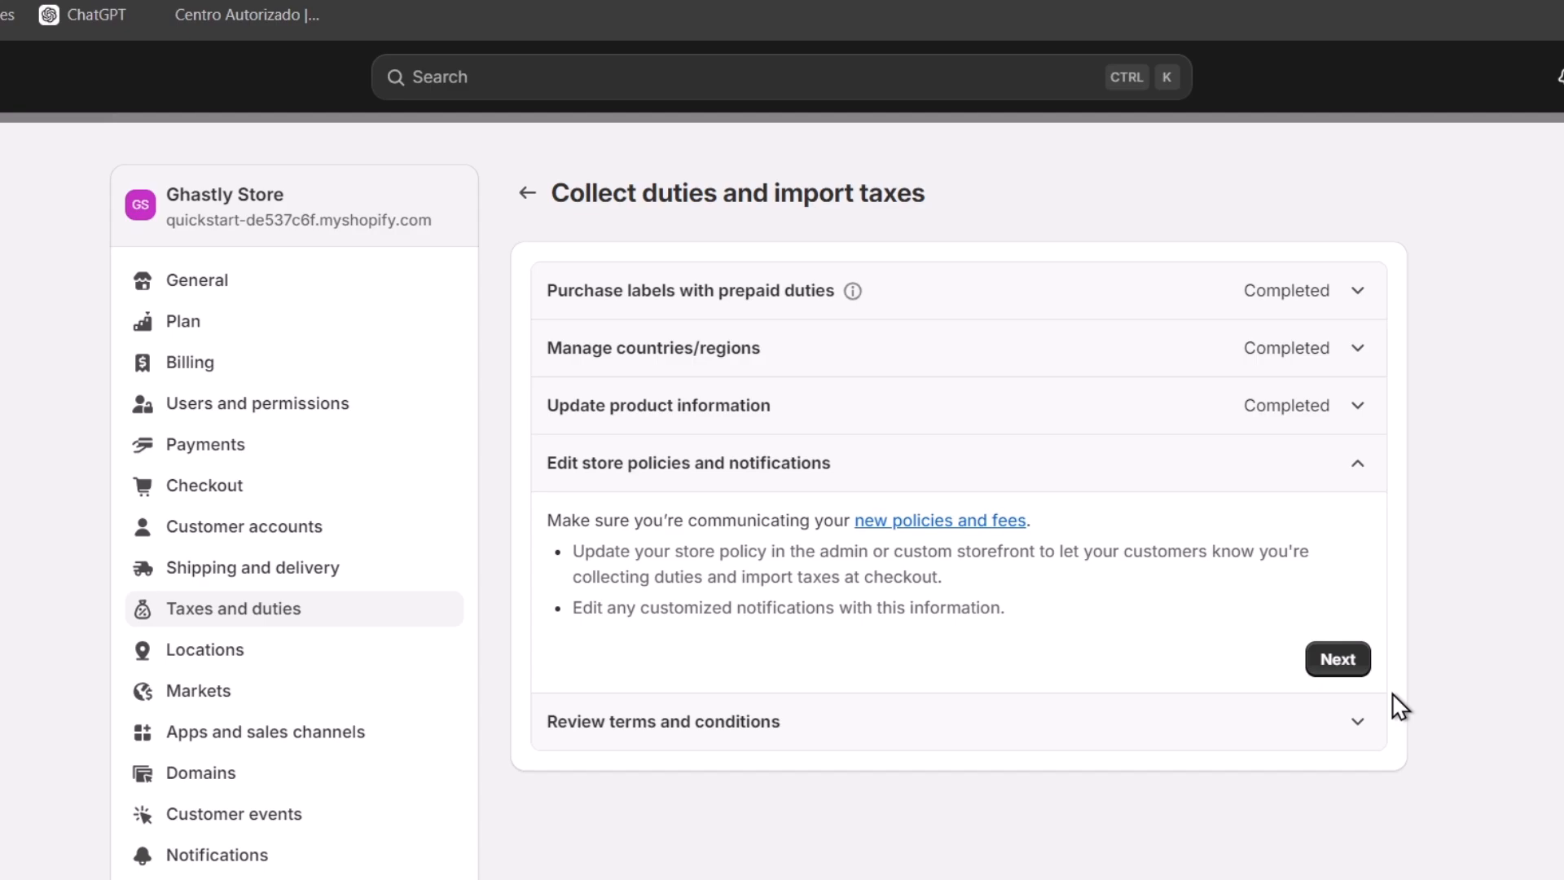
{"action": "mouse_move", "coordinate": [666, 582]}
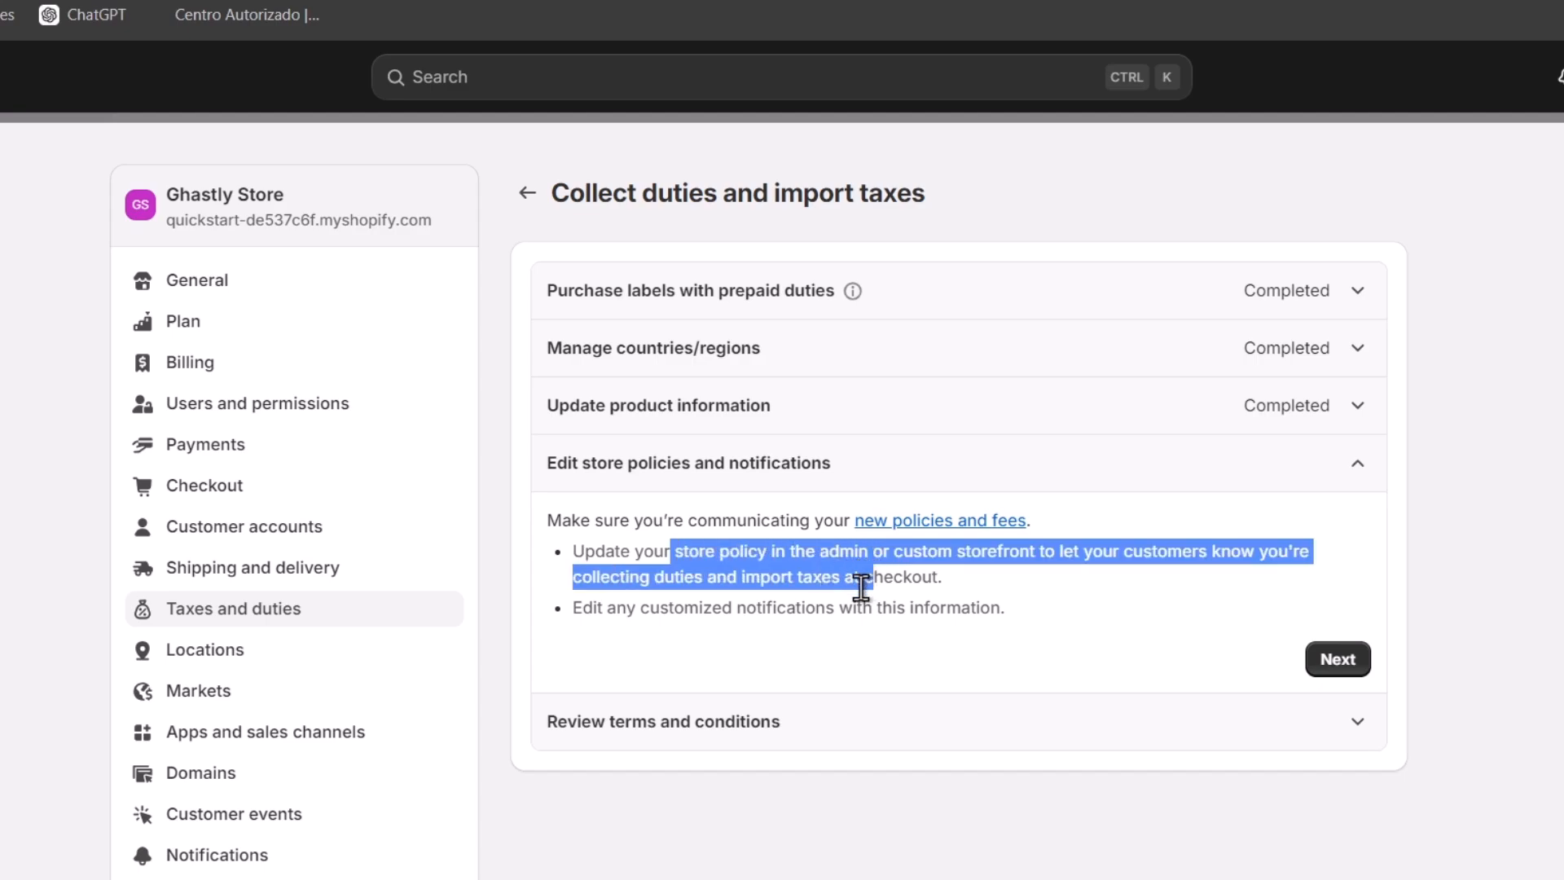
{"action": "mouse_move", "coordinate": [943, 810]}
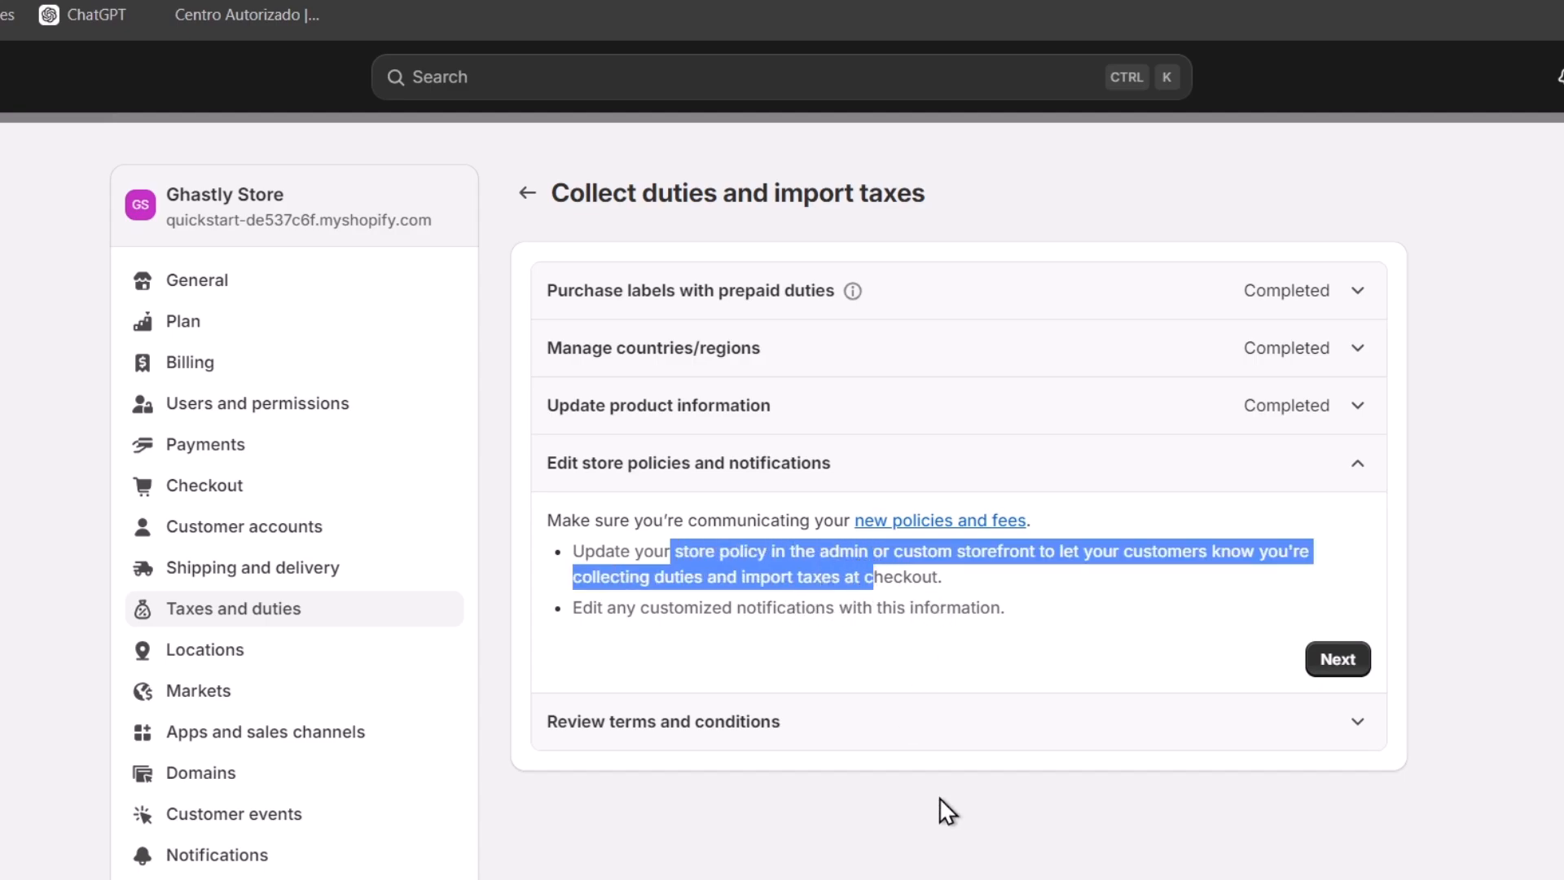
{"action": "mouse_move", "coordinate": [941, 608]}
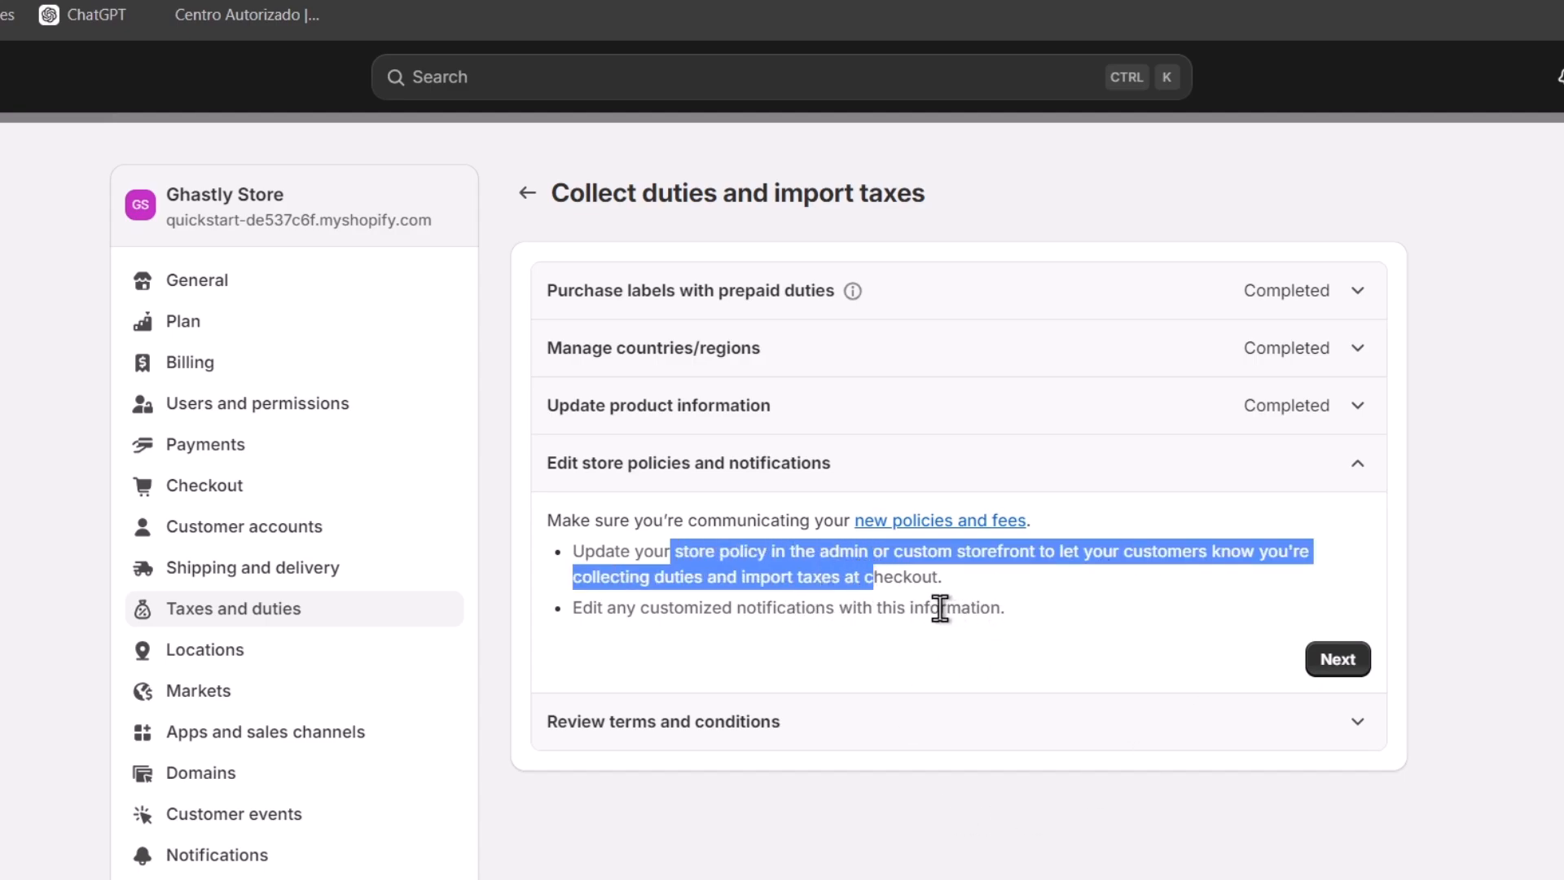
{"action": "scroll", "scroll_direction": "down", "scroll_amount": 3}
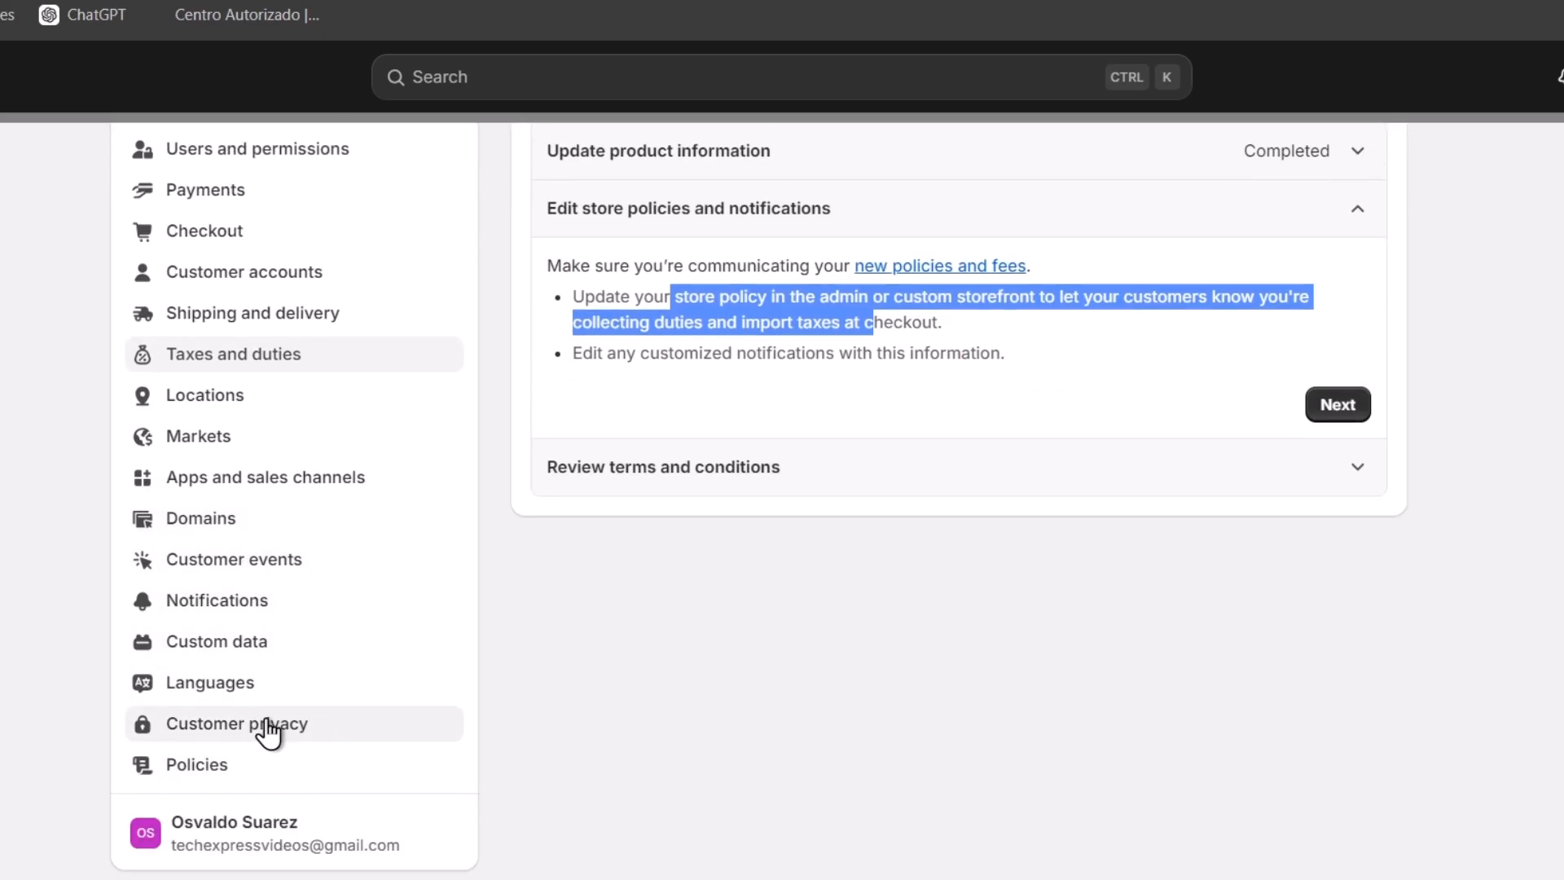
{"action": "mouse_move", "coordinate": [197, 764]}
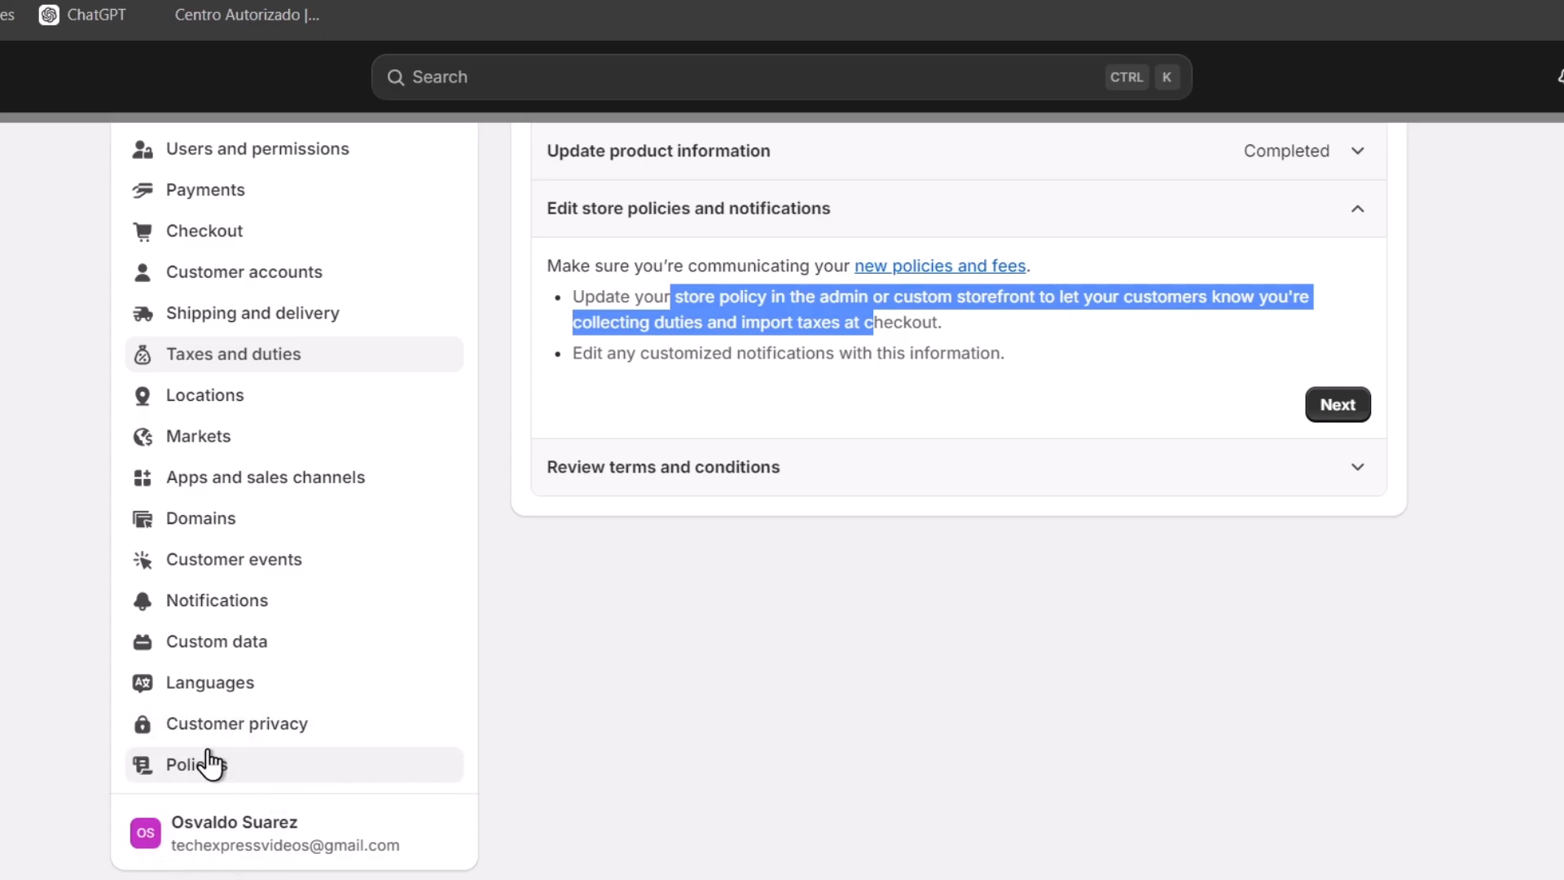
Complete the policies step, accept Avalara's terms and turn on duties and import tax collection.
{"action": "left_click", "coordinate": [1336, 404]}
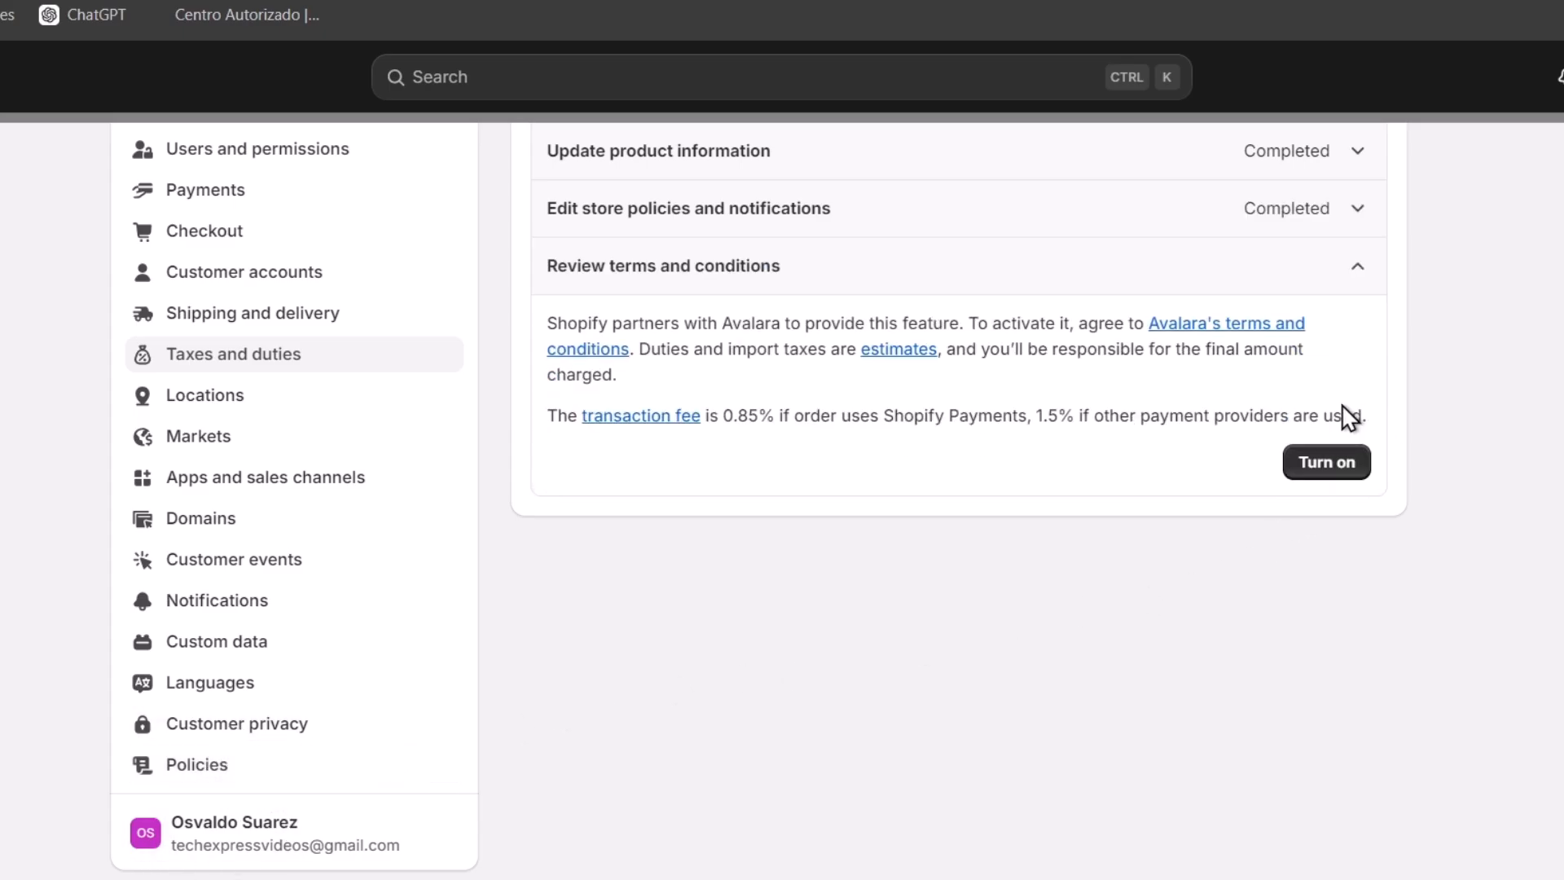
{"action": "mouse_move", "coordinate": [842, 324]}
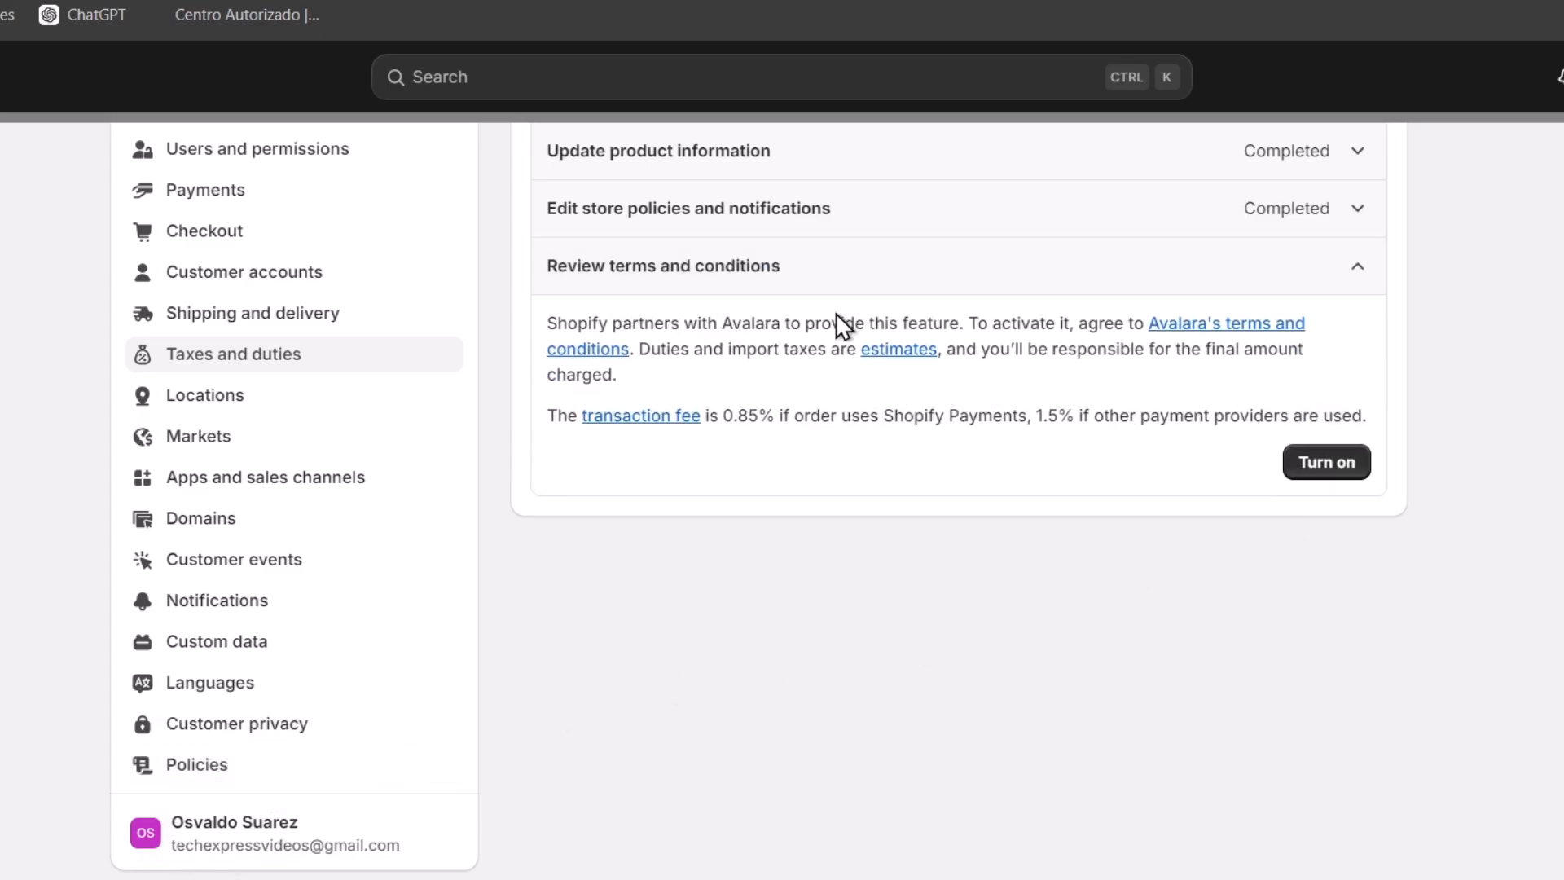
{"action": "mouse_move", "coordinate": [761, 460]}
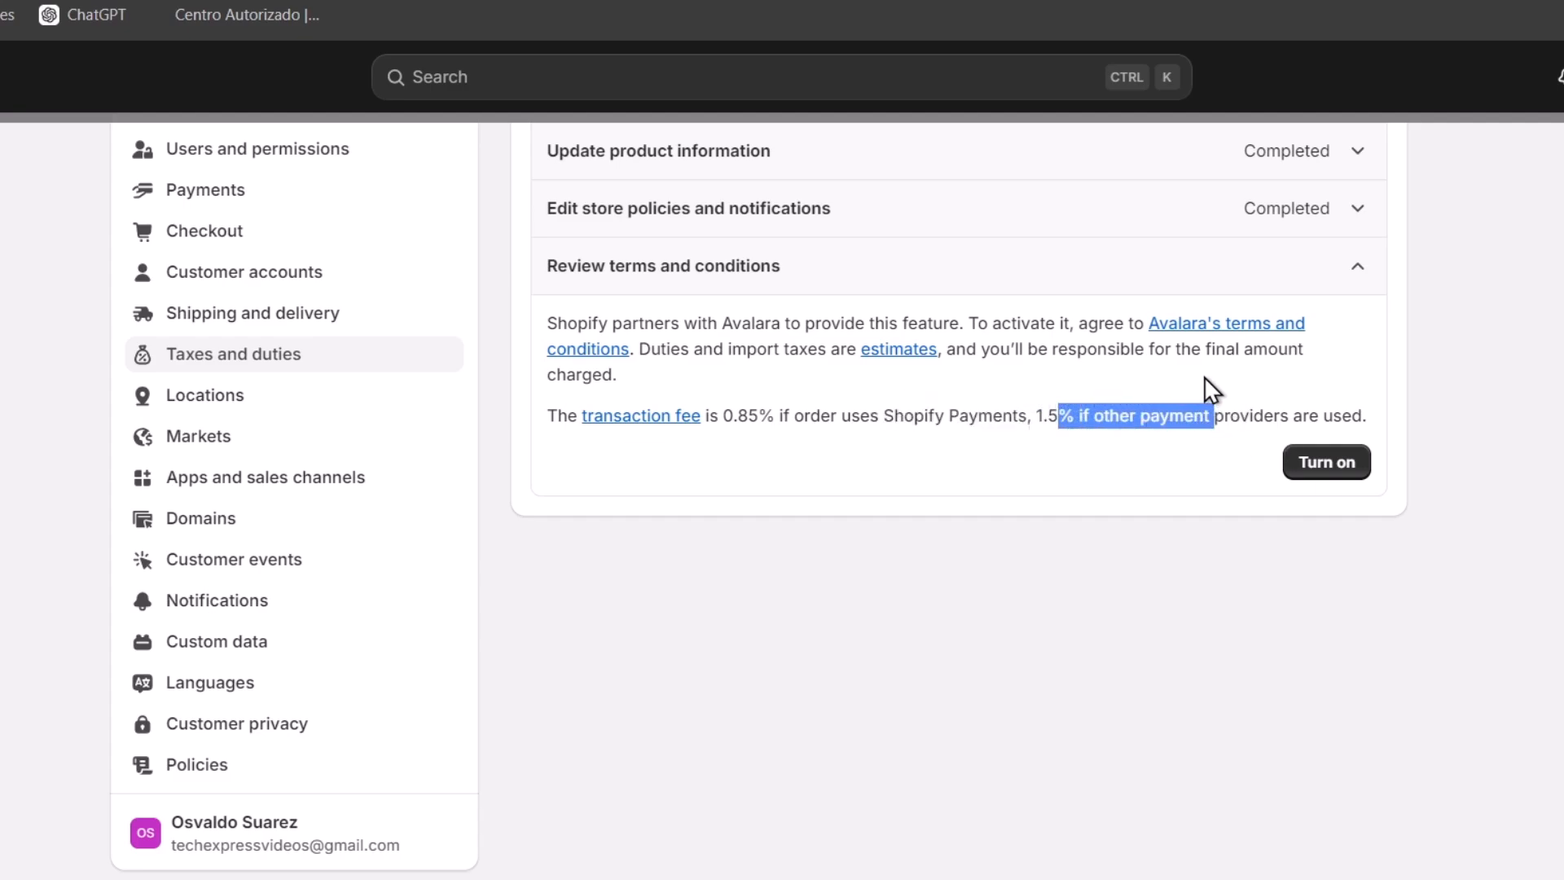
{"action": "mouse_move", "coordinate": [1347, 489]}
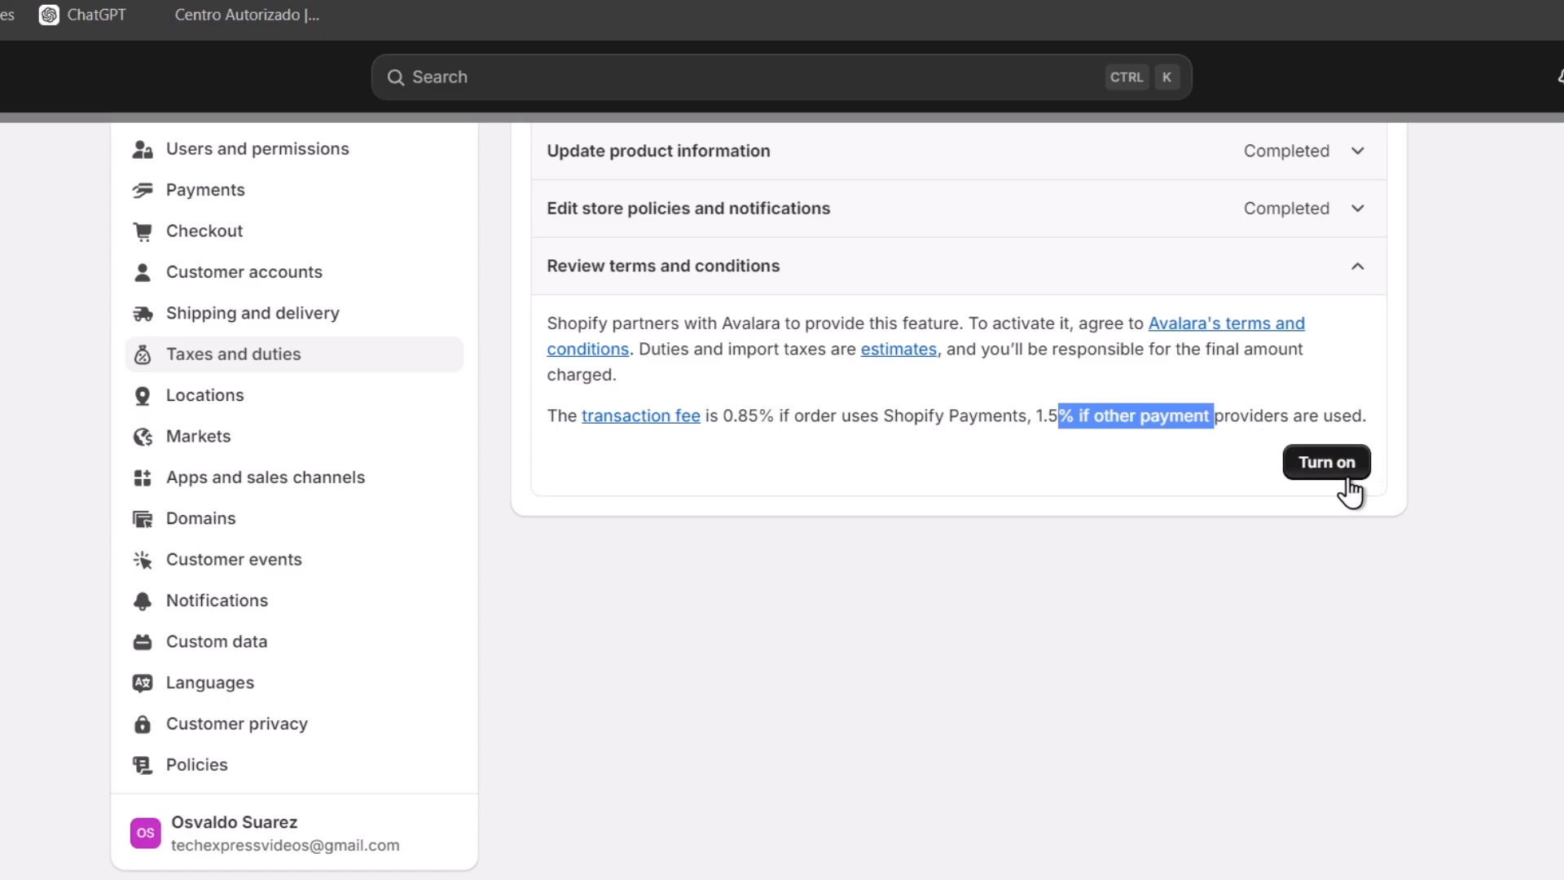
{"action": "left_click", "coordinate": [1326, 461]}
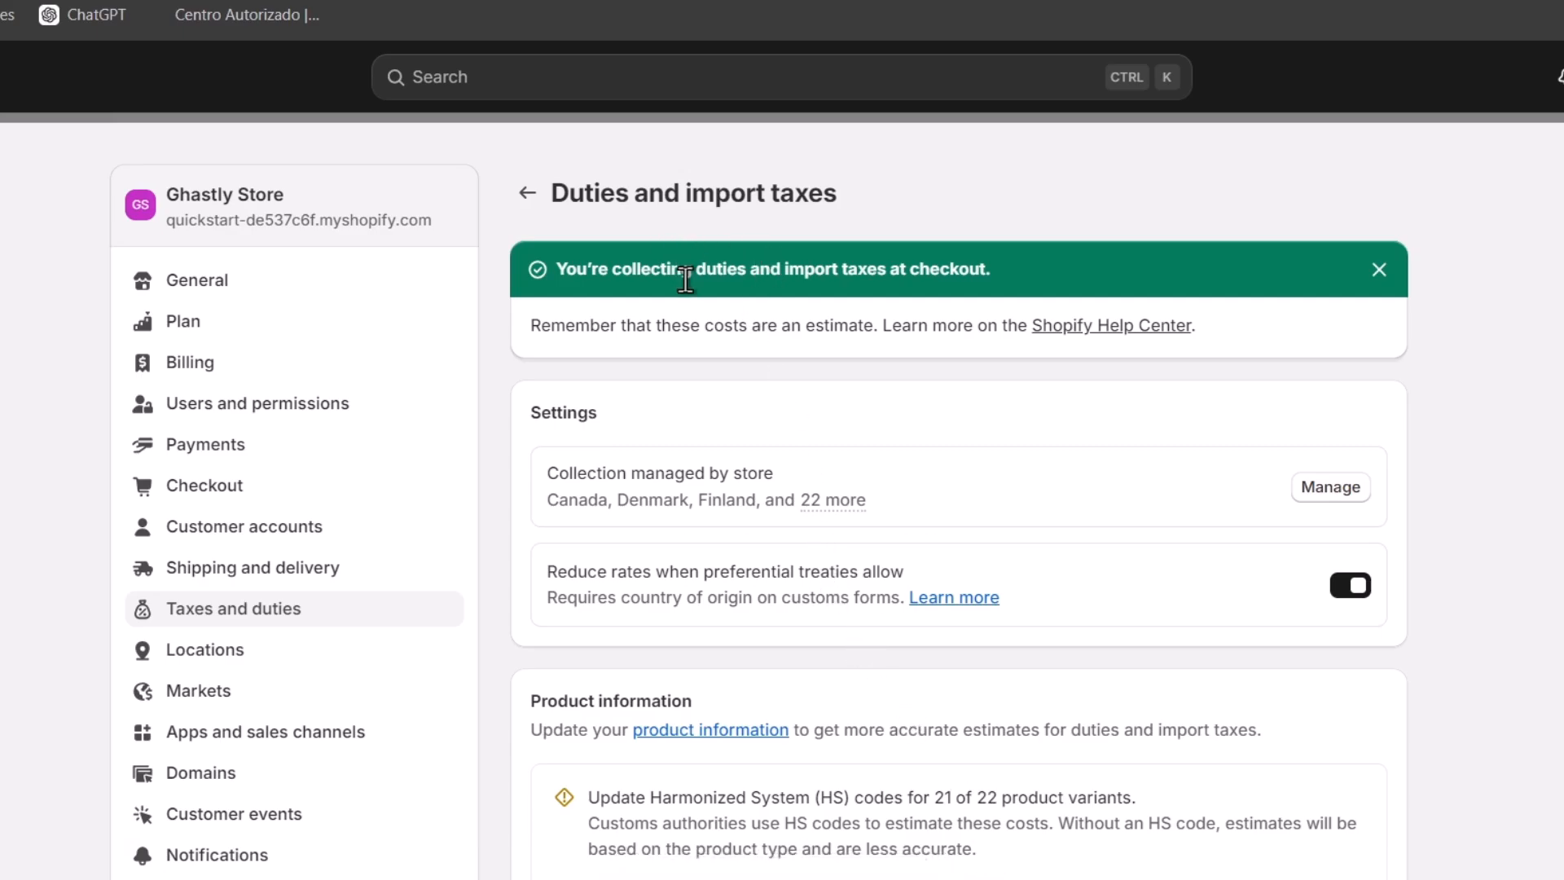
{"action": "mouse_move", "coordinate": [681, 272]}
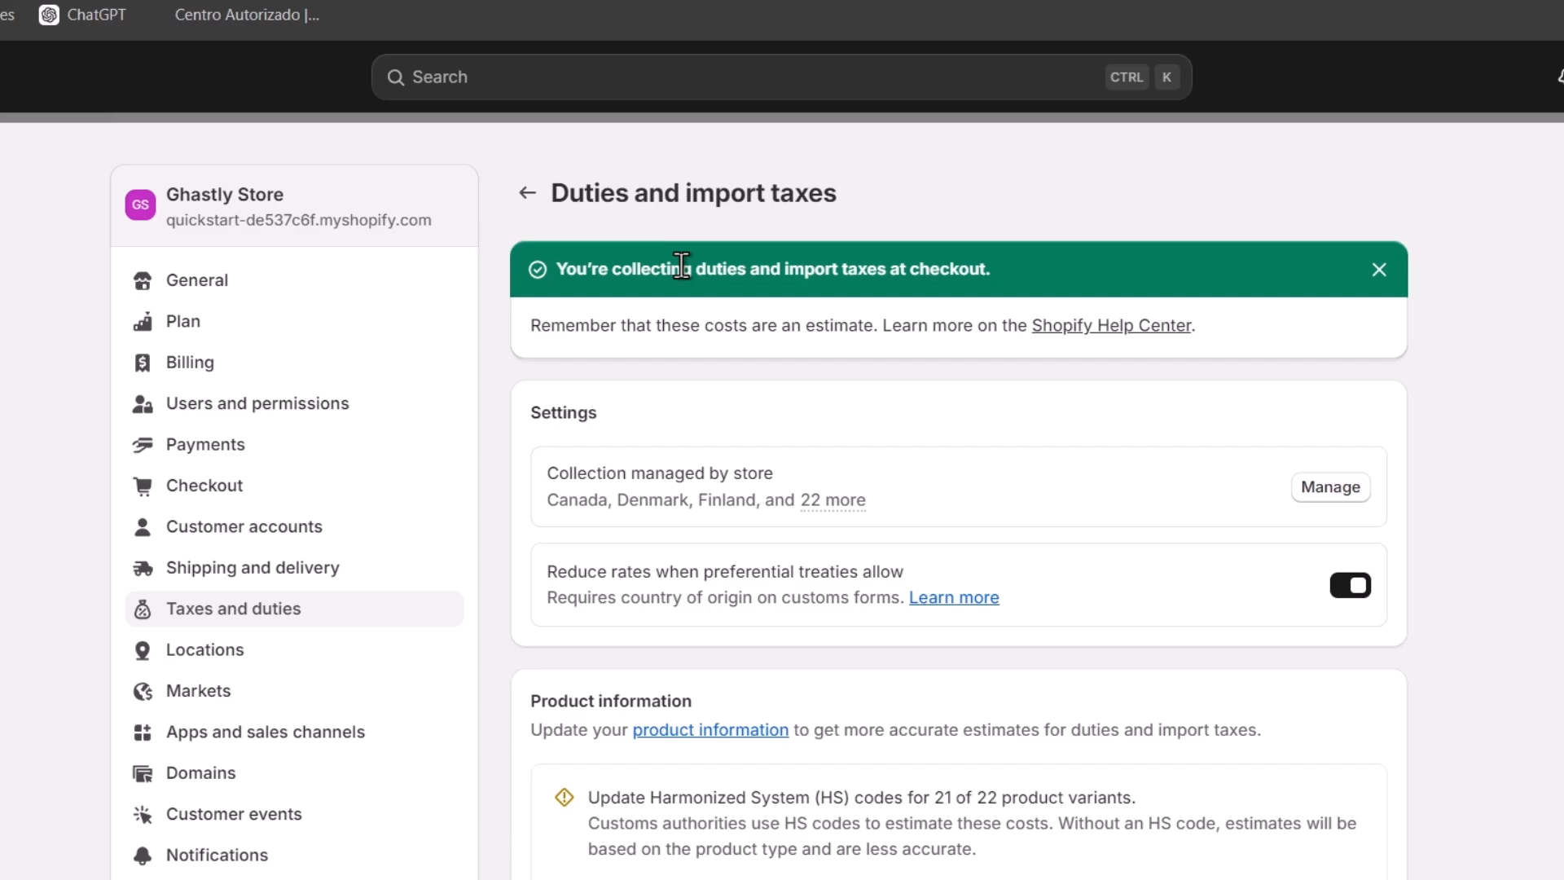
{"action": "mouse_move", "coordinate": [941, 384]}
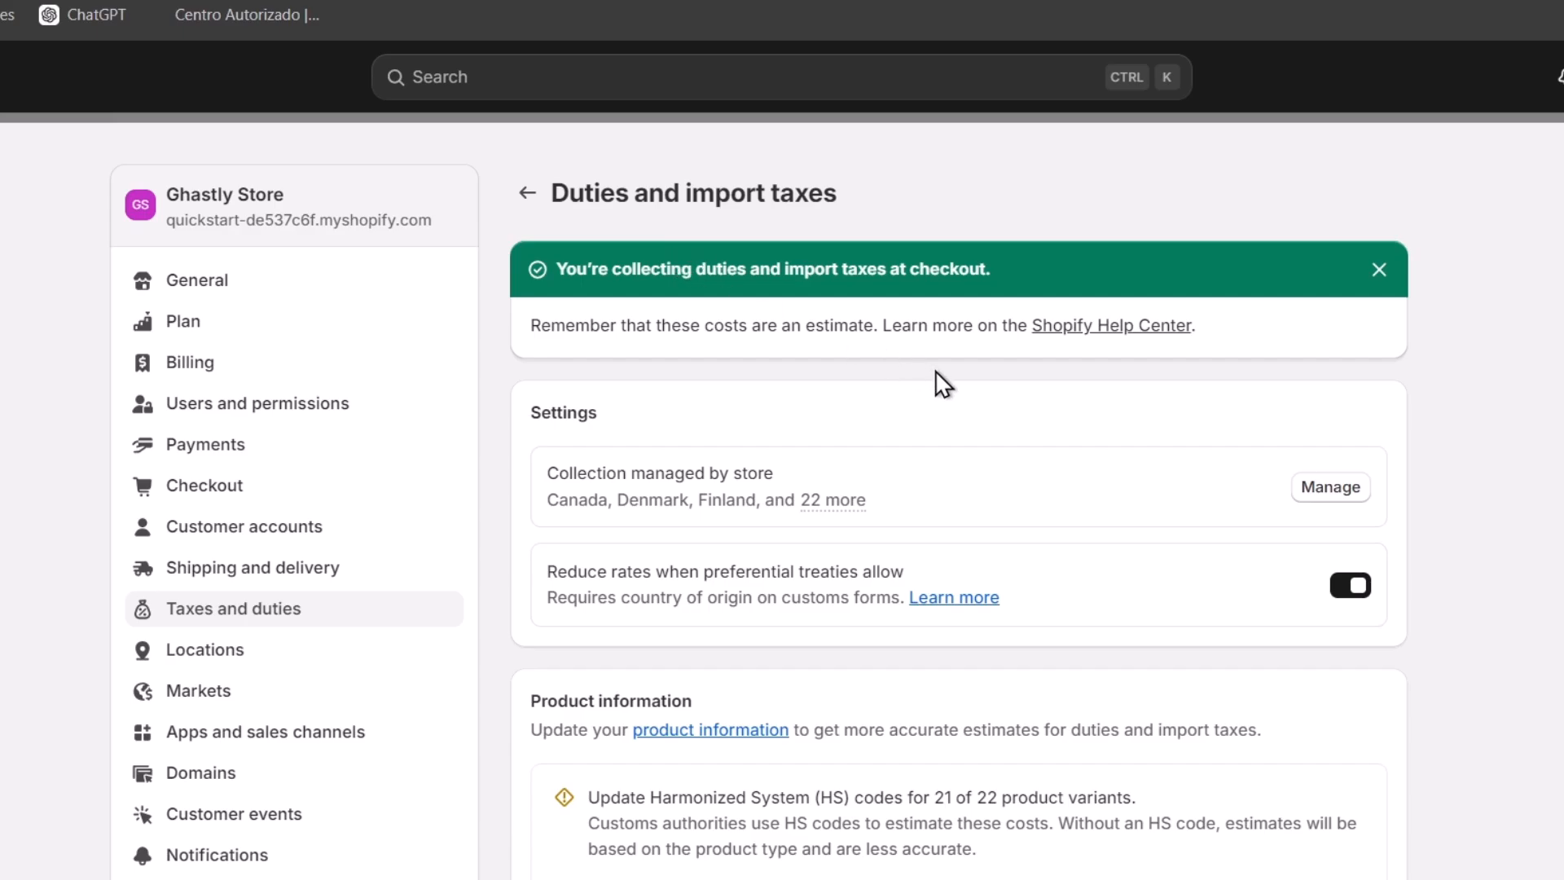
{"action": "scroll", "scroll_direction": "down", "scroll_amount": 3}
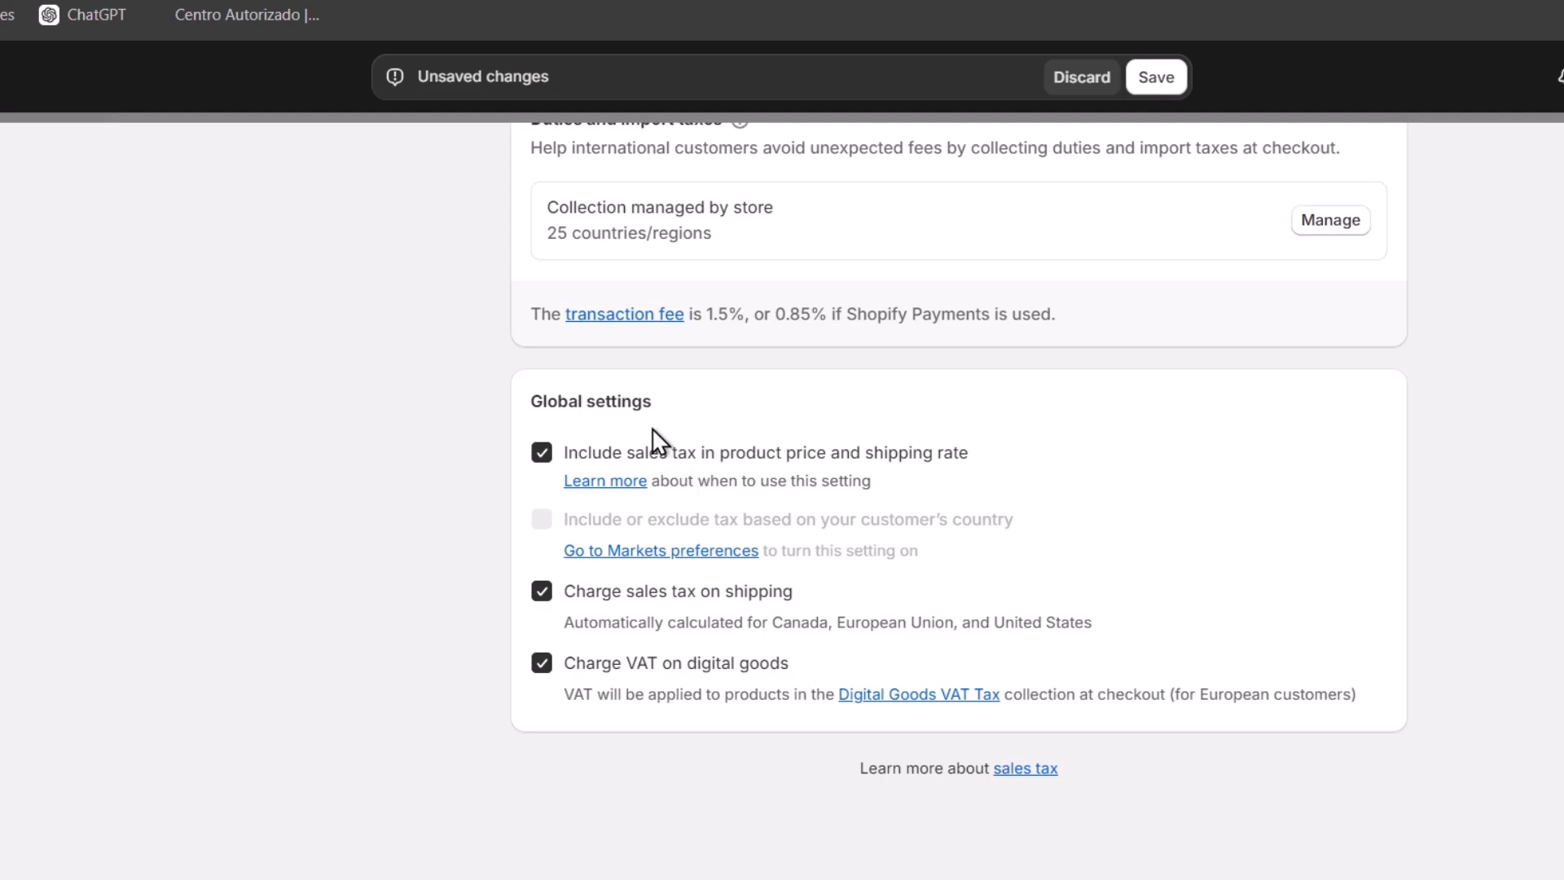
{"action": "mouse_move", "coordinate": [832, 478]}
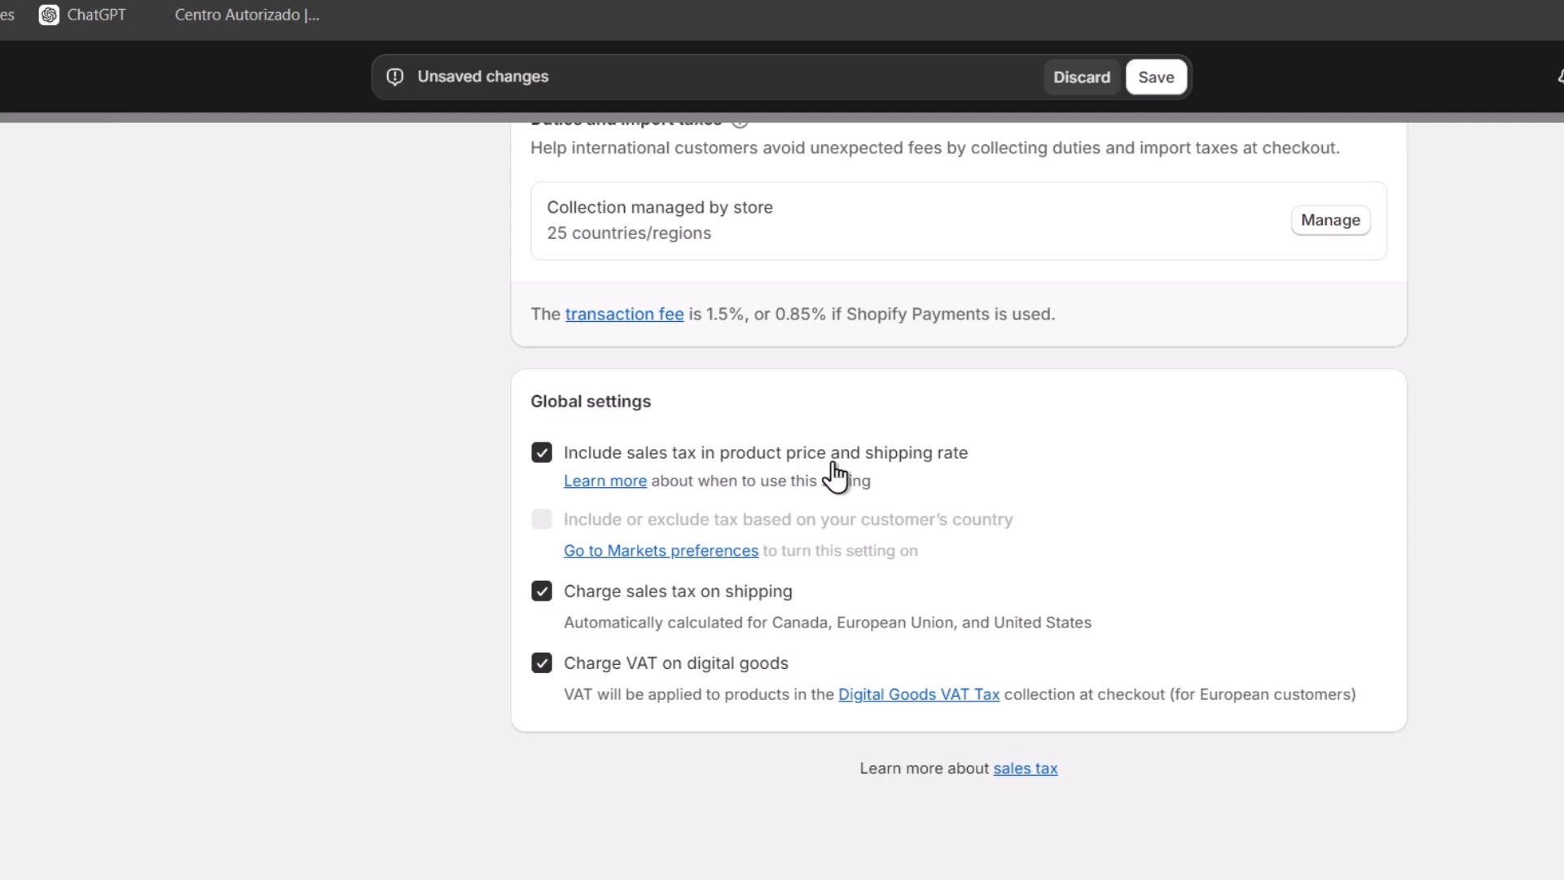
{"action": "left_click", "coordinate": [541, 451]}
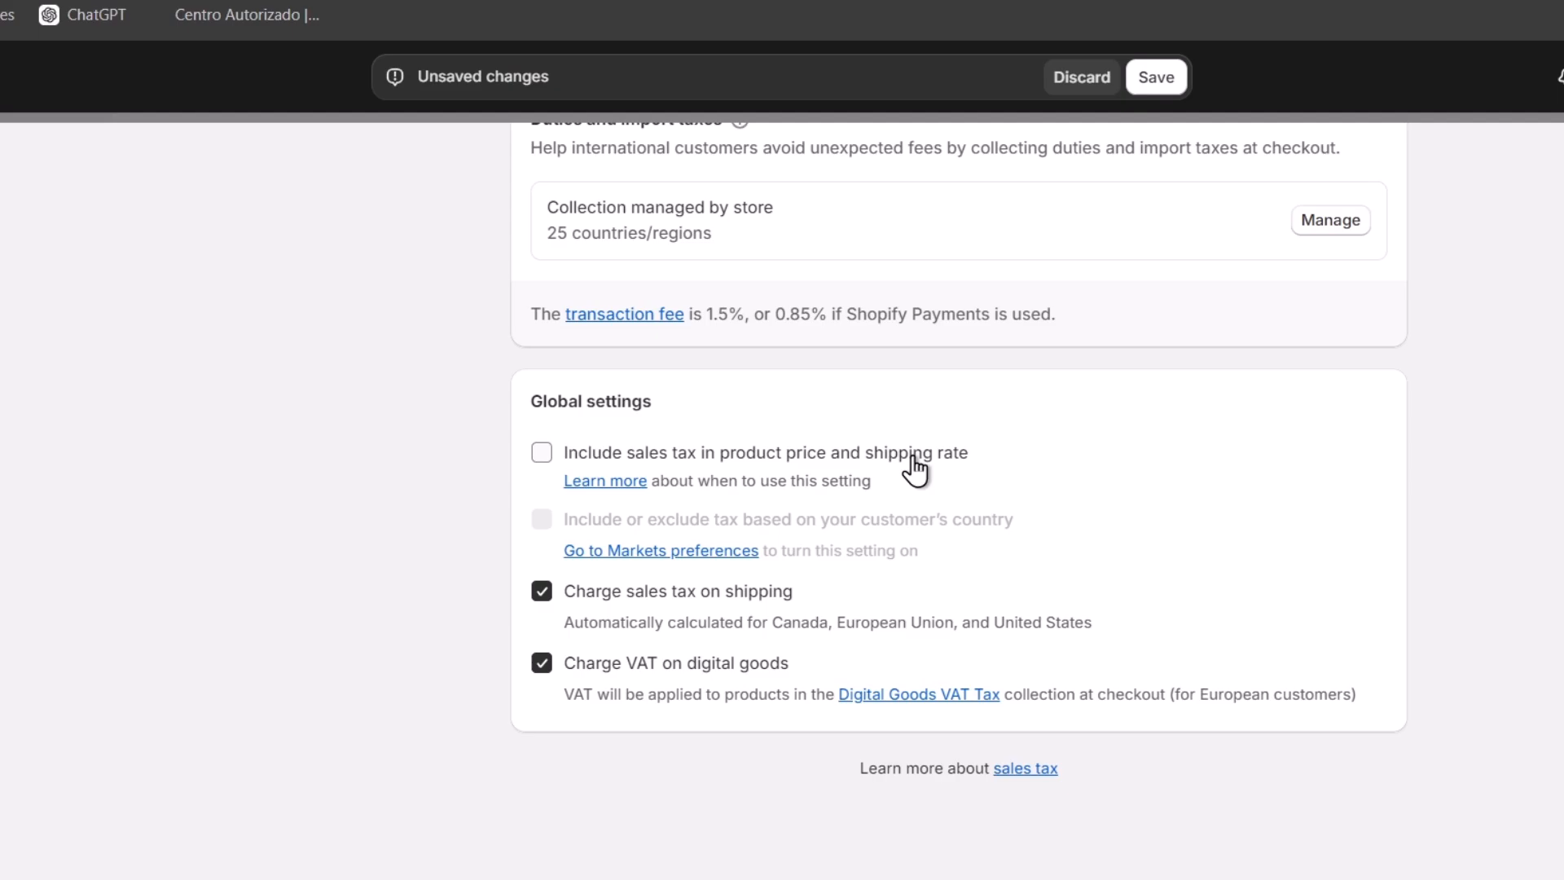
{"action": "left_click", "coordinate": [541, 452]}
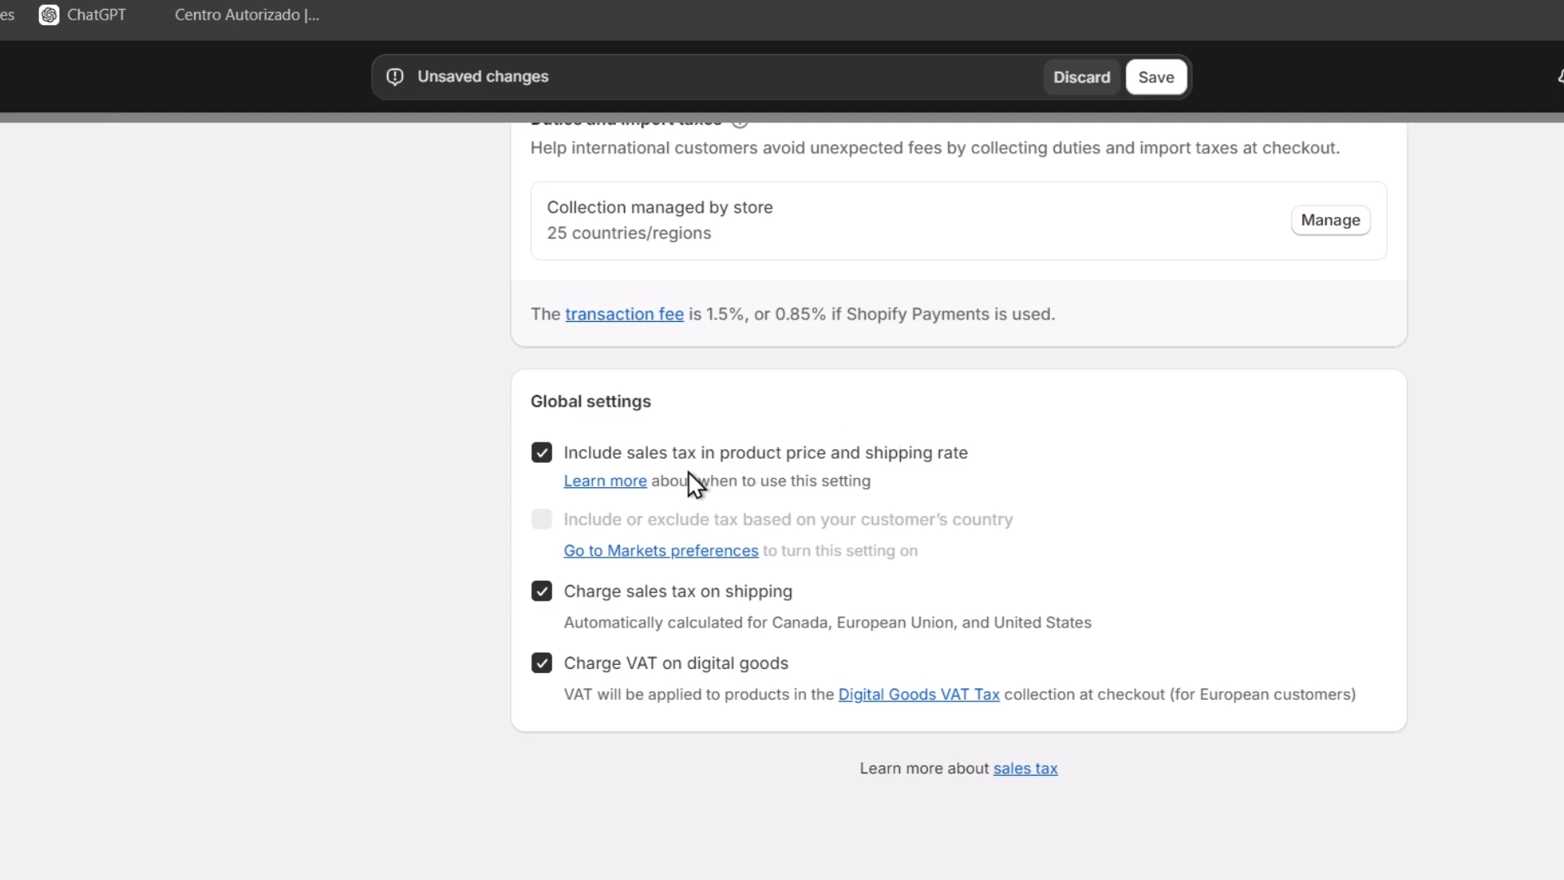
{"action": "mouse_move", "coordinate": [733, 489]}
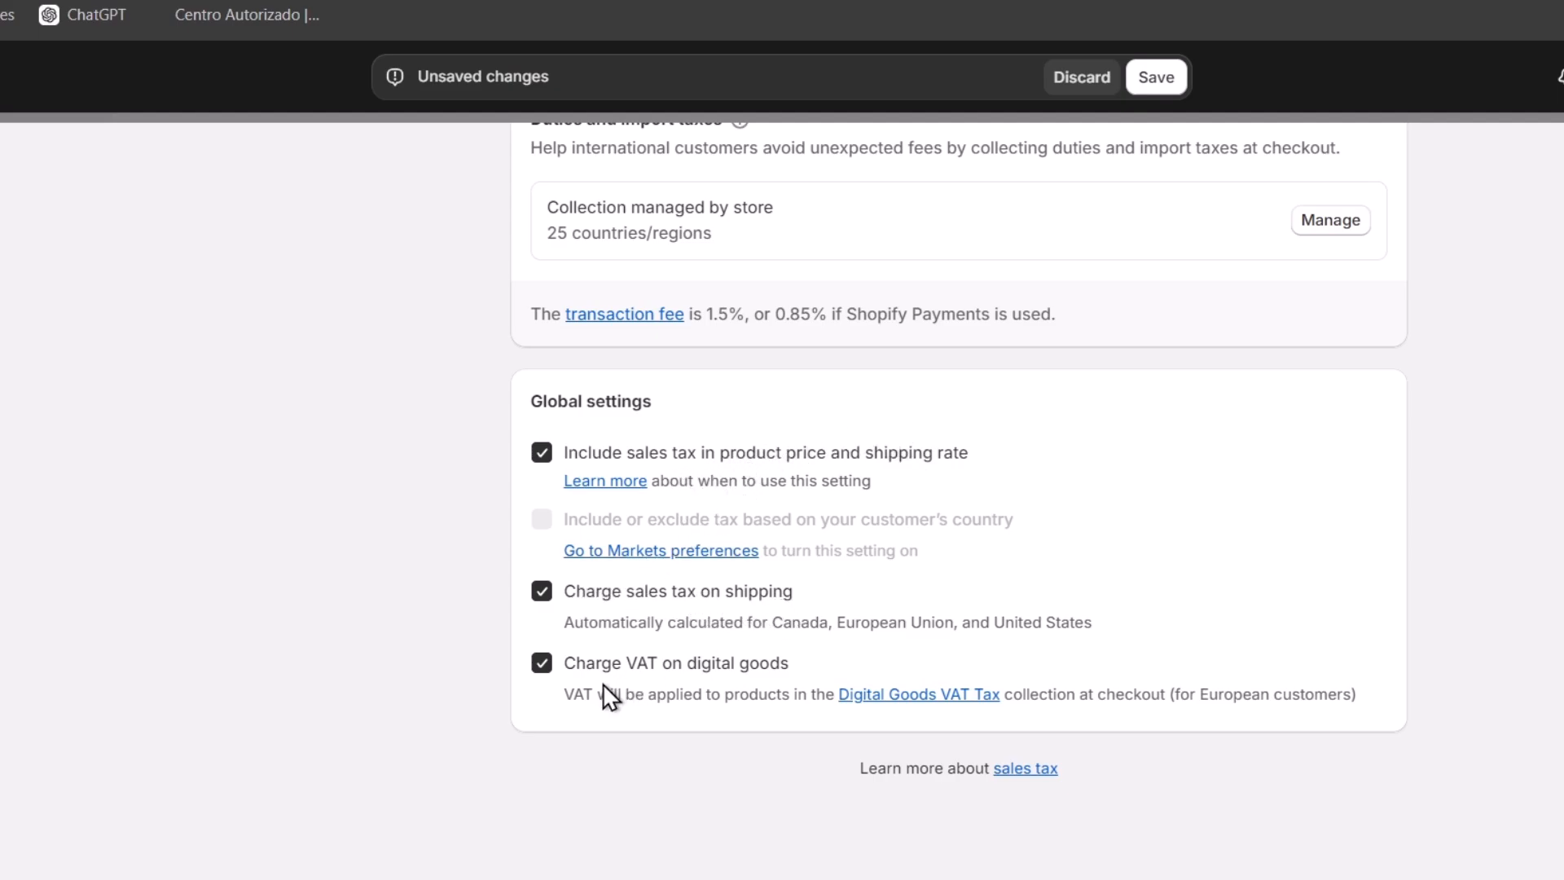
Scroll through the Taxes and duties regional settings to the Duties and import taxes section.
{"action": "scroll", "scroll_direction": "up", "scroll_amount": 3}
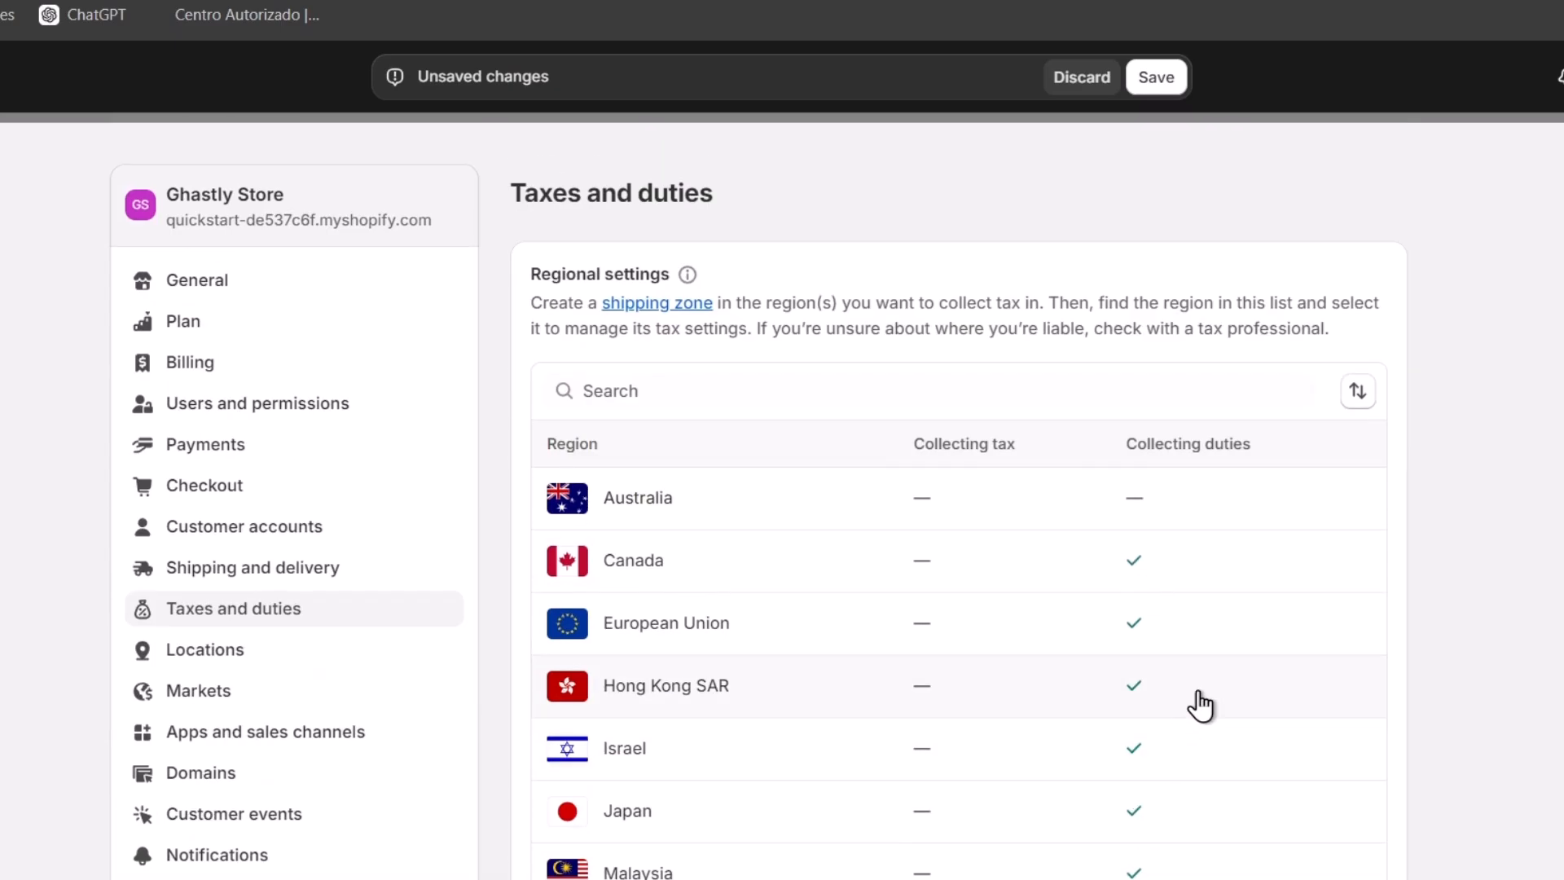
{"action": "scroll", "scroll_direction": "down", "scroll_amount": 3}
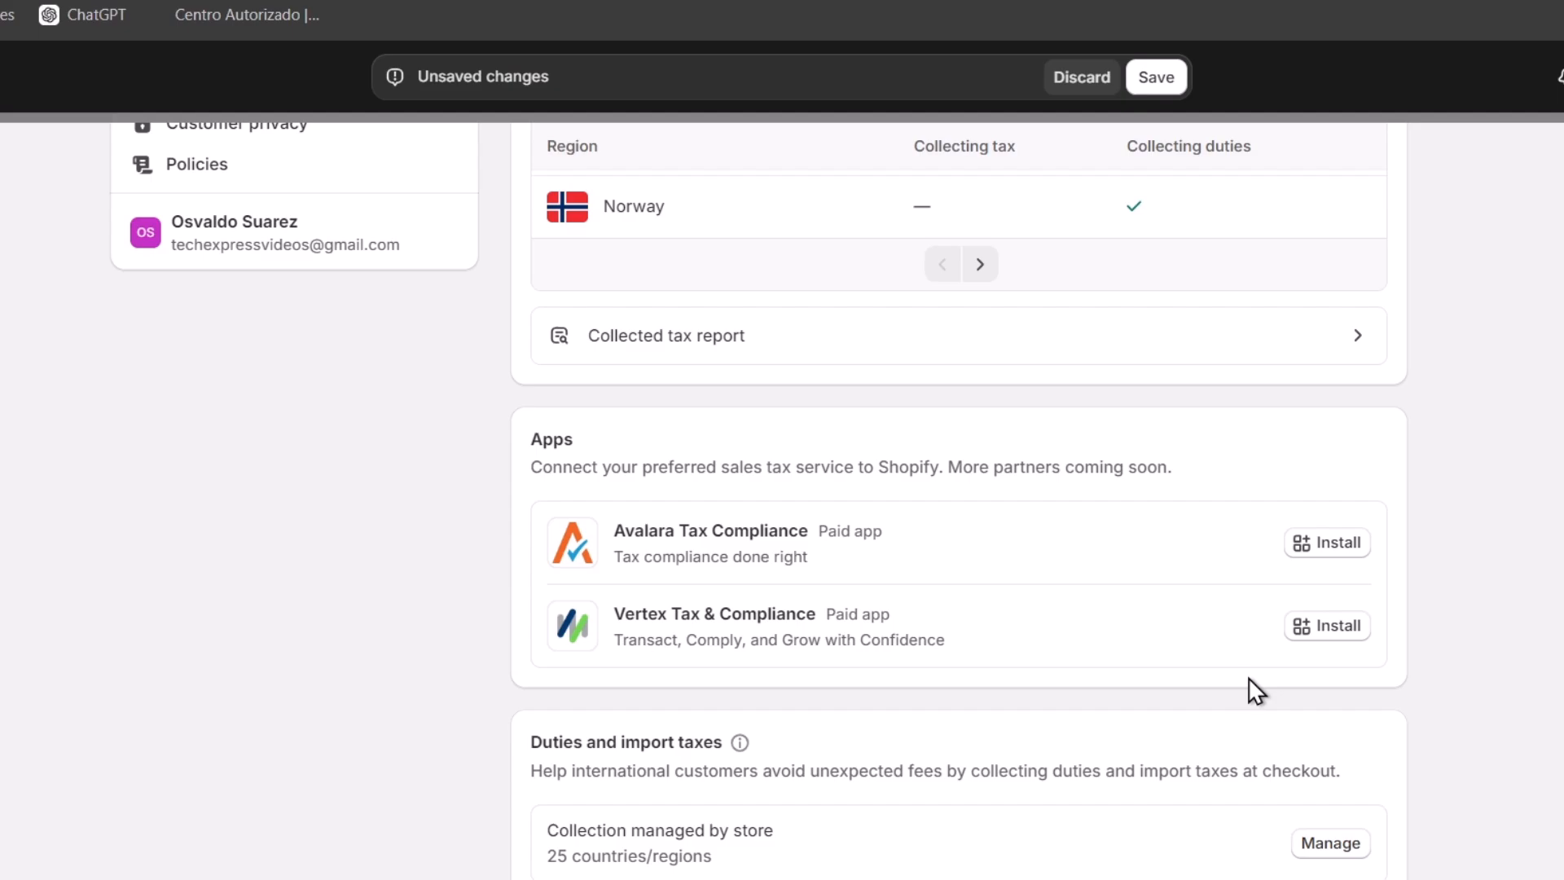
{"action": "scroll", "scroll_direction": "down", "scroll_amount": 3}
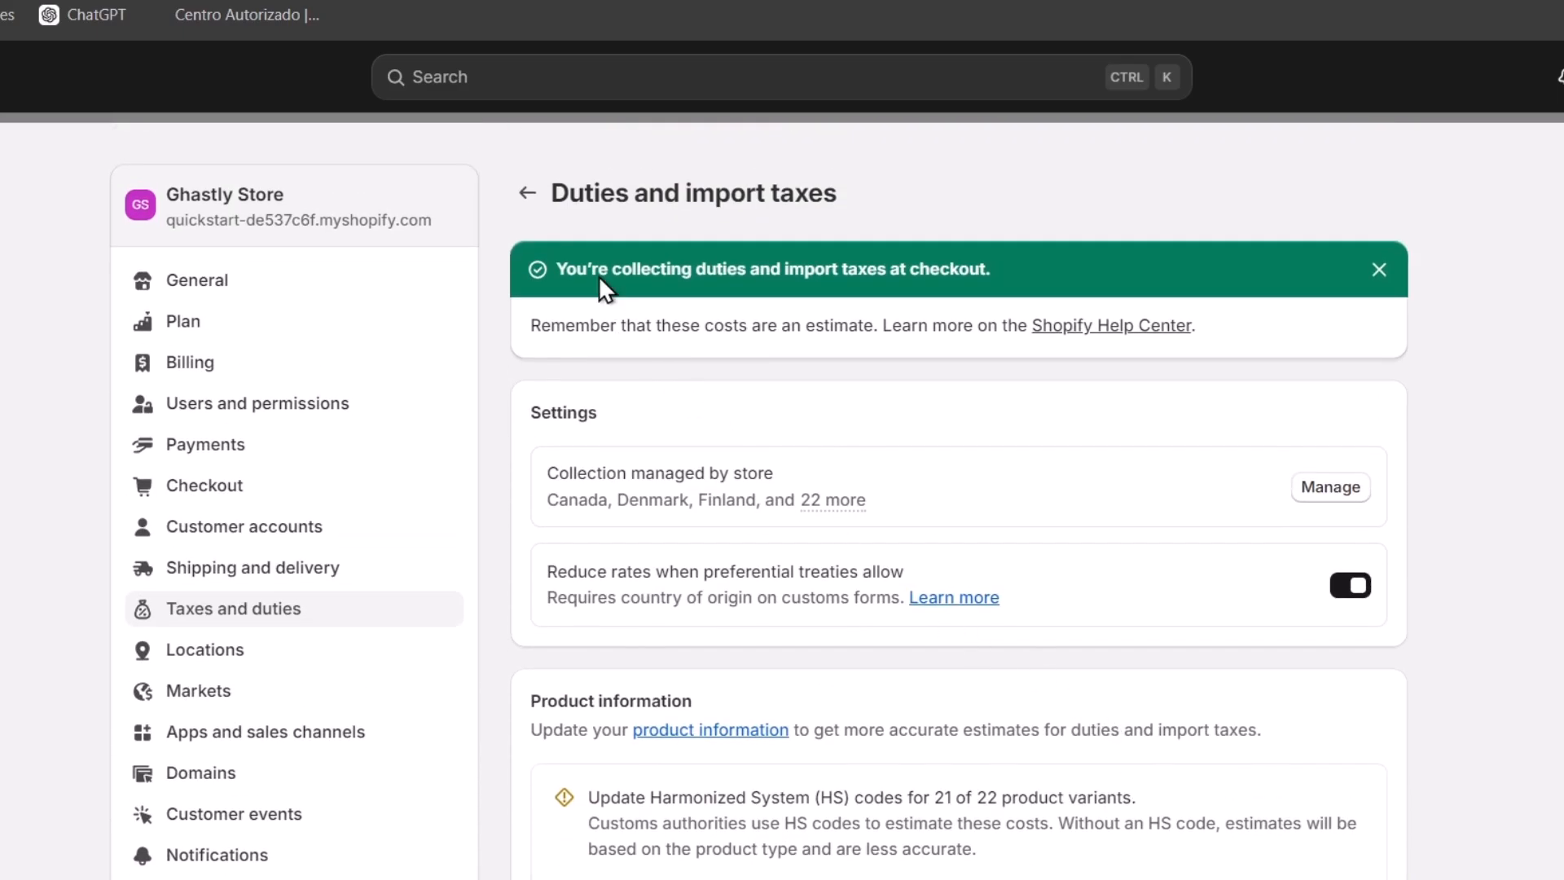
View the collected taxes report, which shows no data for the month-to-date range.
{"action": "left_click", "coordinate": [526, 192]}
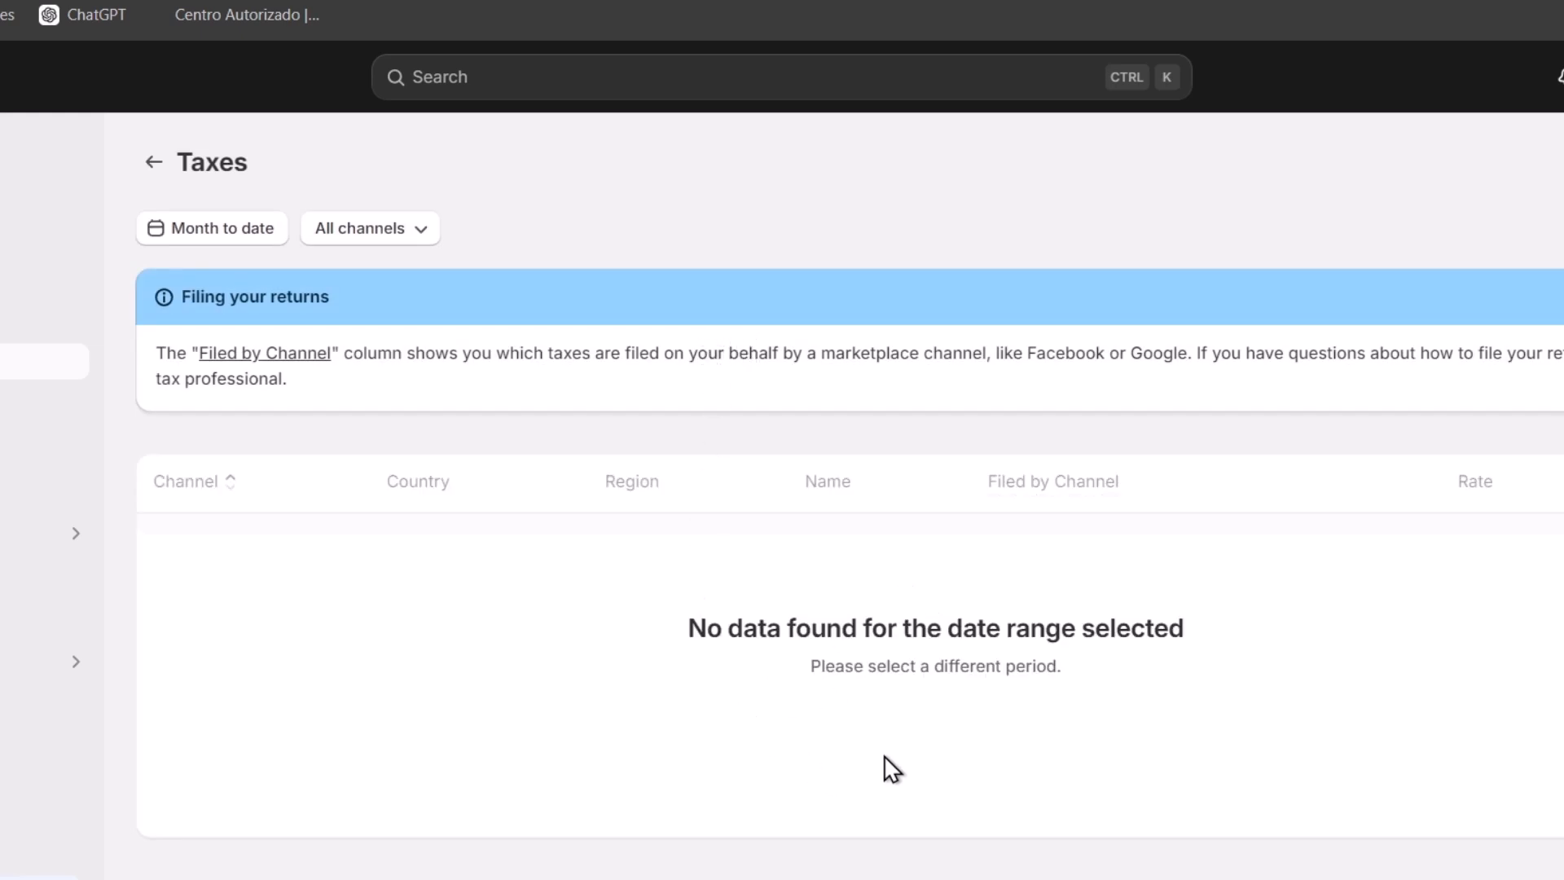
{"action": "mouse_move", "coordinate": [1049, 741]}
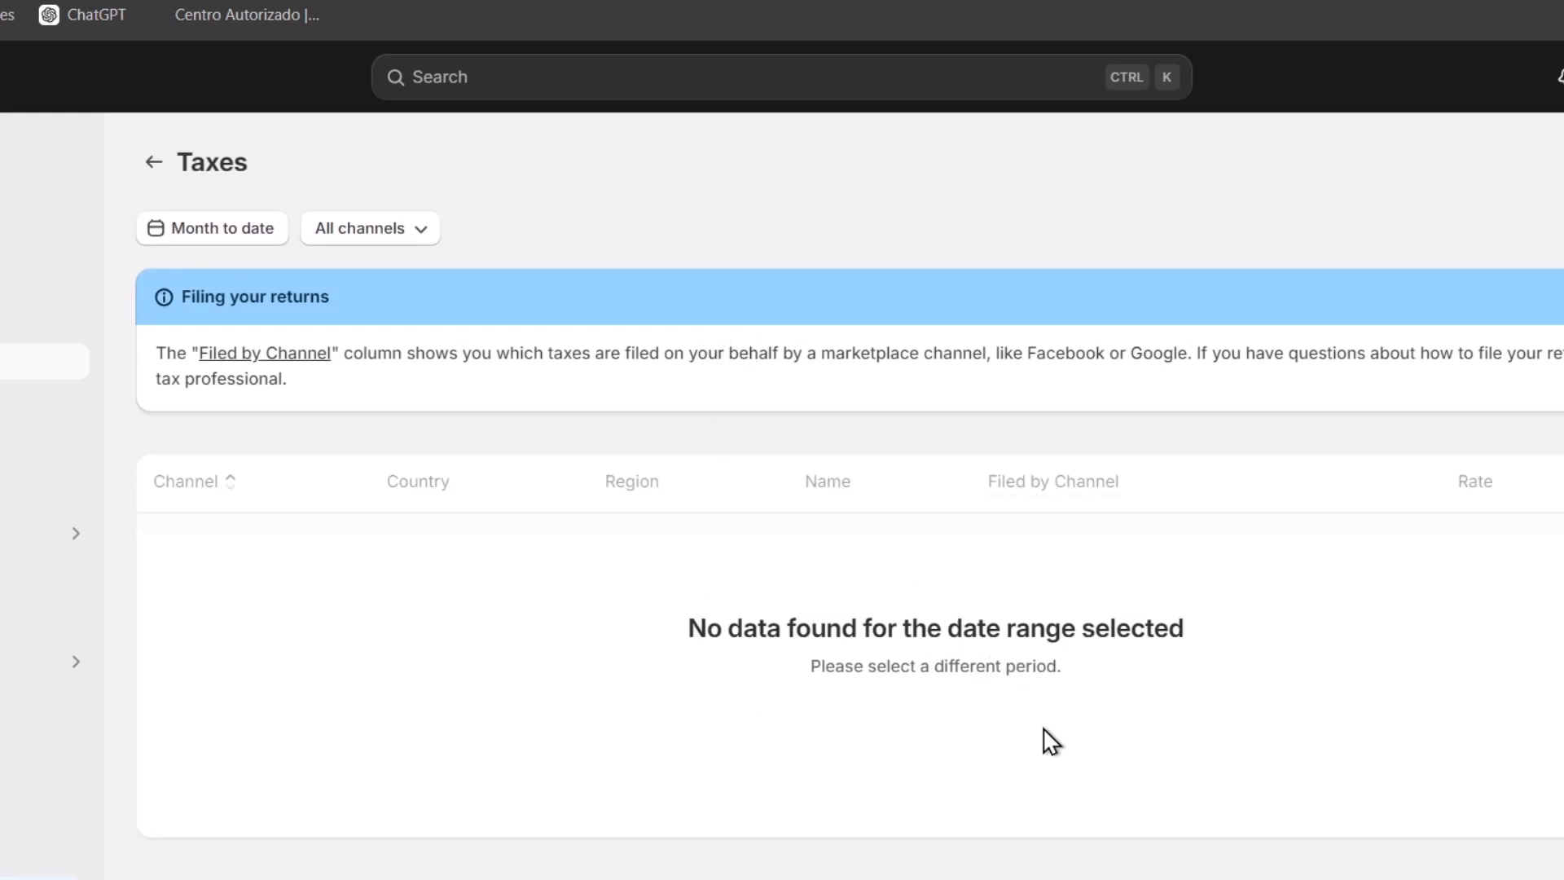
{"action": "mouse_move", "coordinate": [961, 728]}
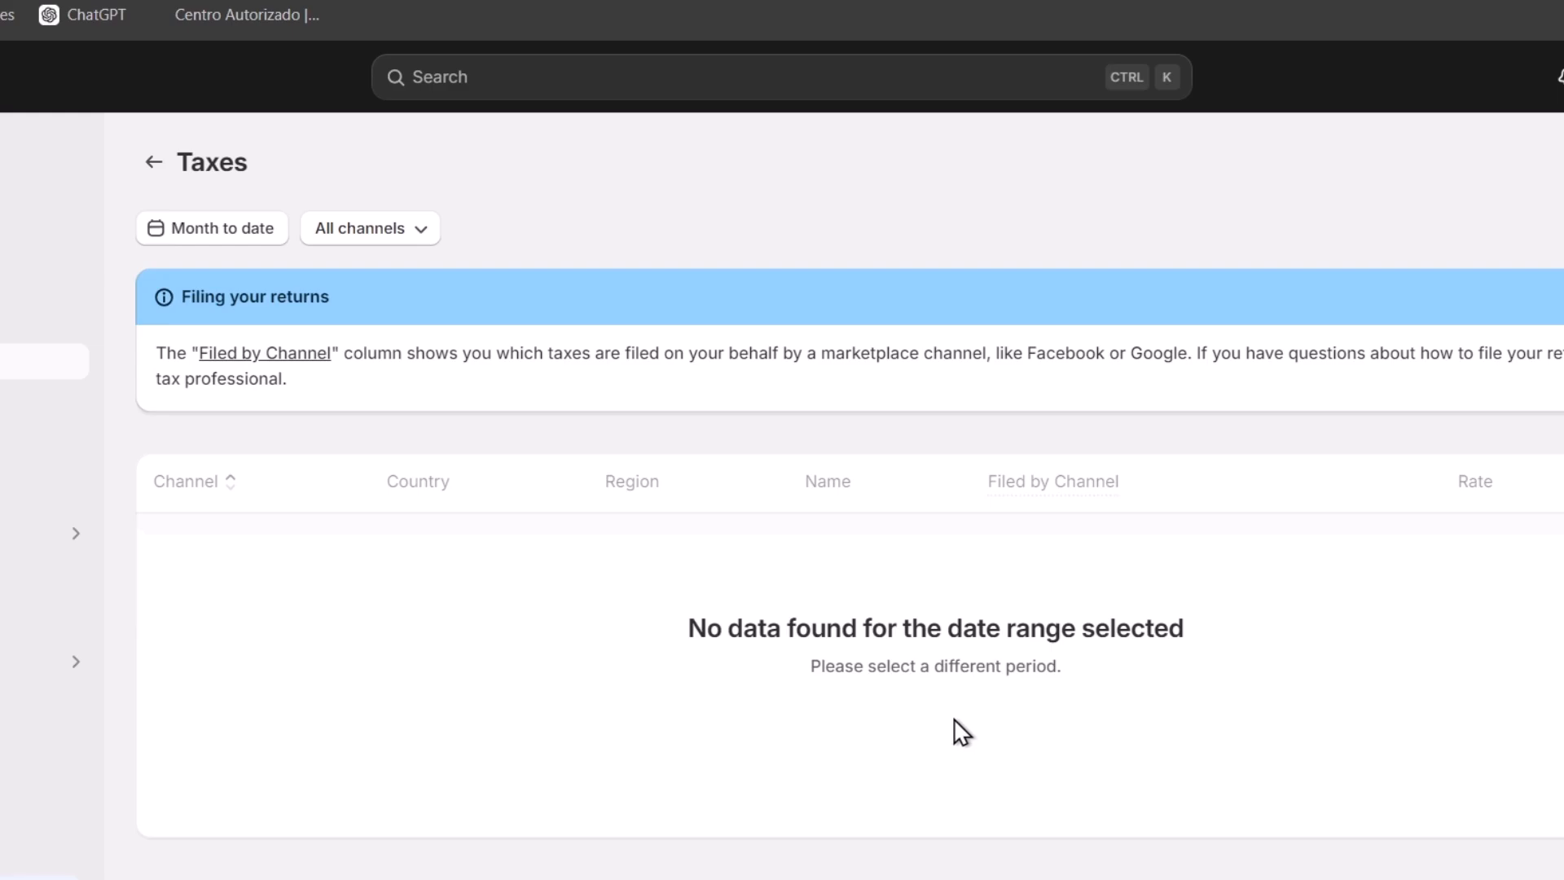
{"action": "mouse_move", "coordinate": [974, 730]}
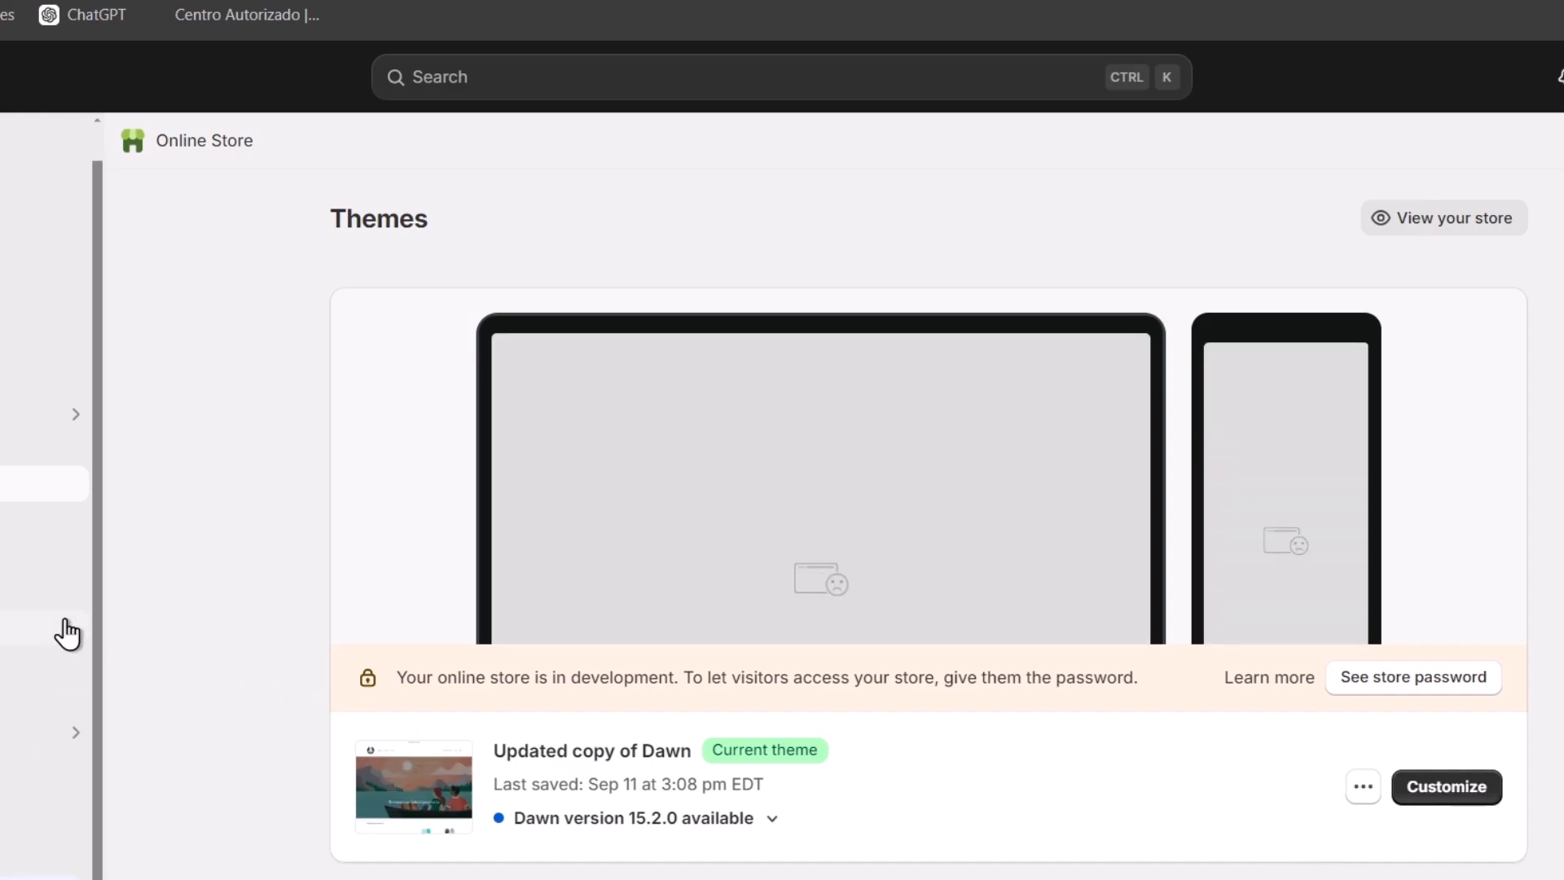
Go to the Online Store themes page with Updated copy of Dawn as current theme.
{"action": "left_click", "coordinate": [1441, 217]}
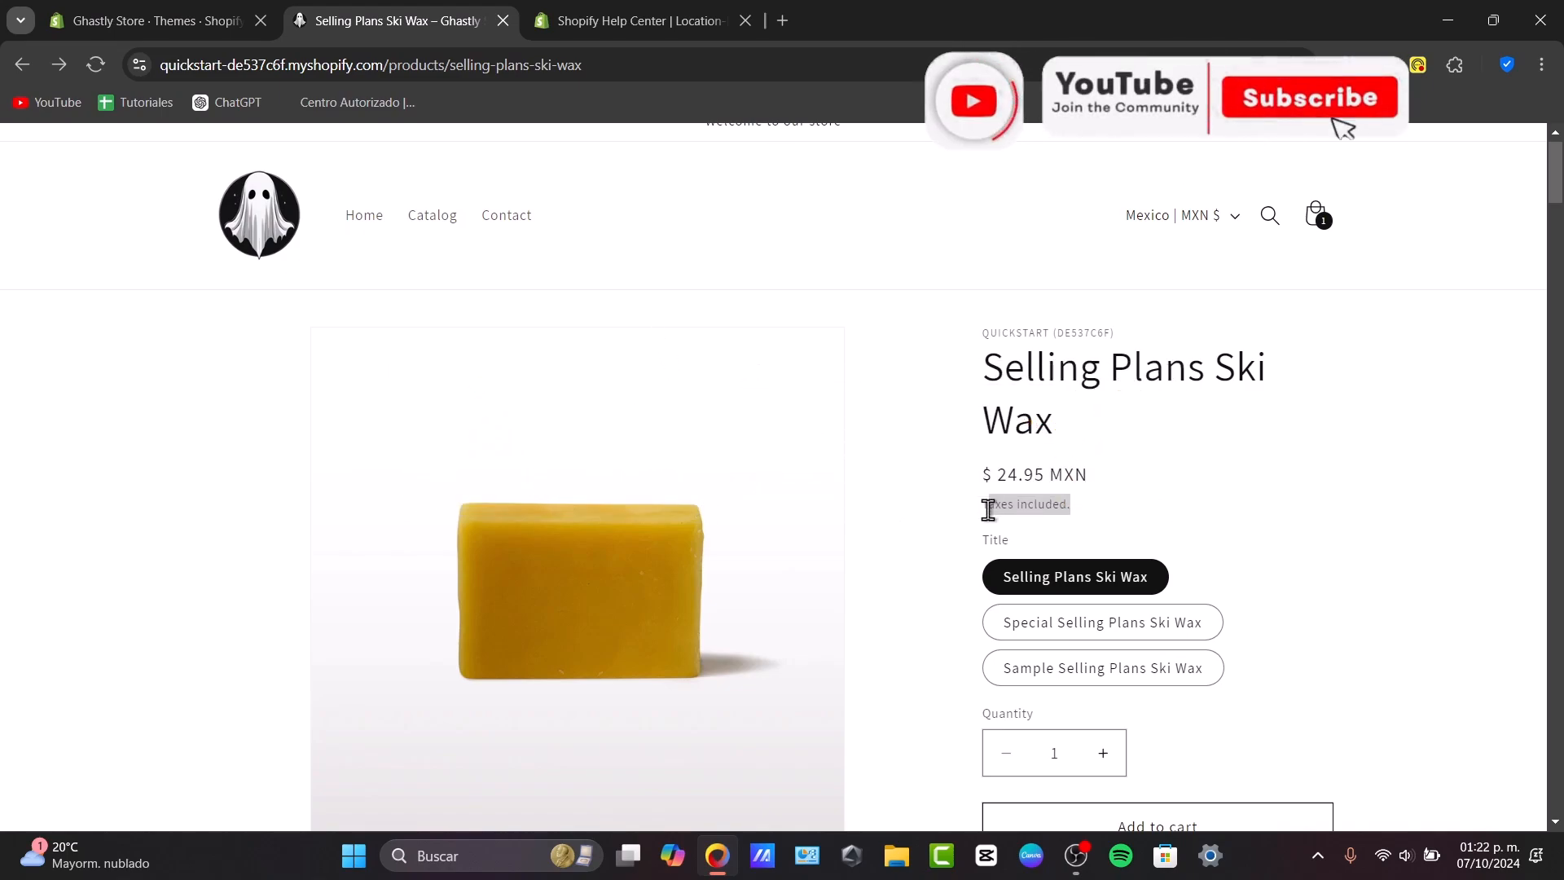
View the storefront Selling Plans Ski Wax page showing $24.95 MXN with taxes included.
{"action": "left_click", "coordinate": [1307, 98]}
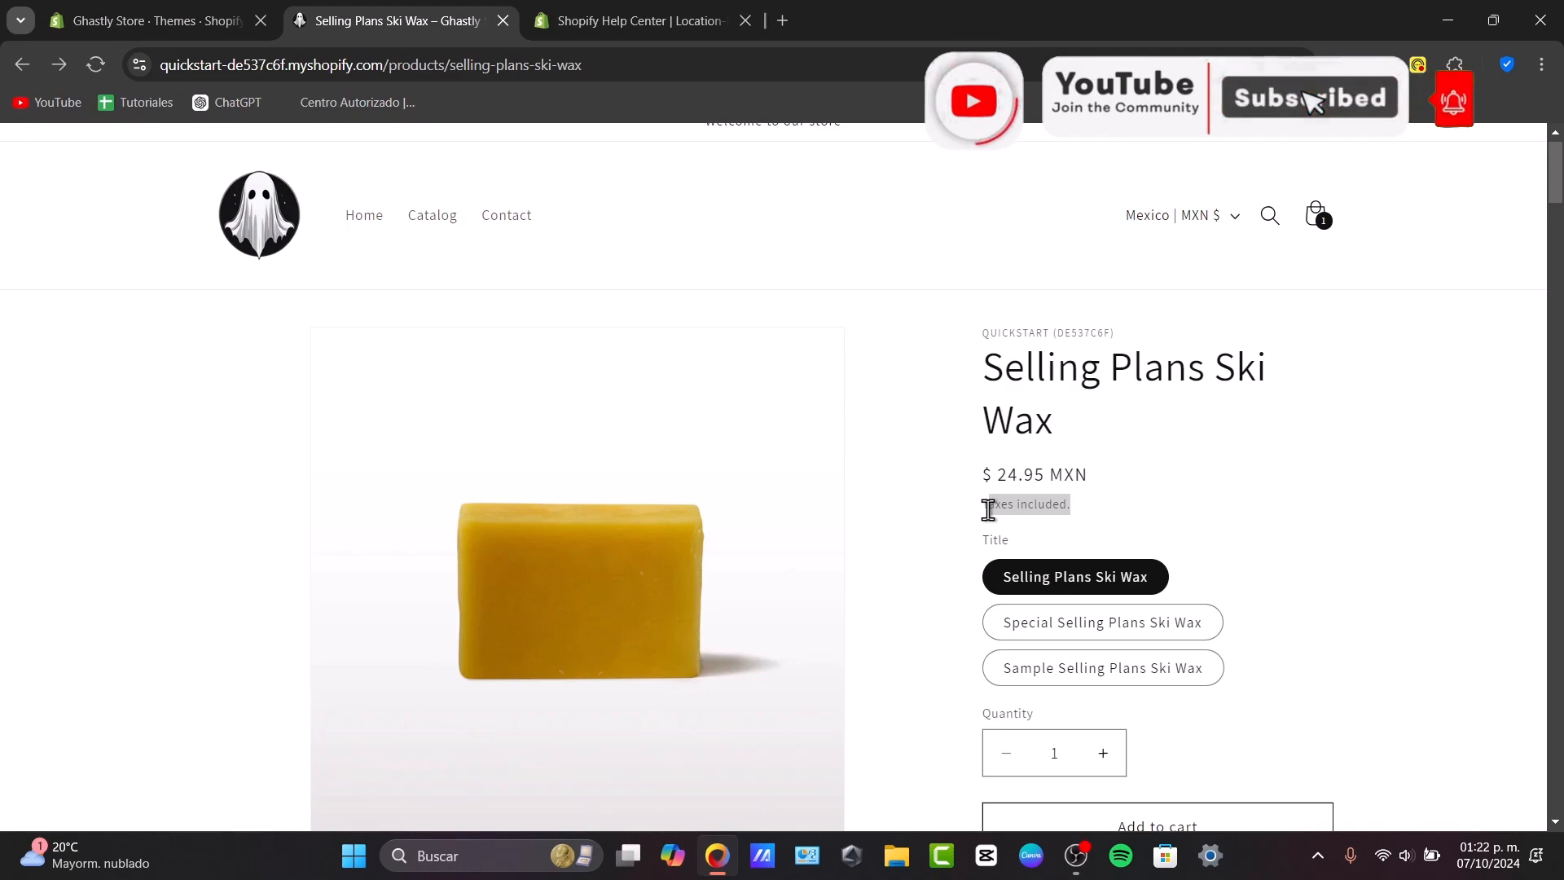